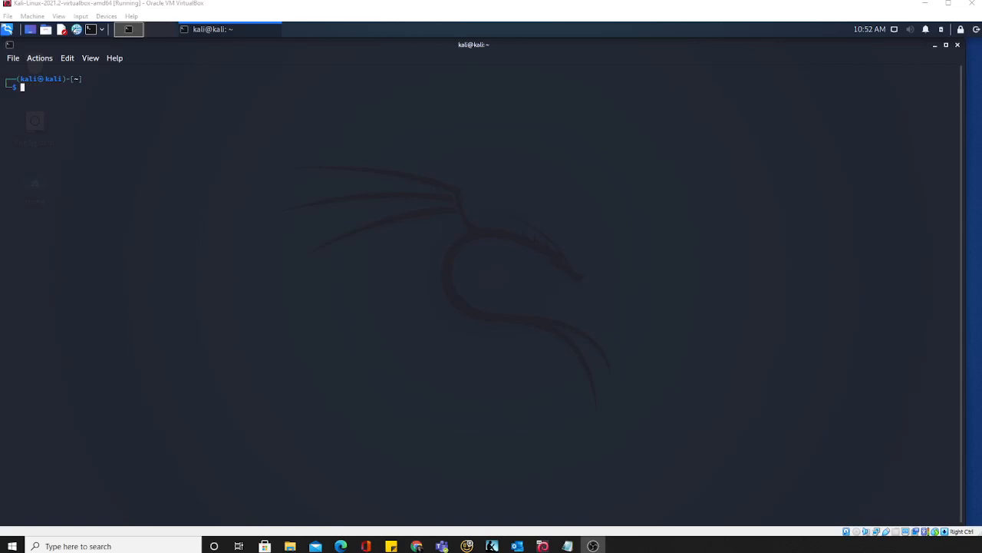
mouse_move(350, 267)
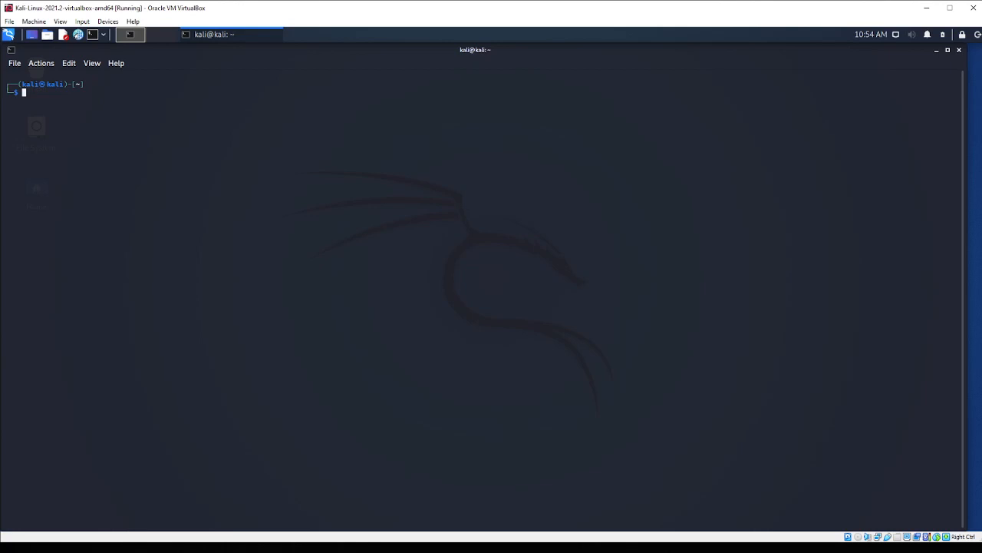
mouse_move(203, 233)
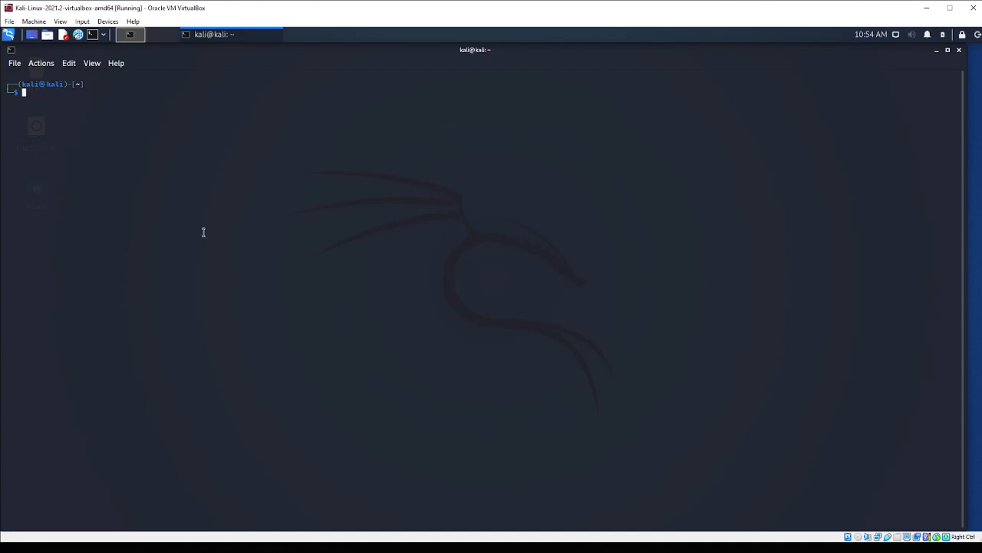
Launch nano on a new, empty udp_client.py file from the shell prompt
text(nano udp_server.py)
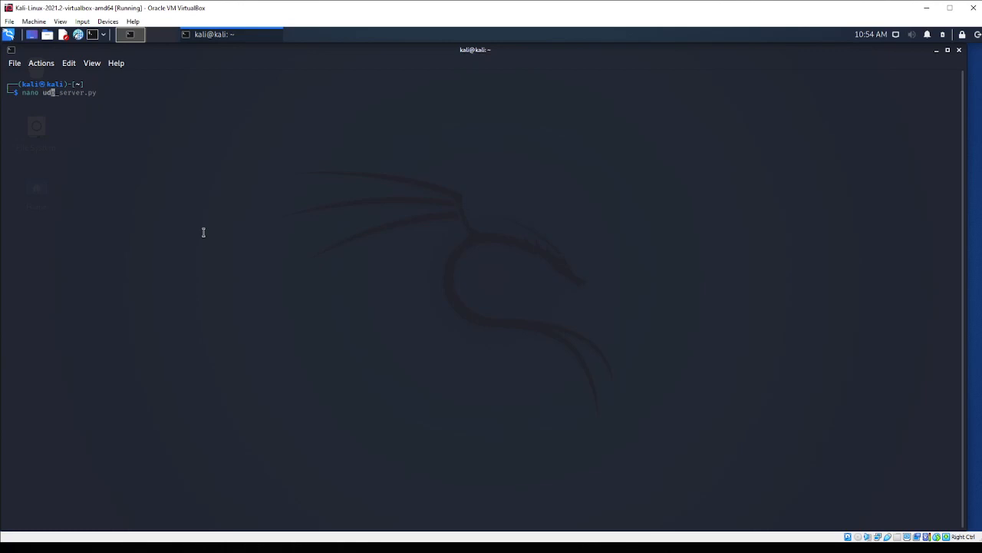
text(udp_cli)
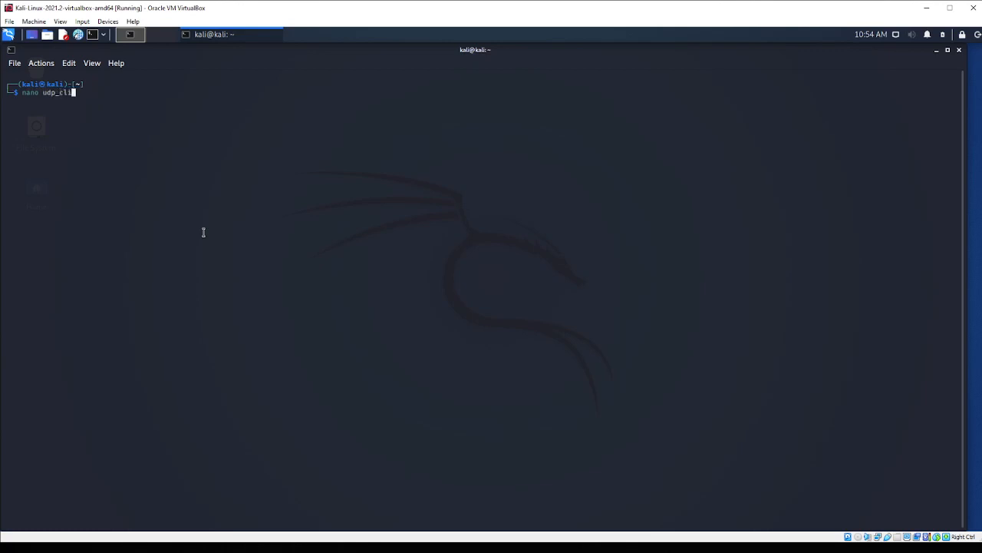
text(ent.py)
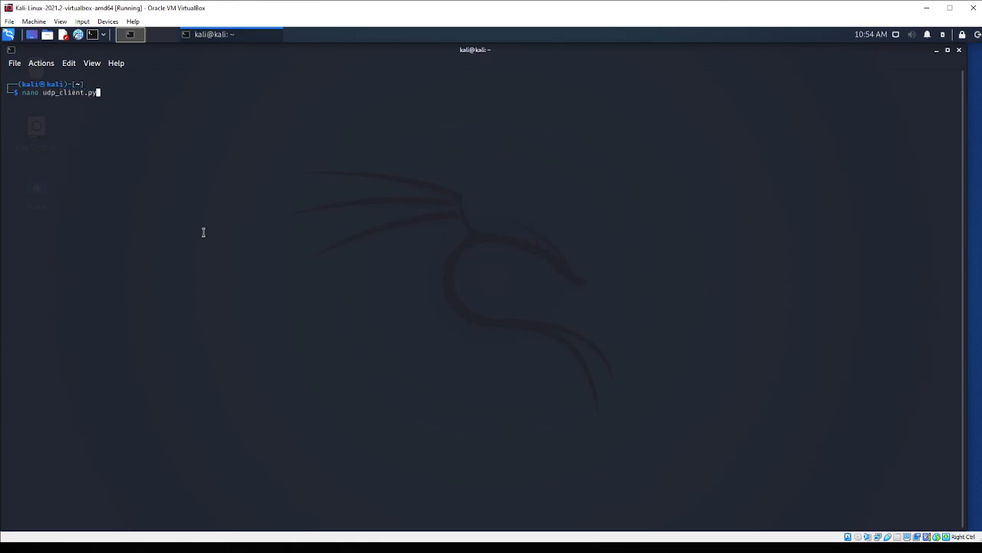
key(Return)
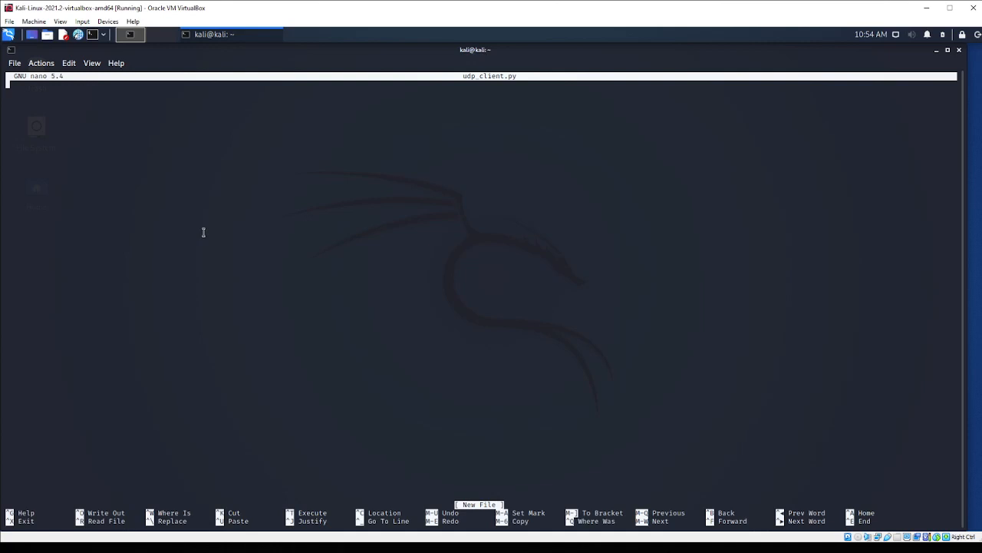
Write import socket, target_host = "127.0.0.1" and target_port = 2222 at the top of the script
text(import soc)
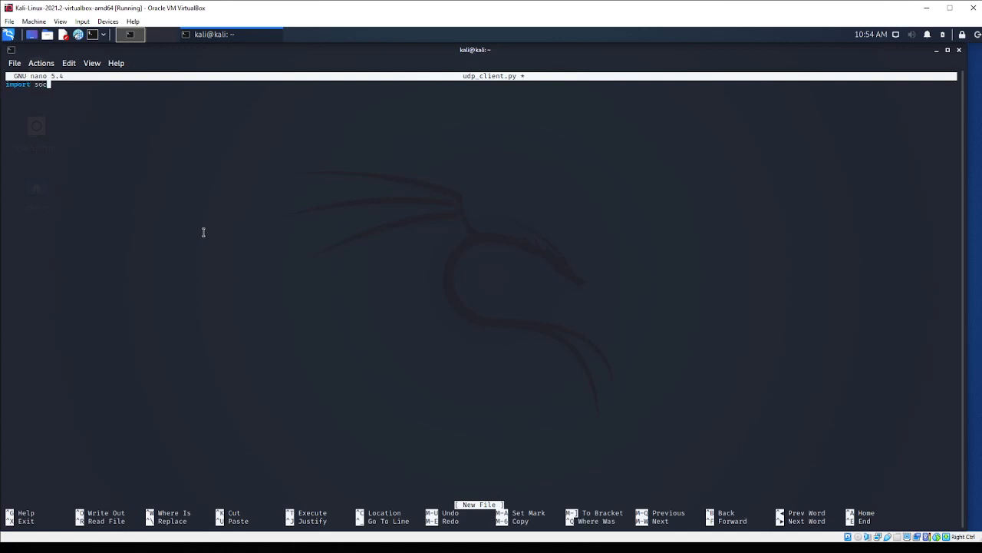
text(ket)
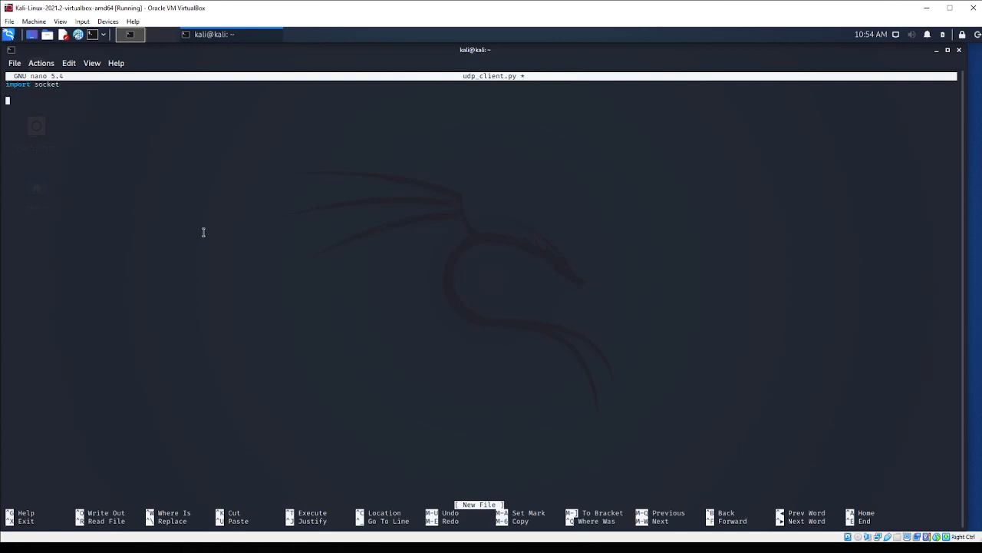
text(t)
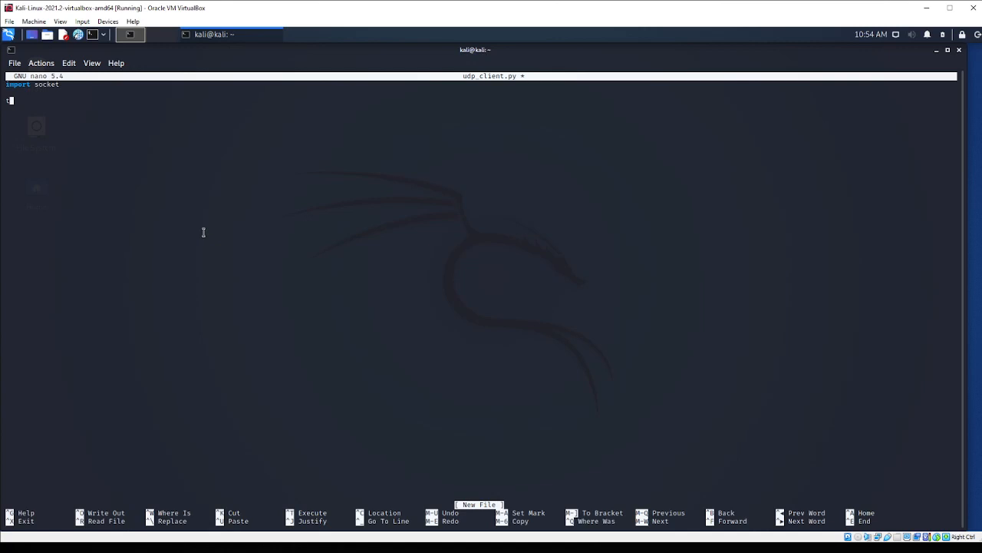
text(ar)
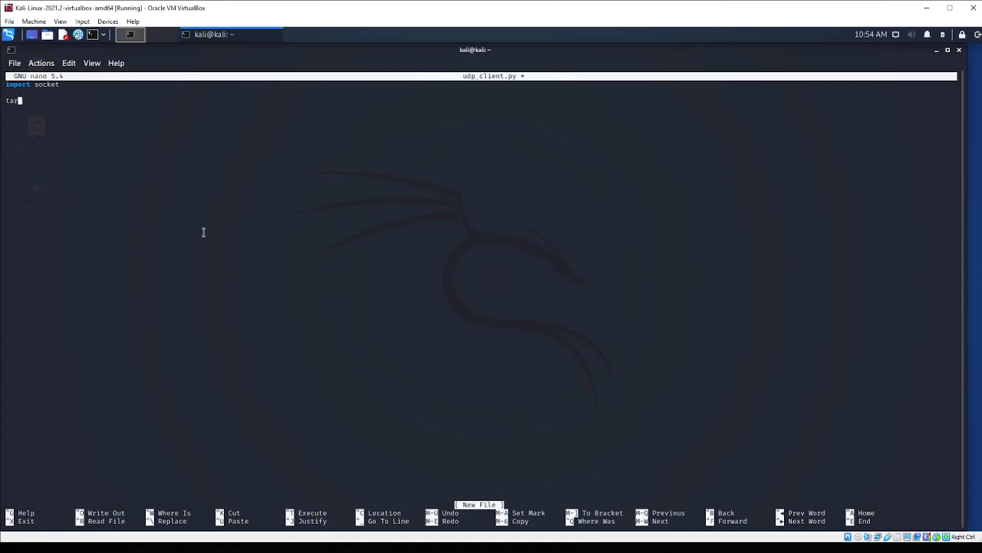
key(BackSpace)
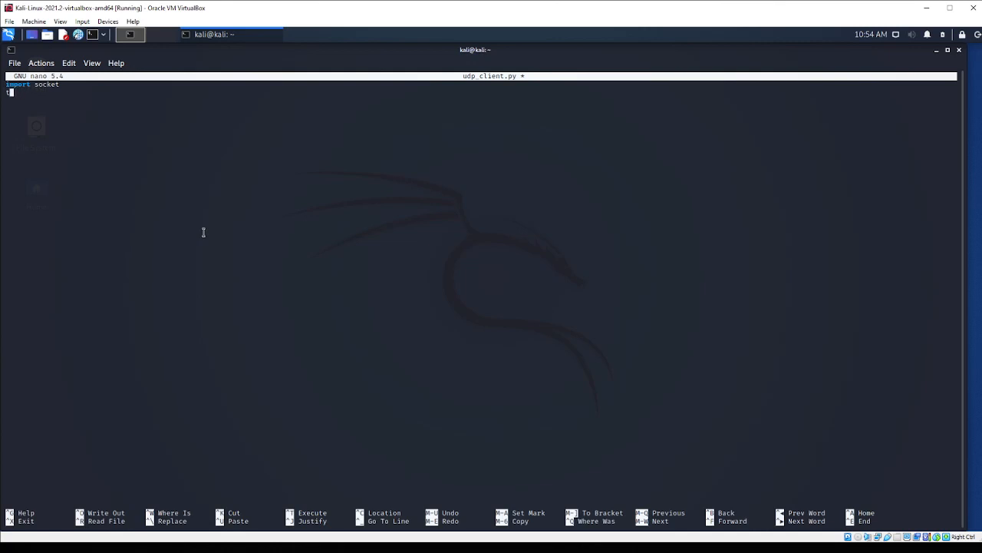
text(target_host =)
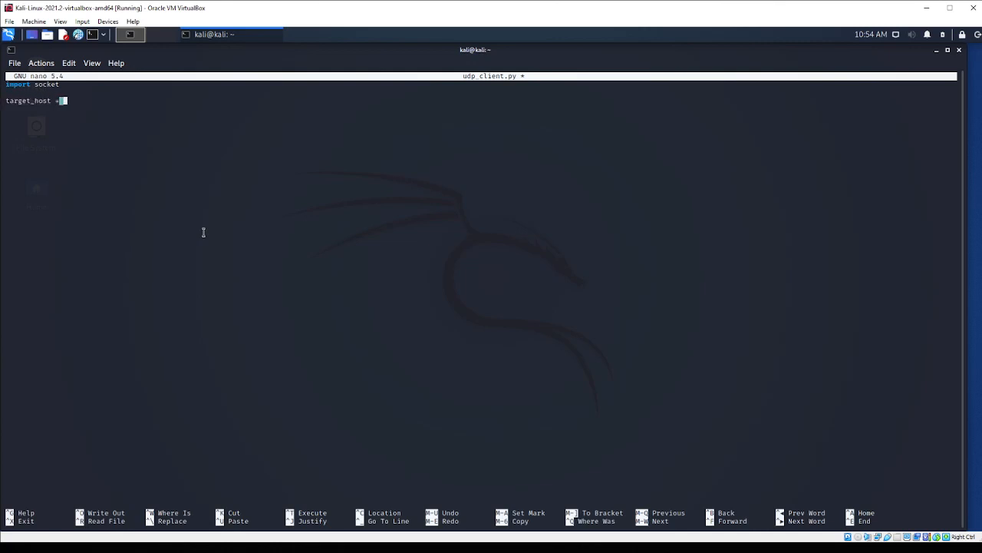
text("127.)
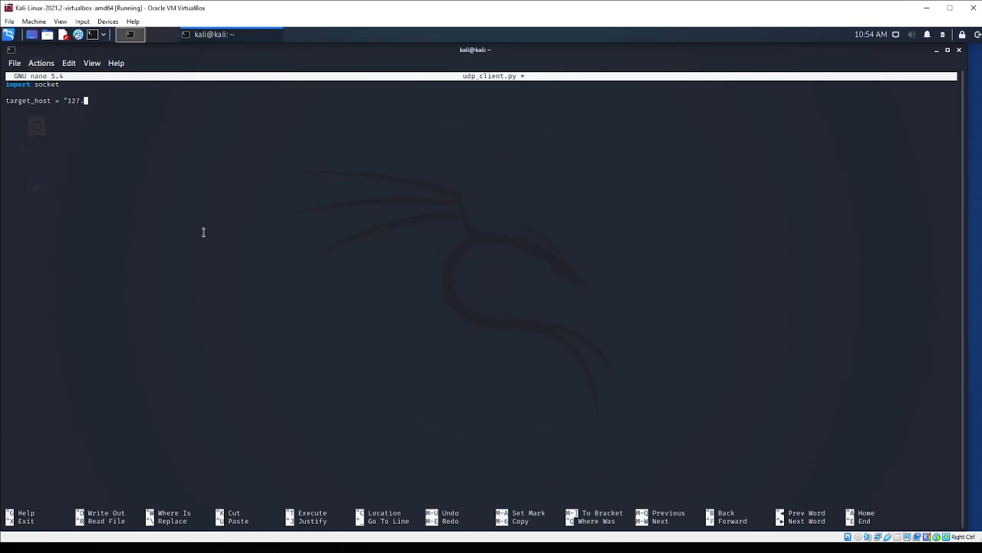
text(0.0.1")
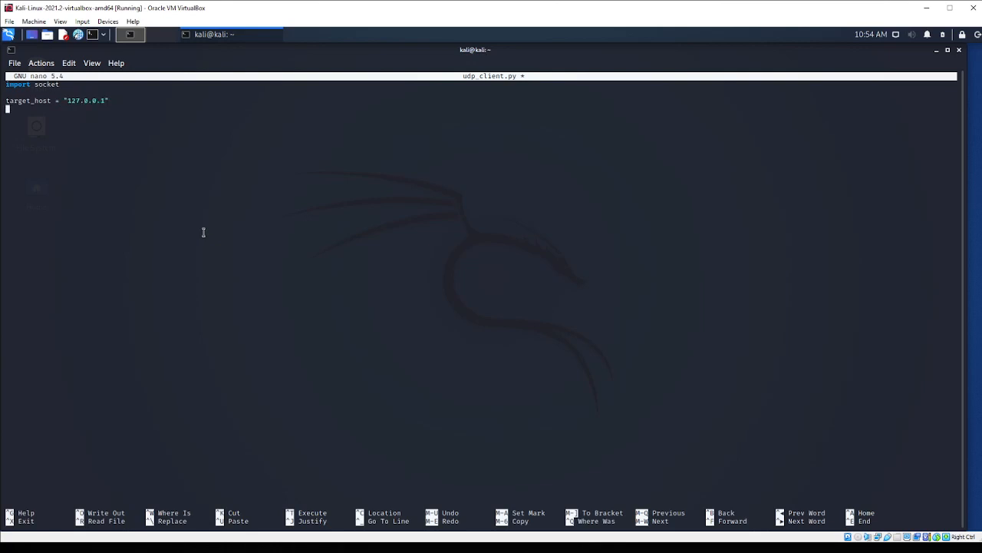
text(target)
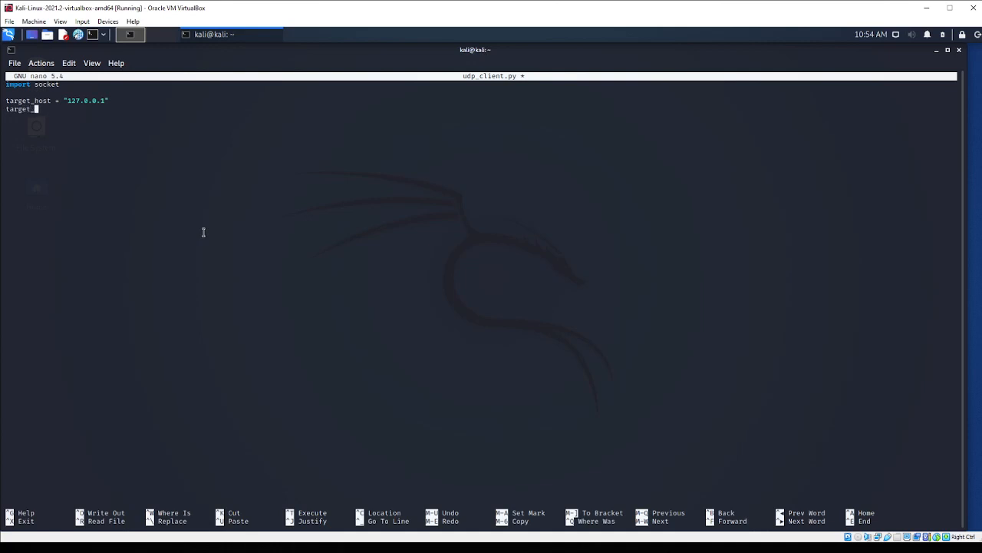
text(_port =)
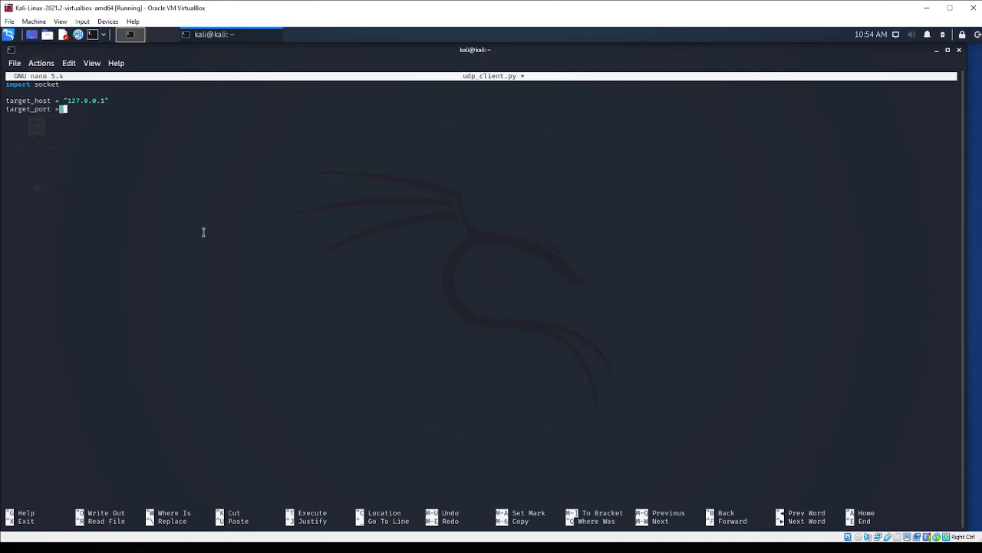
text(2222)
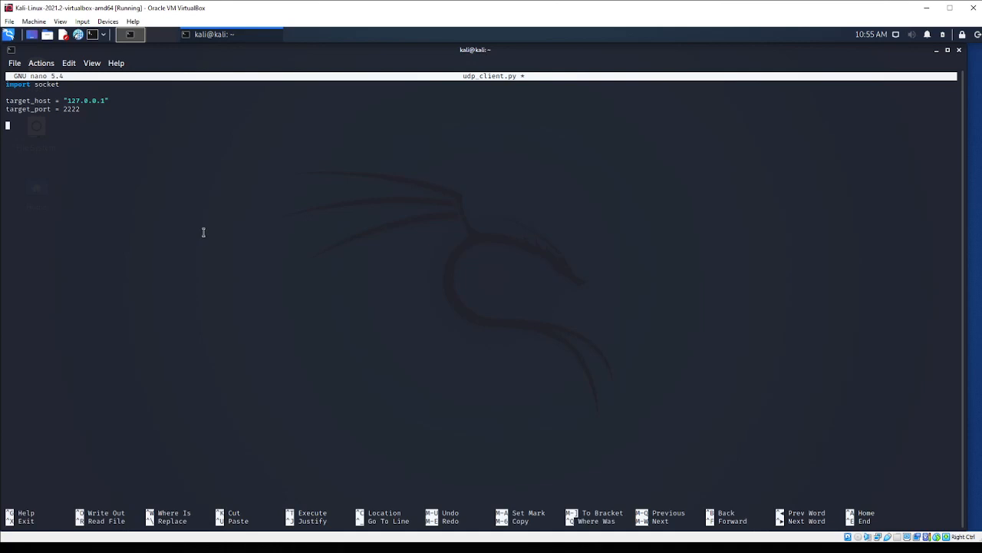
Add client = socket.socket(socket.AF_INET, socket.SOCK_DGRAM) to create the UDP client socket
text(cli)
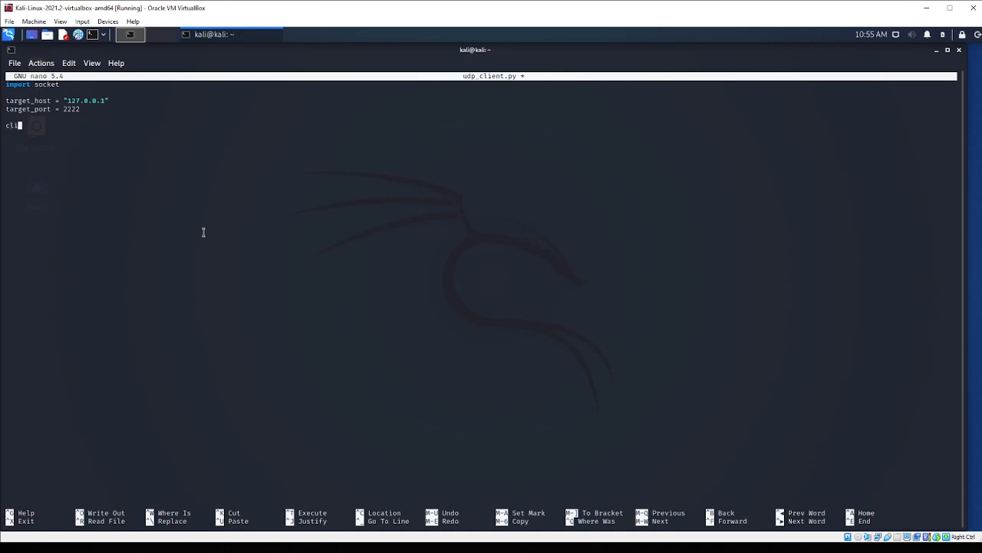
text(ent)
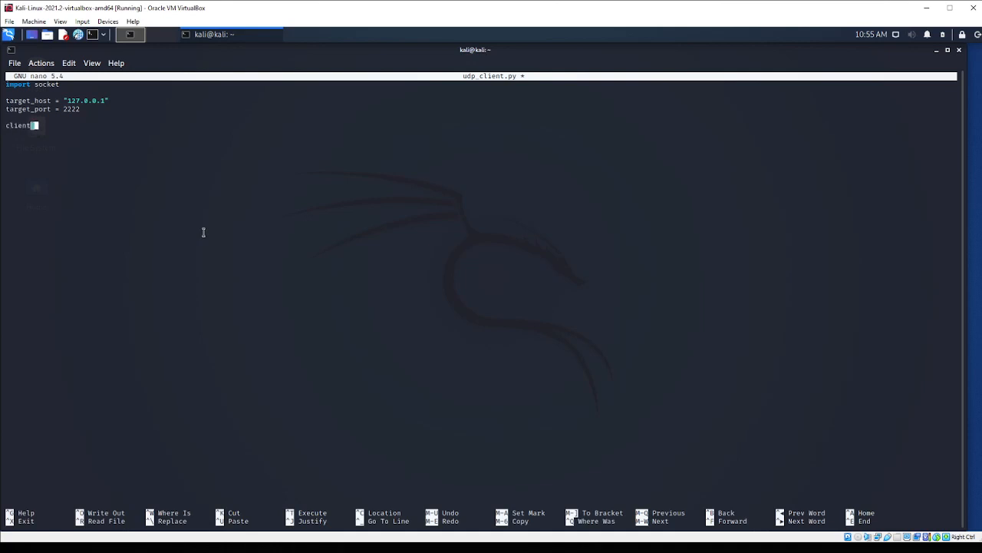
text(= socket)
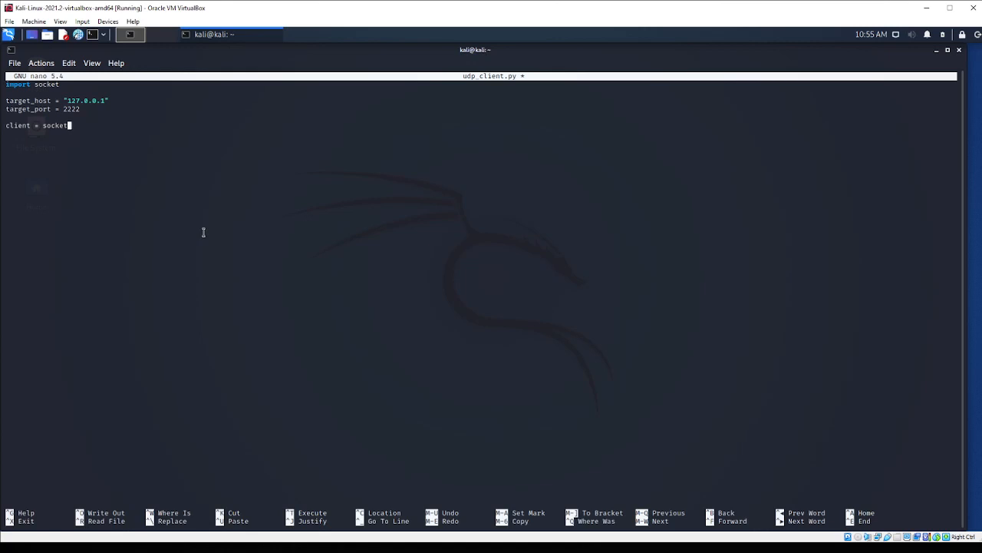
text(.s)
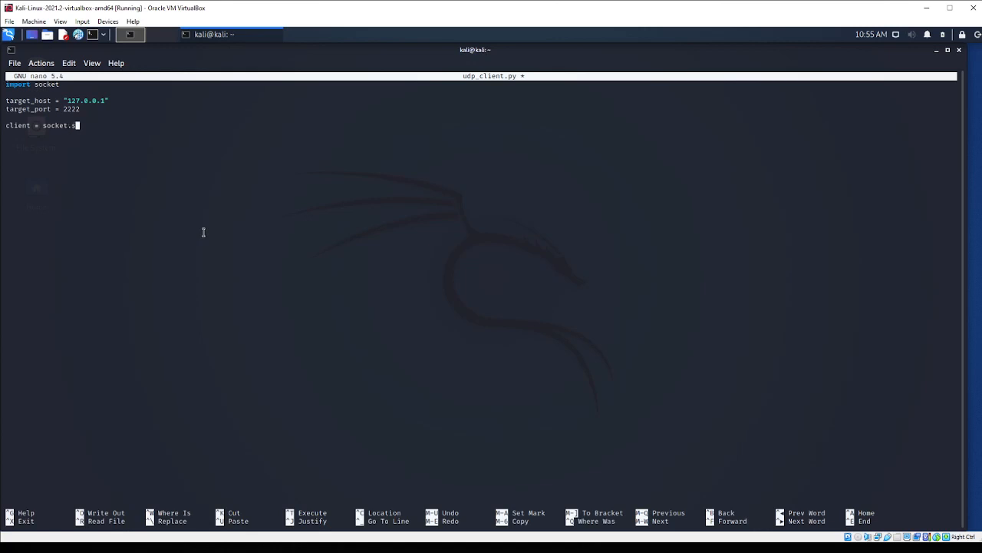
text(ocket()
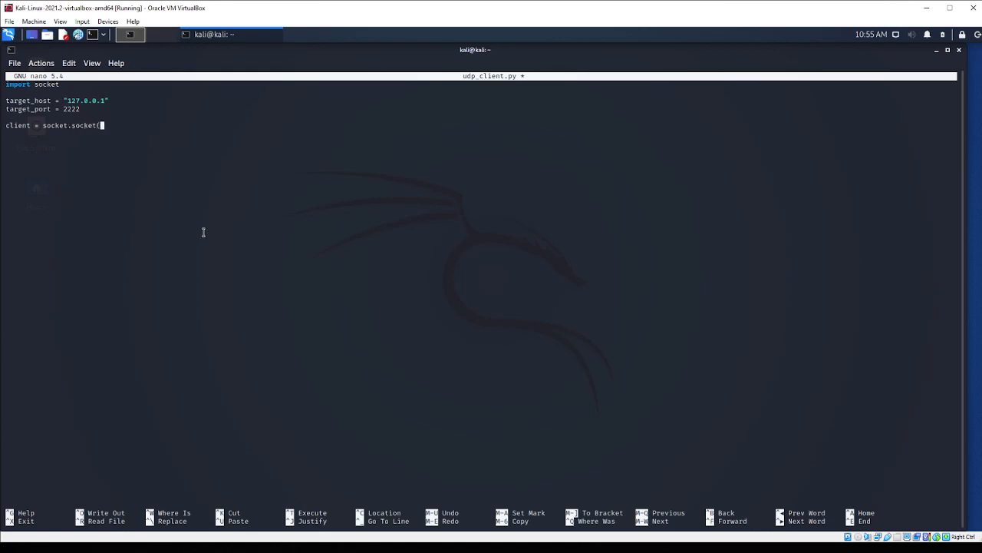
text(socket.A)
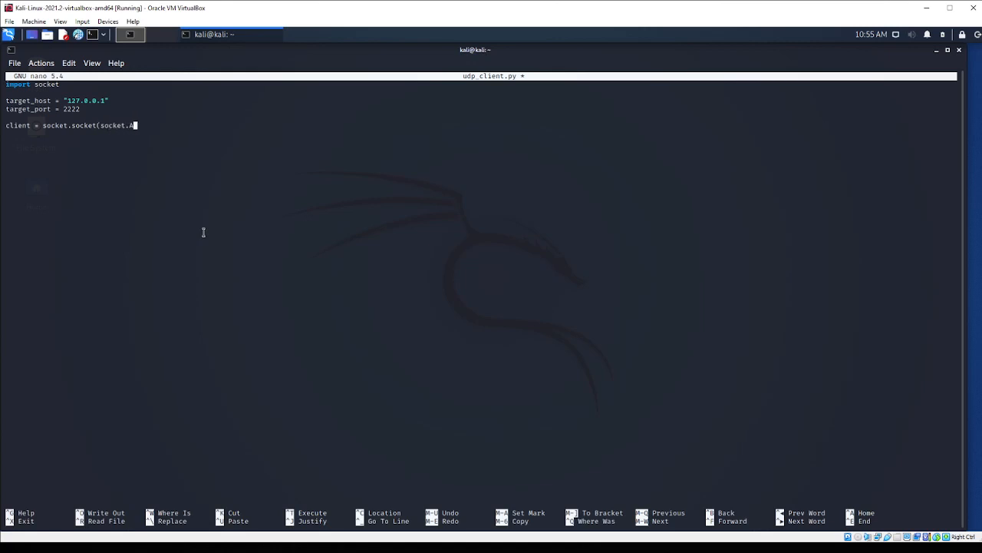
text(F_IN)
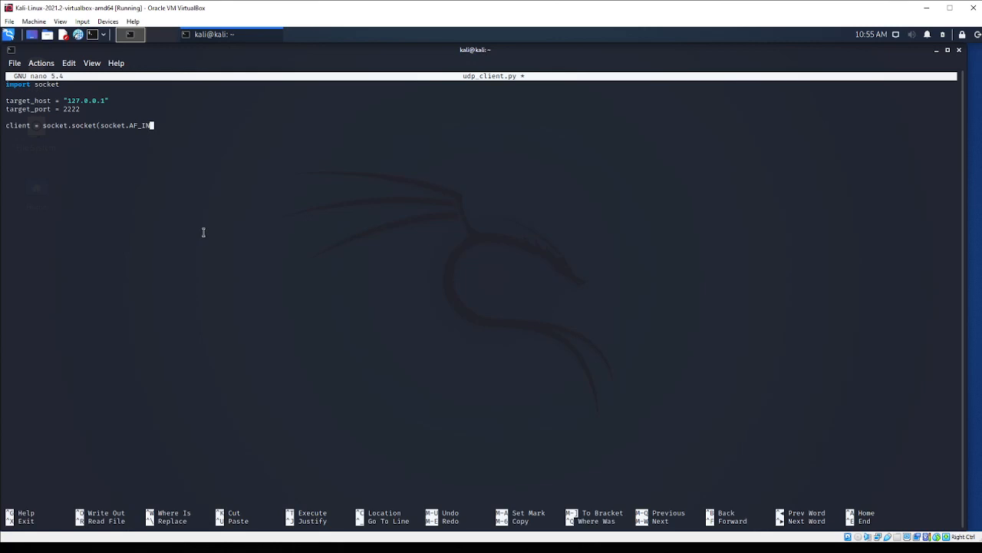
text(T)
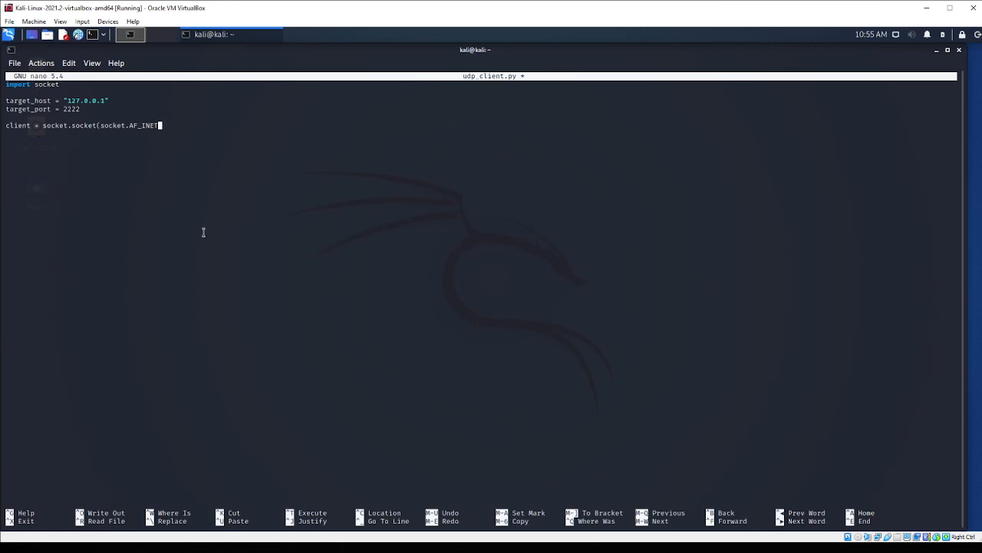
text(,)
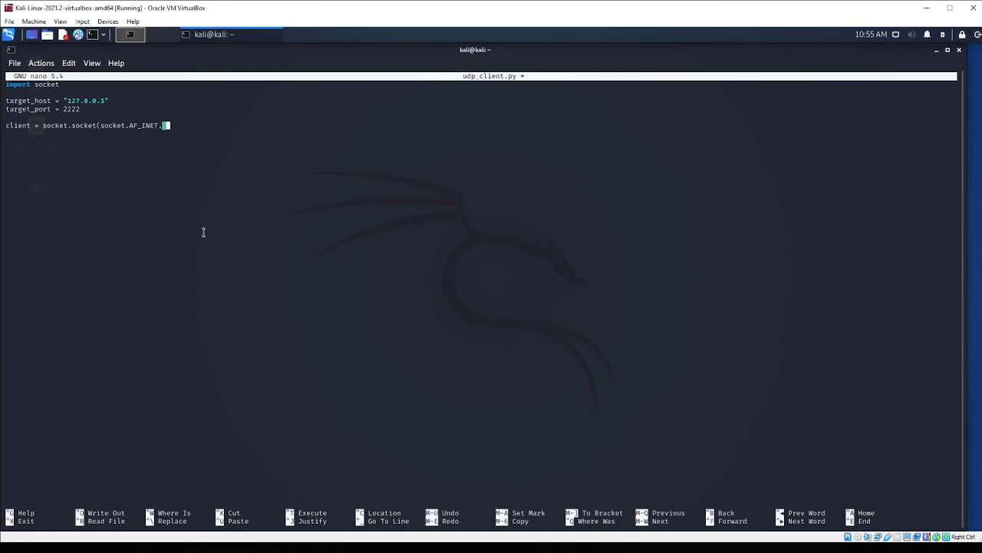
key(BackSpace)
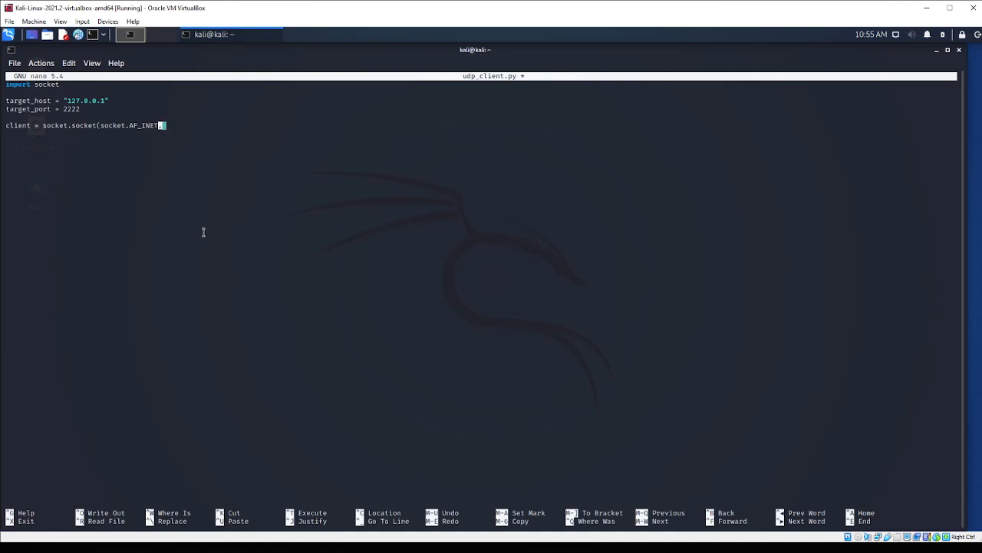
text(,)
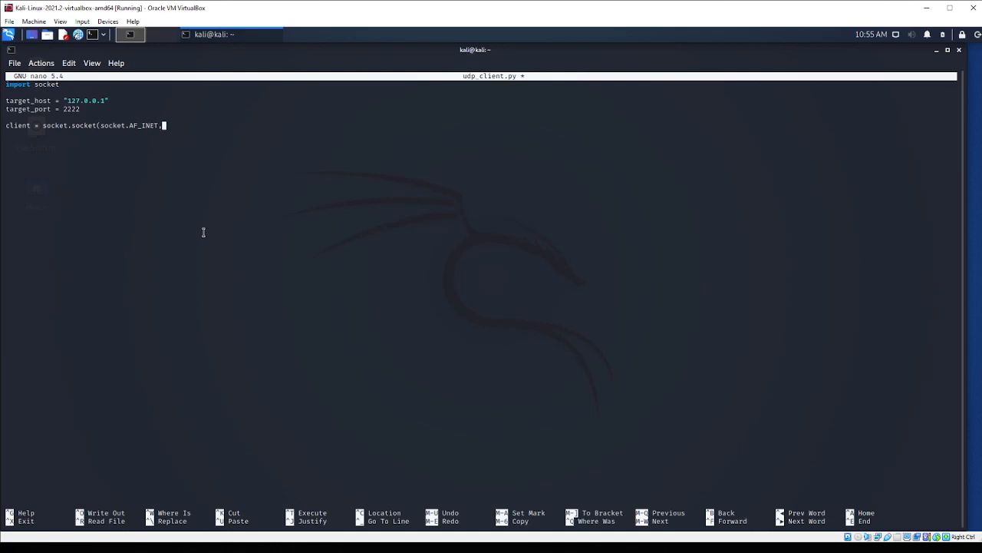
text(scoke)
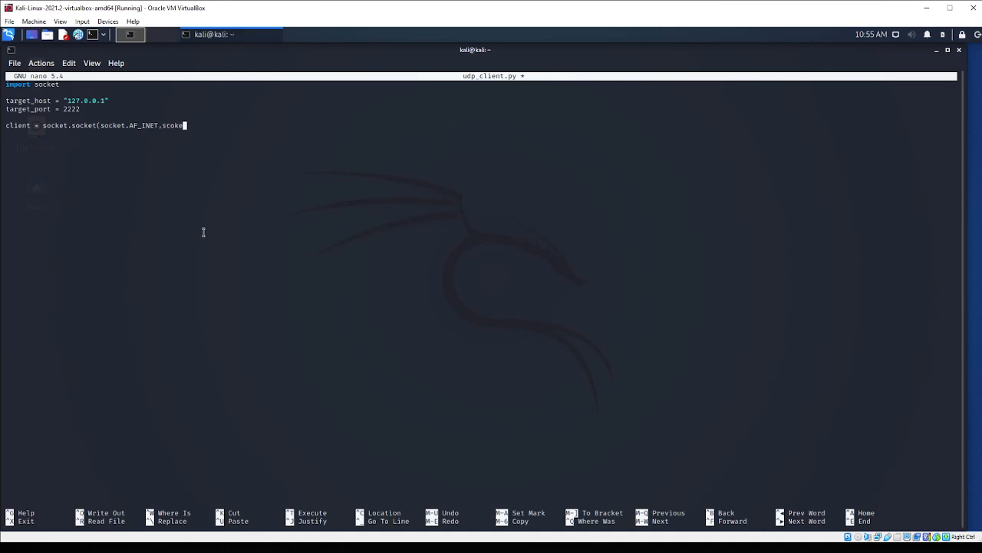
text(socket)
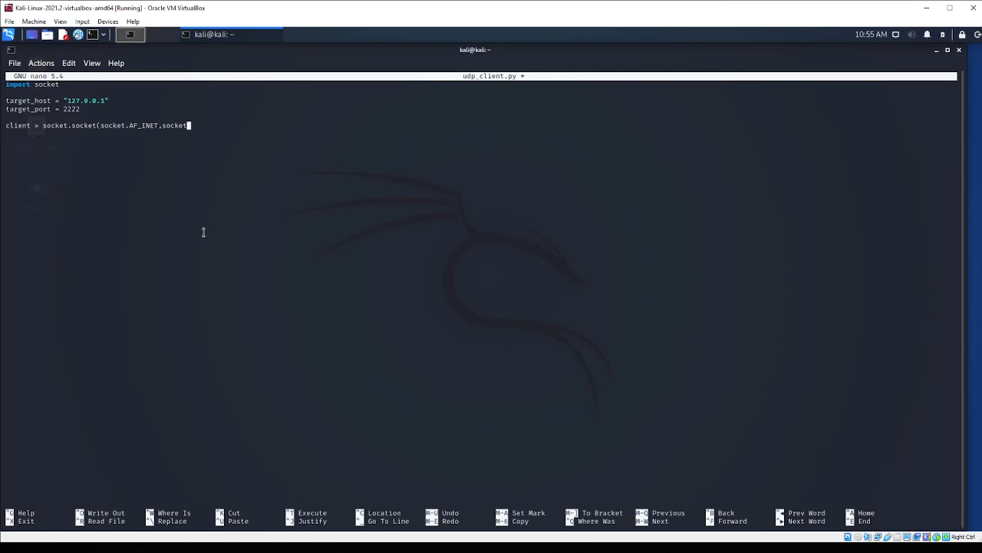
text(SOCK_DGR)
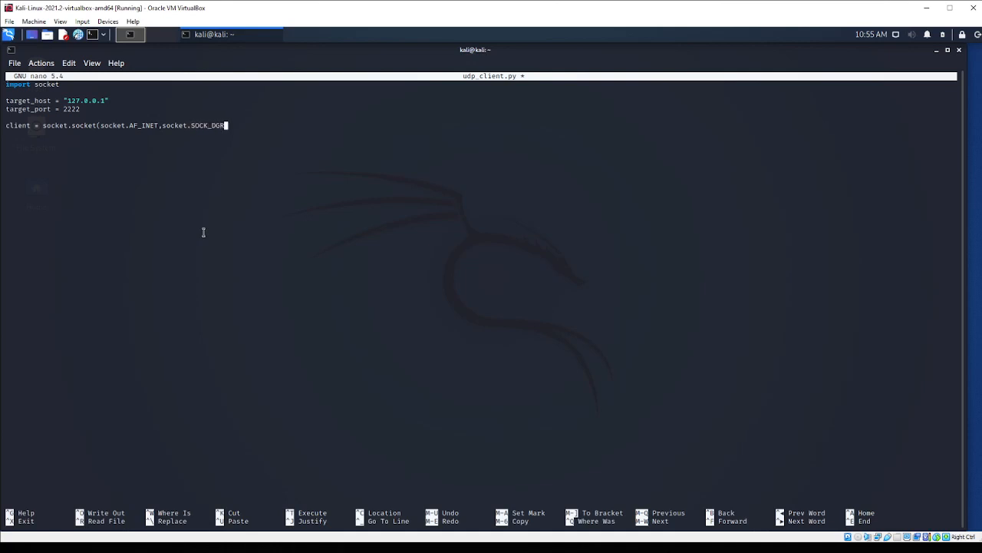
text(M)
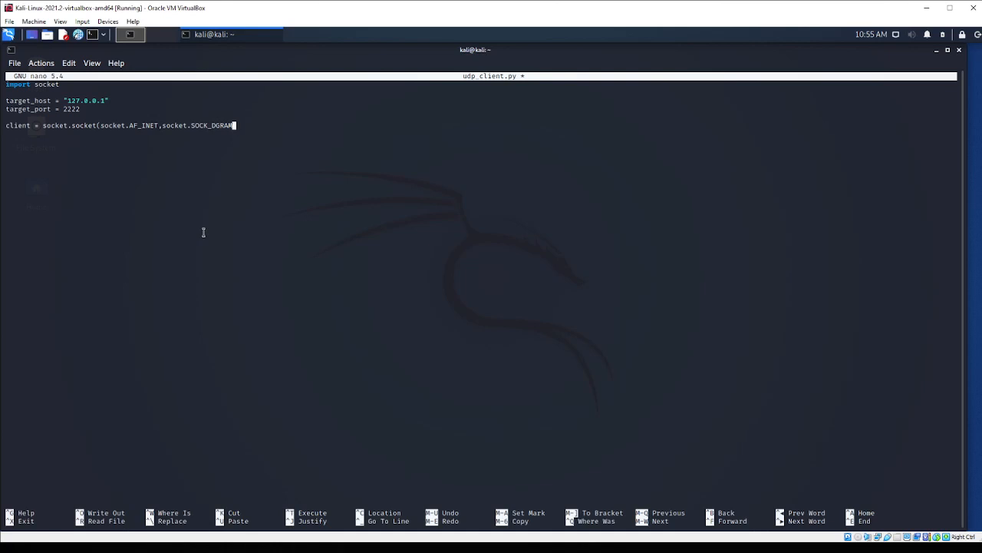
text())
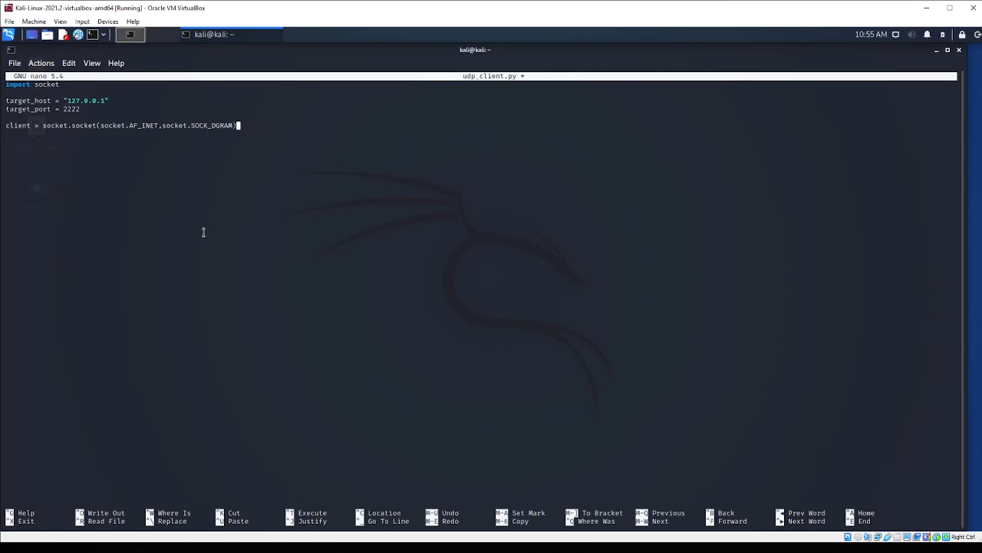
key(Return)
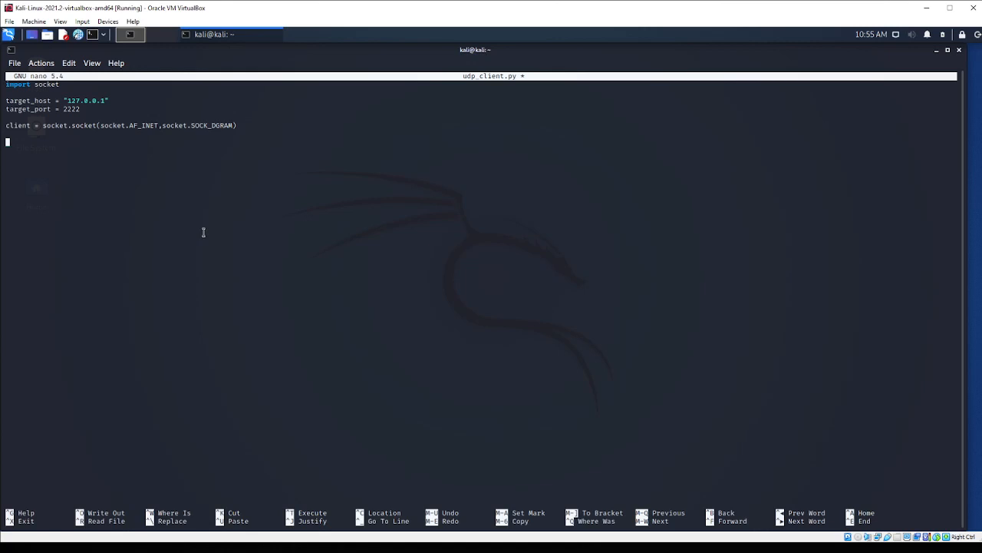
Send "Hello from Client" with client.sendto to (target_host, target_port)
text(client)
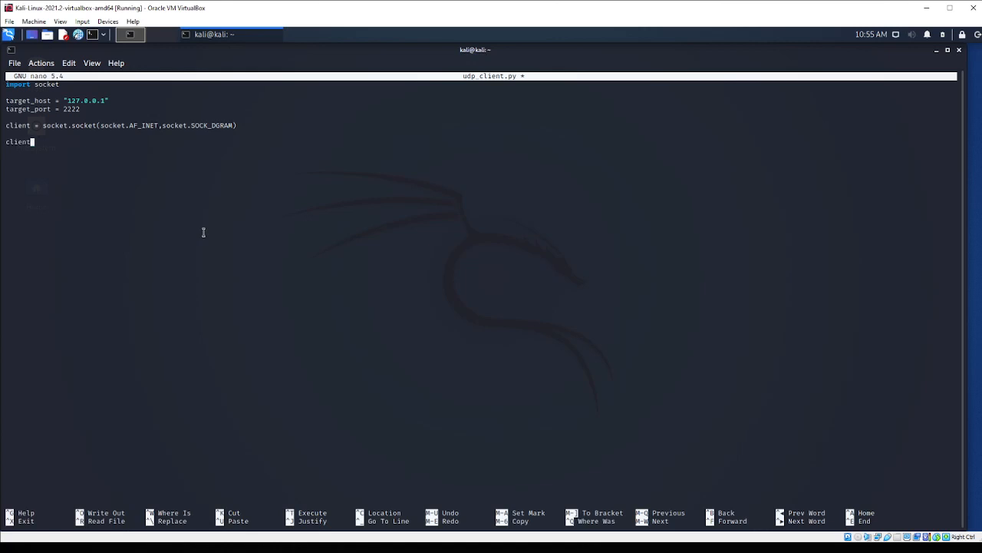
text(.sendt)
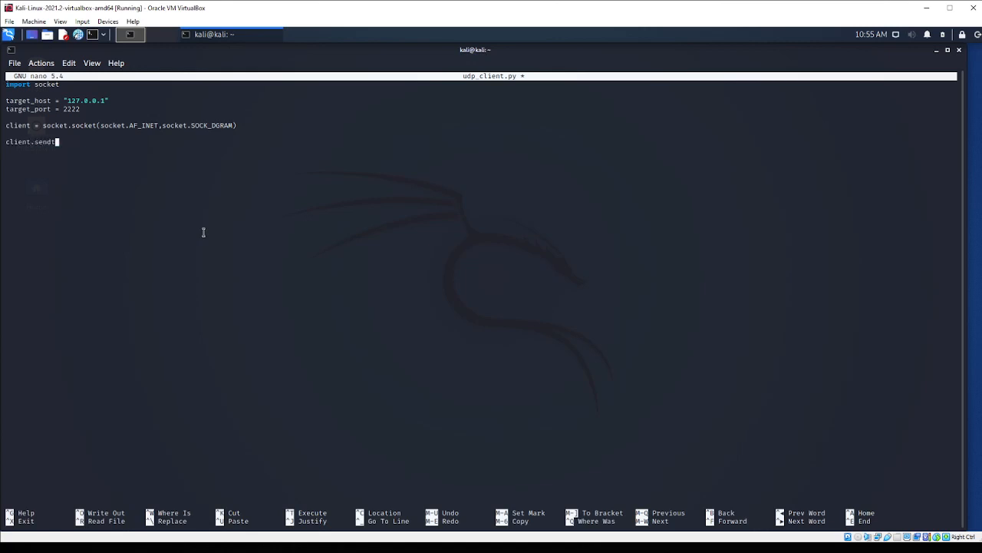
text(("A)
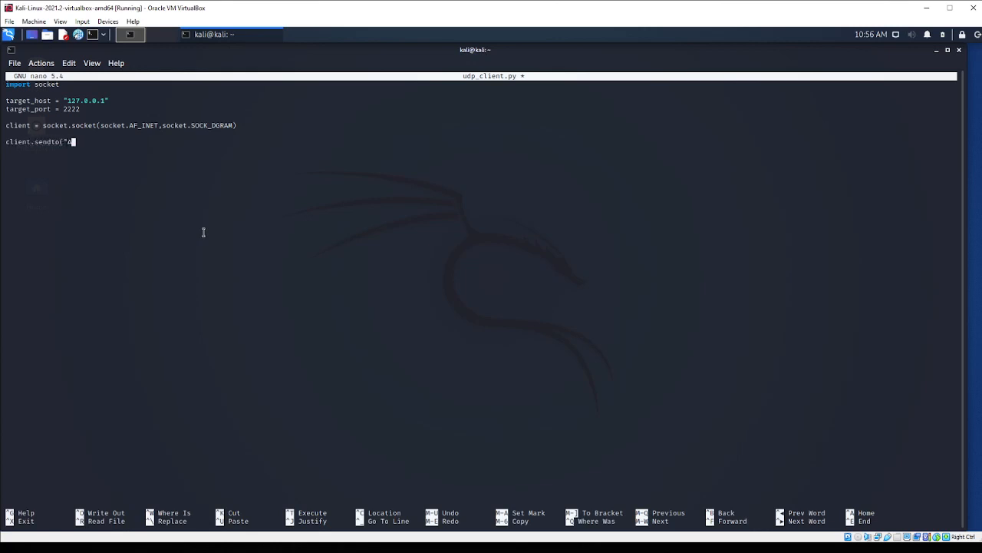
text(ello from Cli)
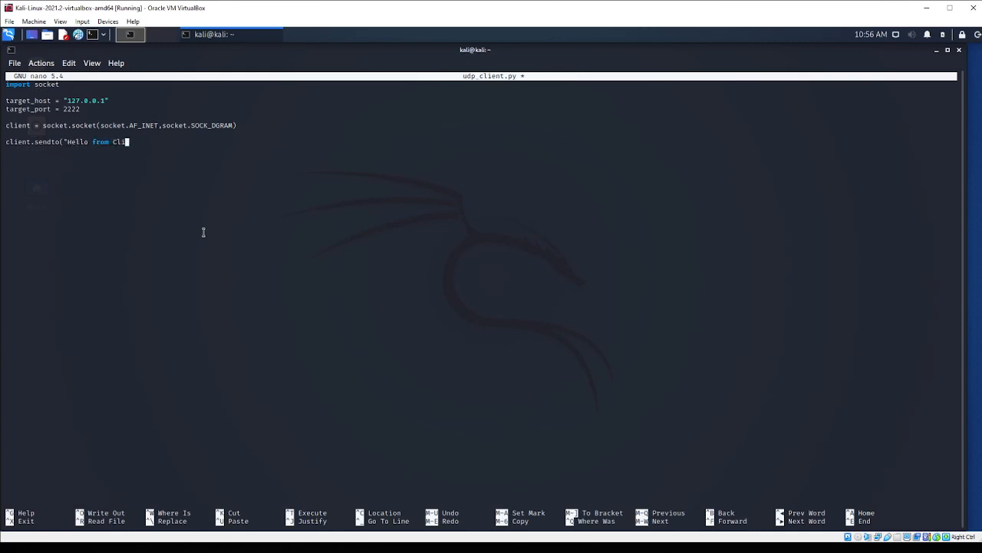
text(ent)
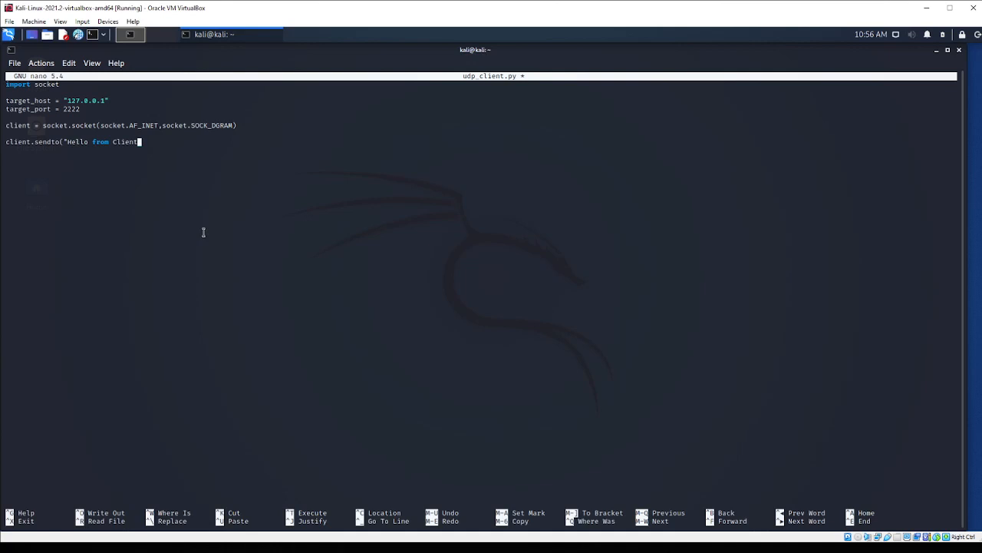
text(",)
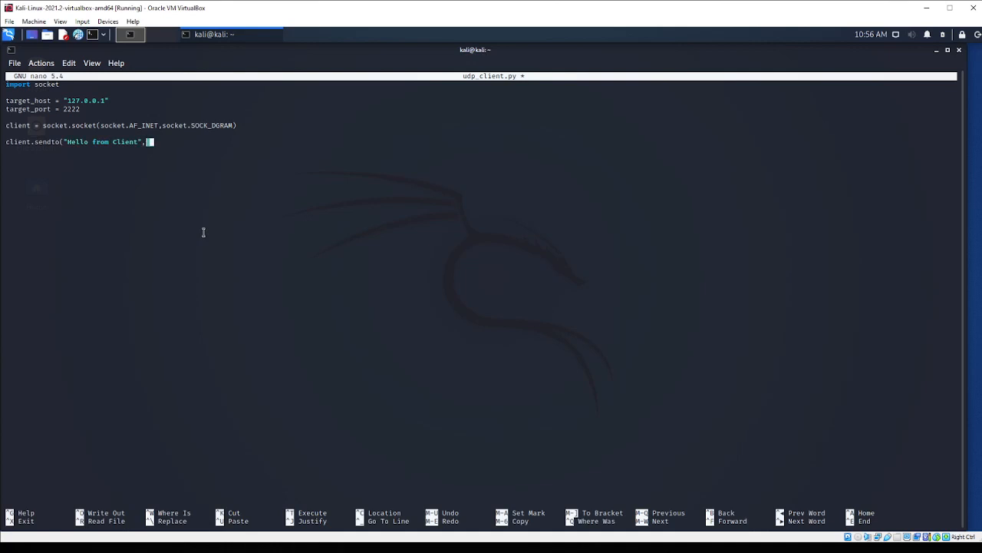
text((target)
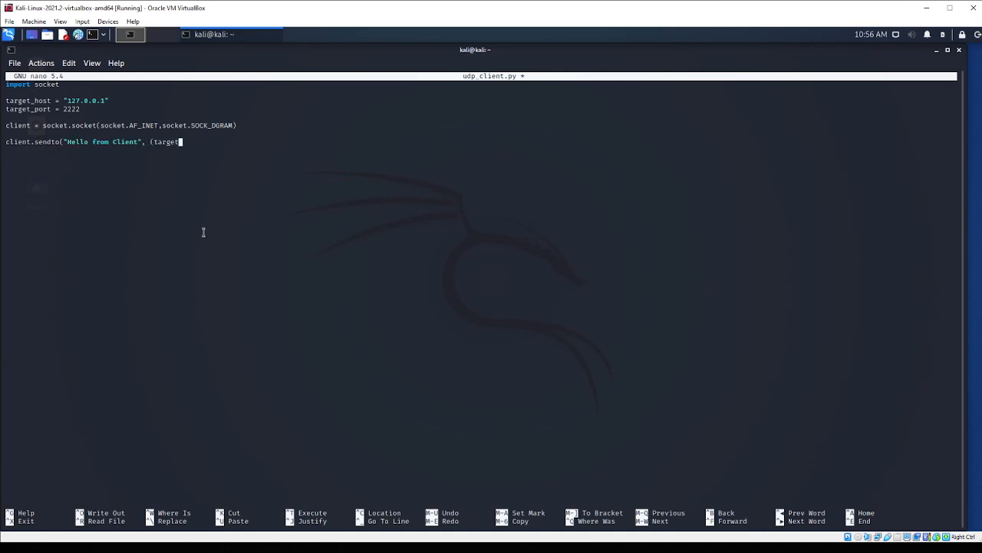
text(_host,tar)
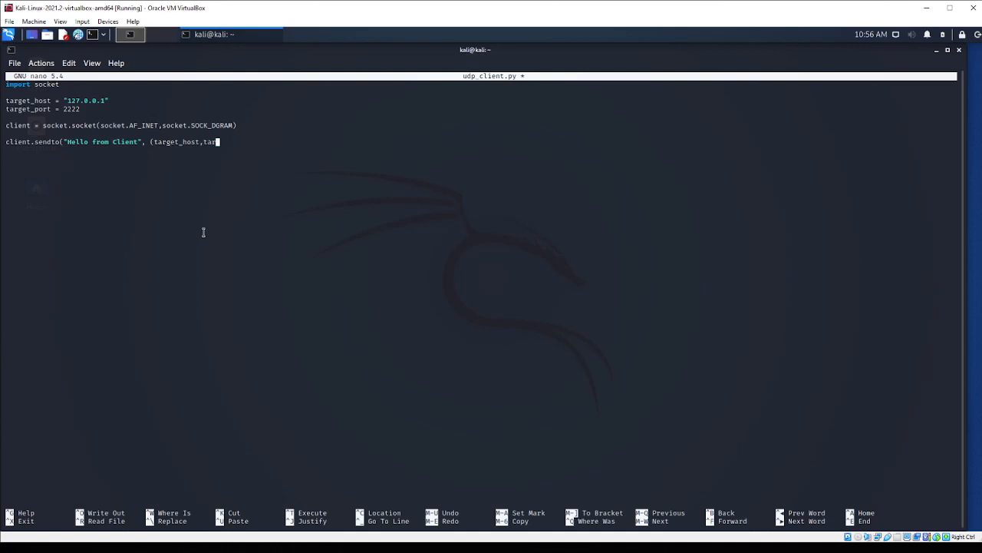
text(get_por)
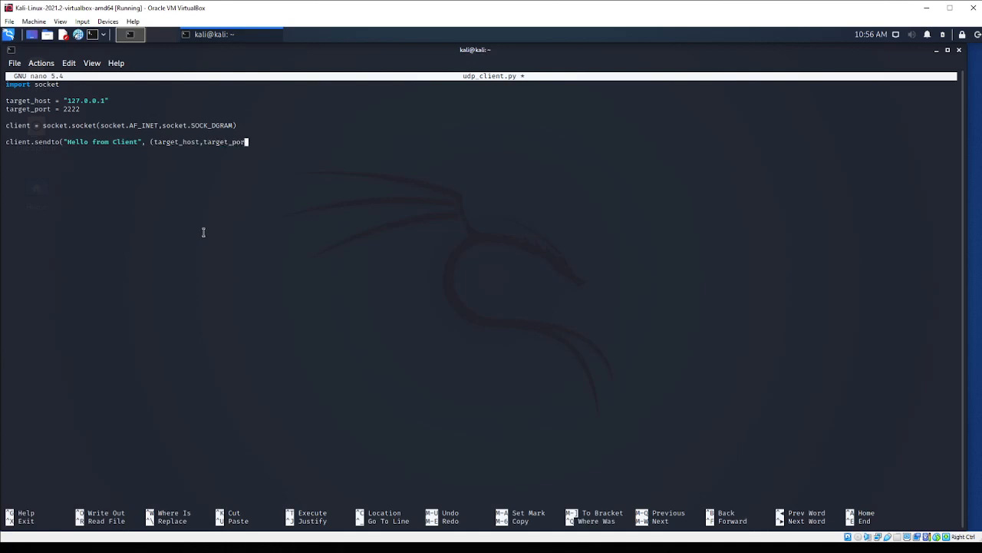
key(BackSpace)
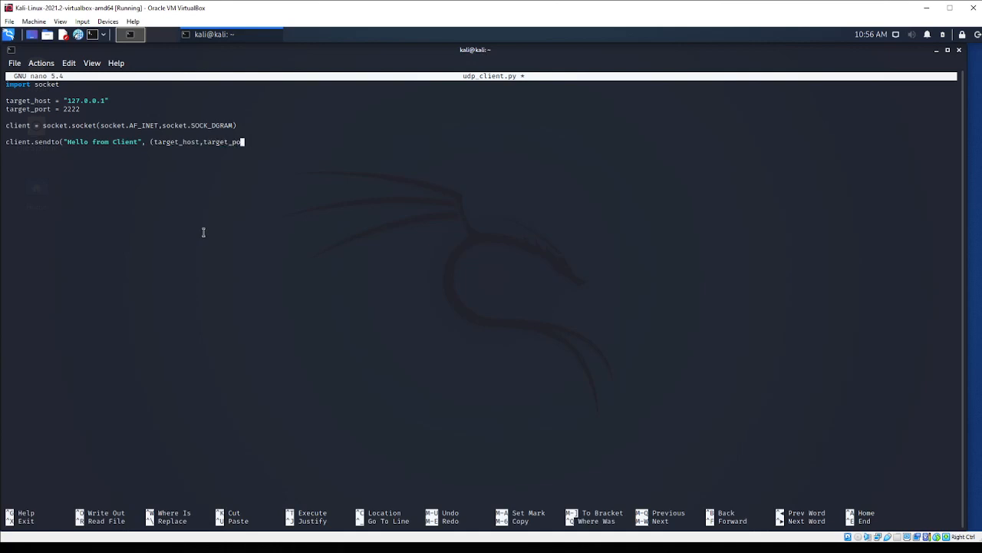
text(rt)))
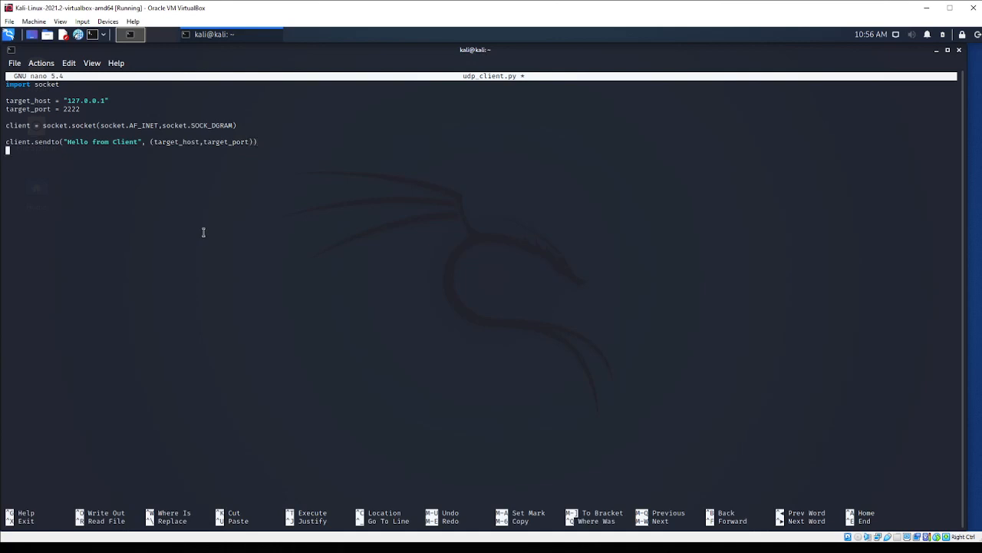
Receive the reply with msgFromServer = client.recvfrom(1024)
text(msgFromSer)
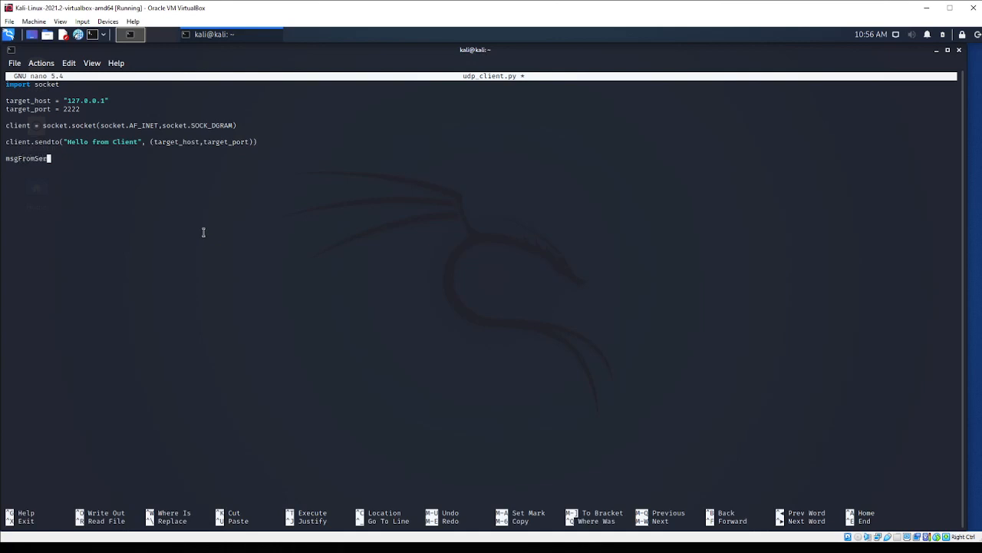
text(ver)
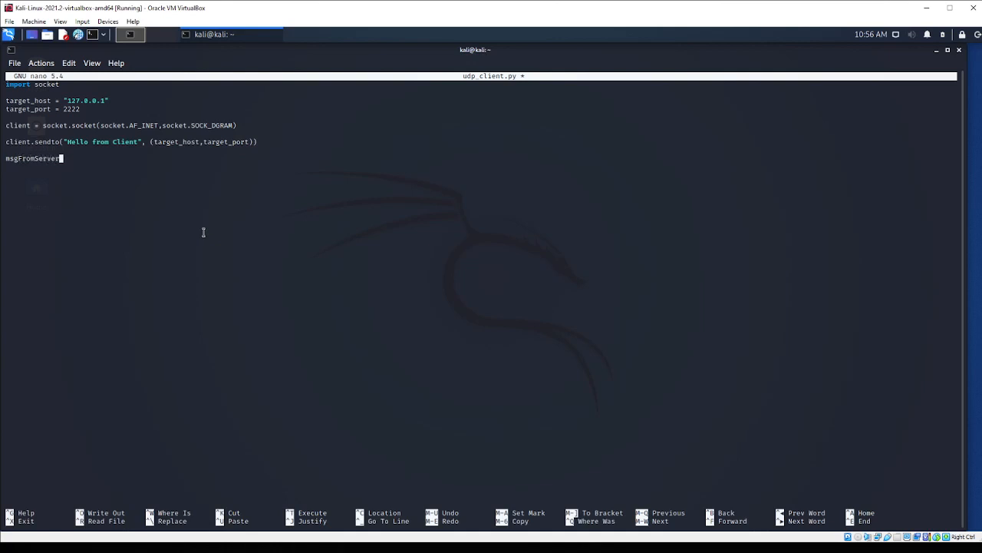
text(= cli)
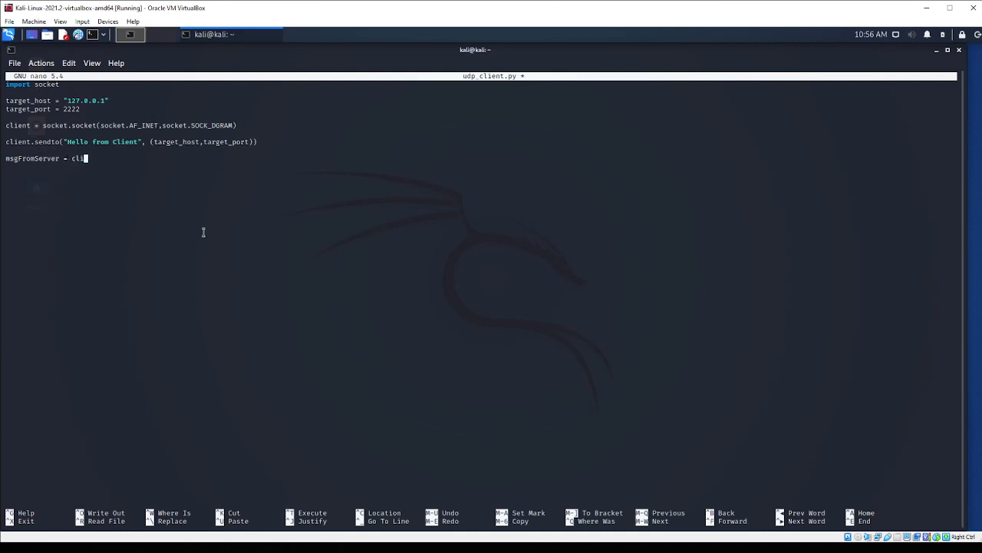
text(ent)
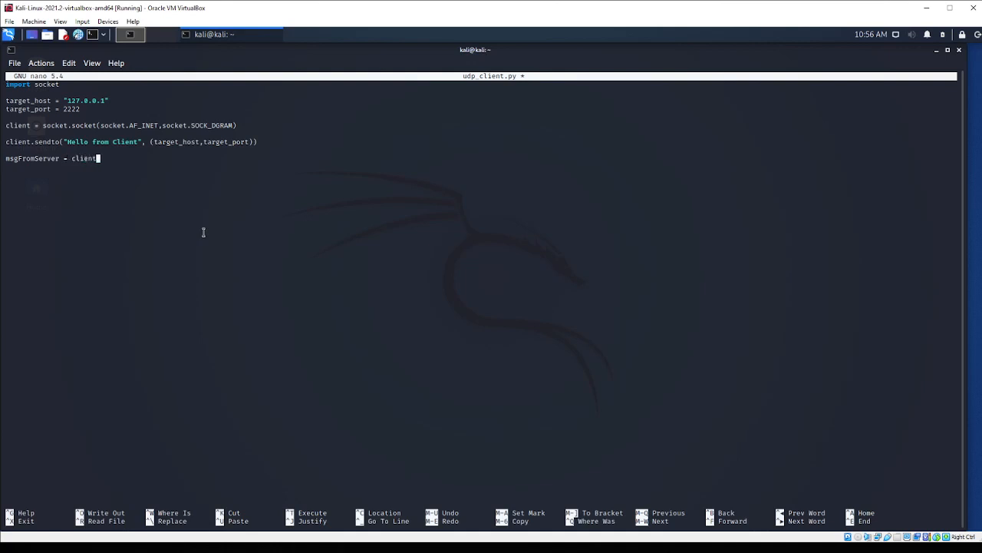
text(.)
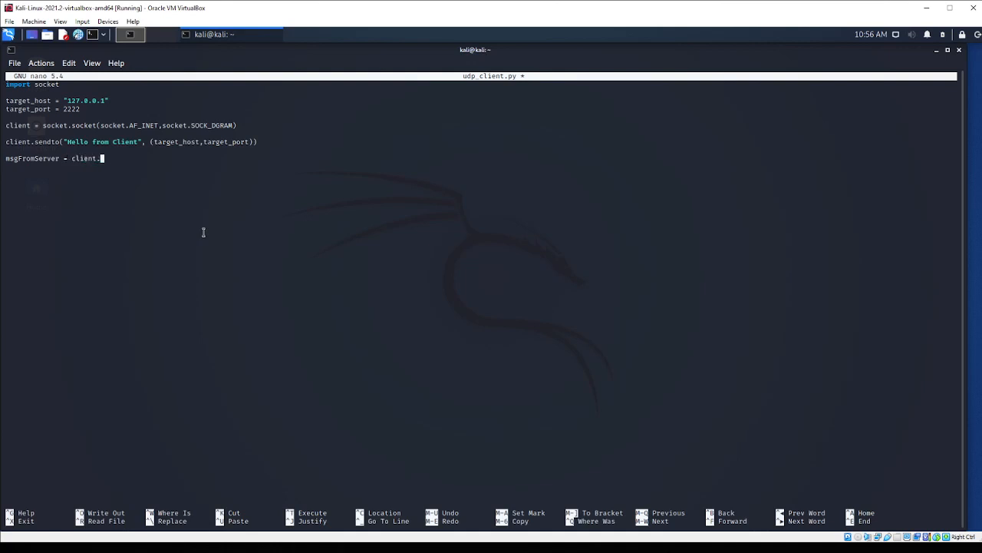
text(recvfro)
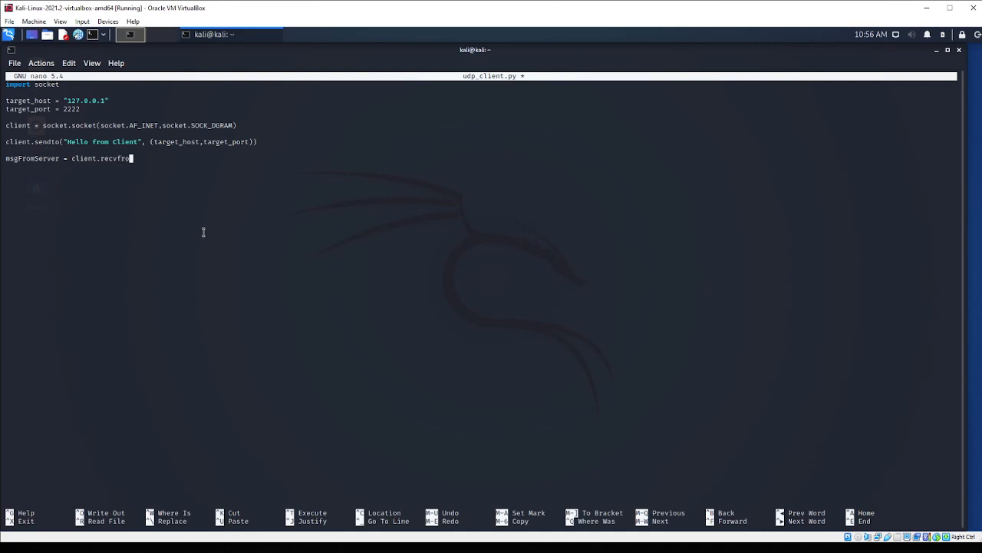
text((1024)
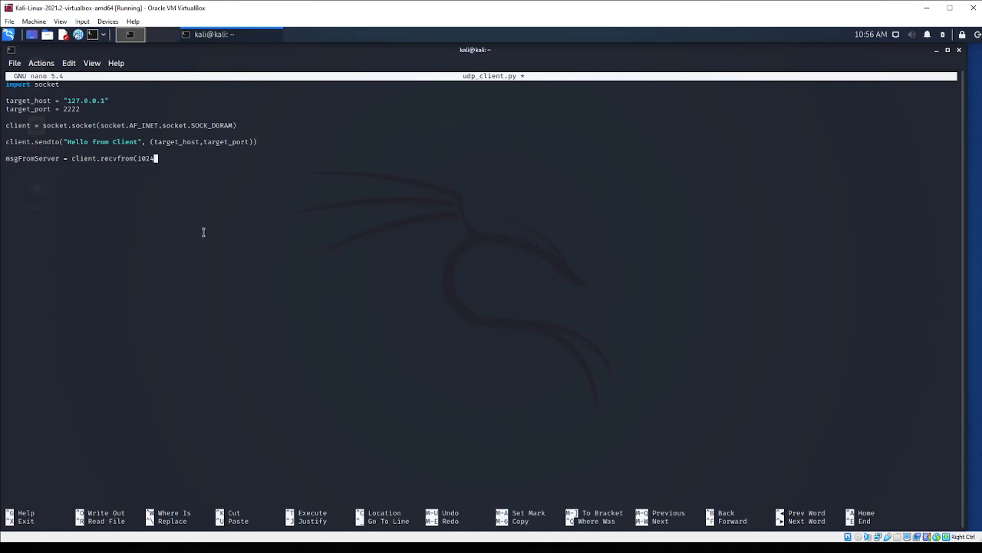
key(Return)
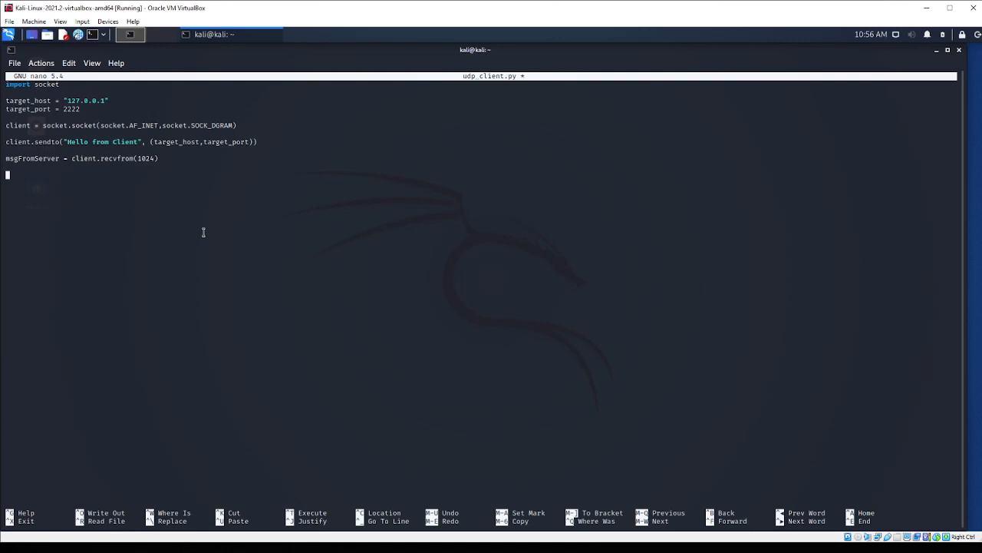
Build msg = "Message from Server:{}".format(msgFromServer[0]) and print msg
text(msg = "Message from)
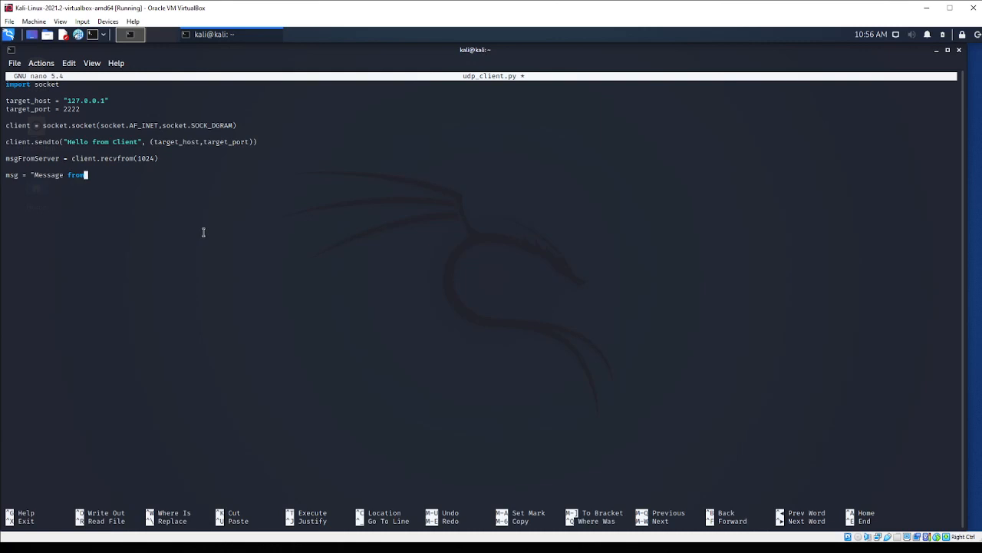
text(Server)
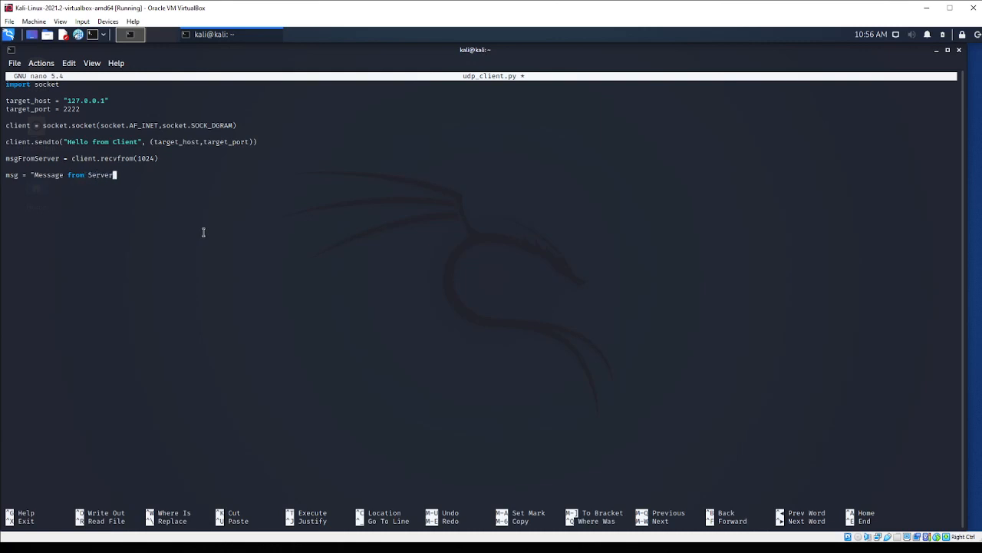
text({})
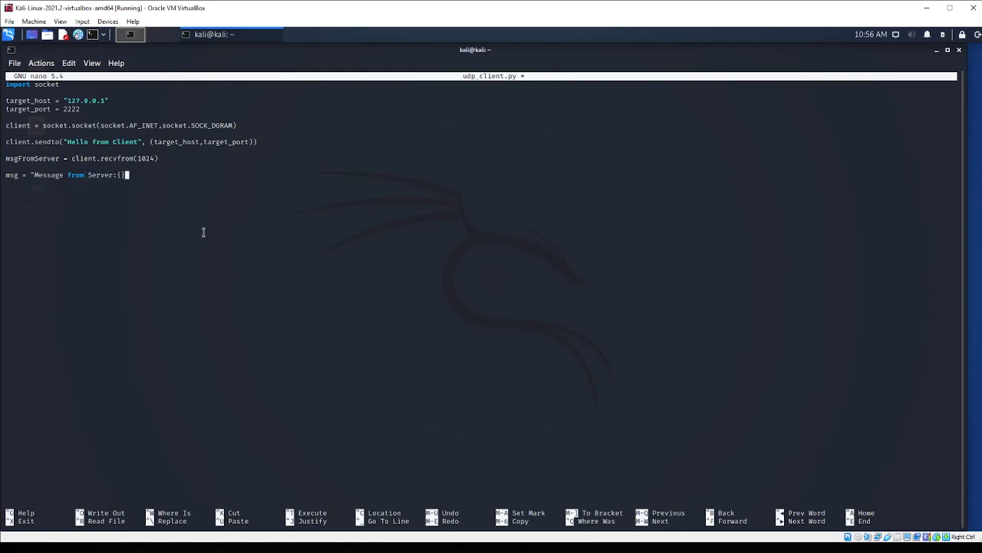
text(}.form)
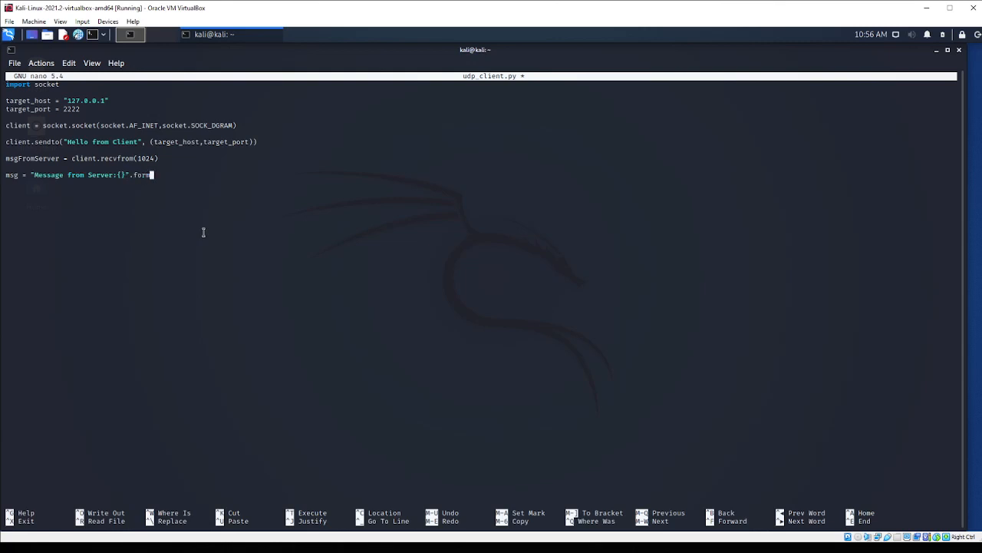
text((msgFromServ)
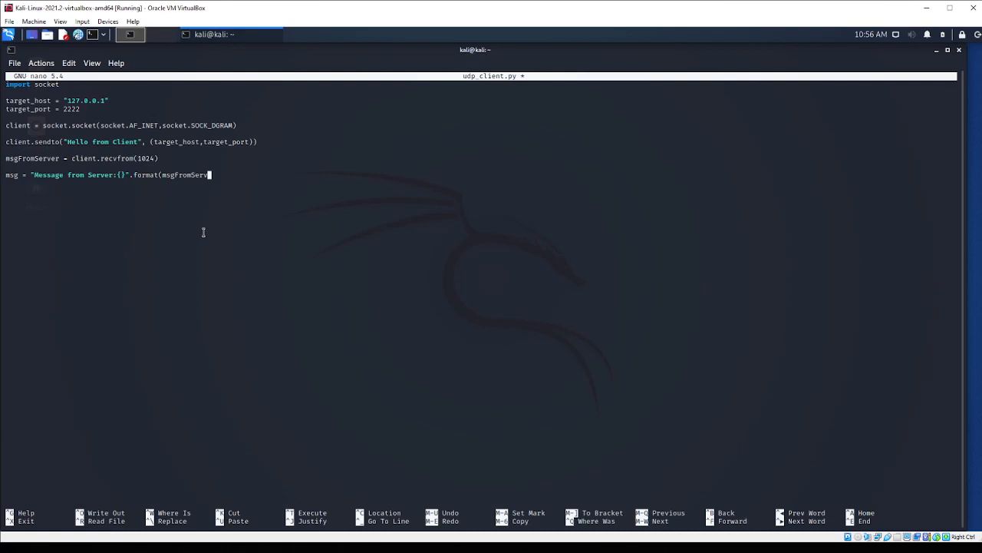
text([0]))
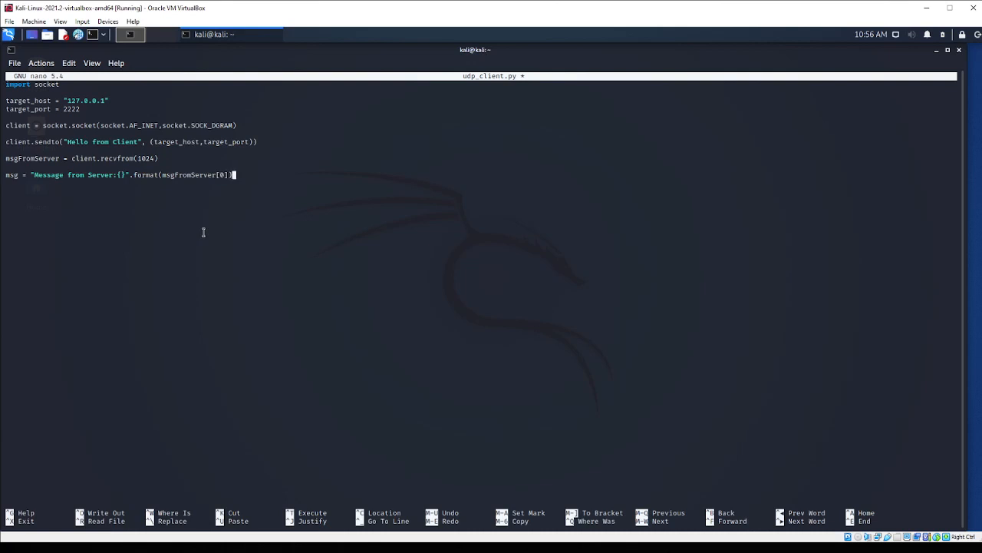
text(print msg)
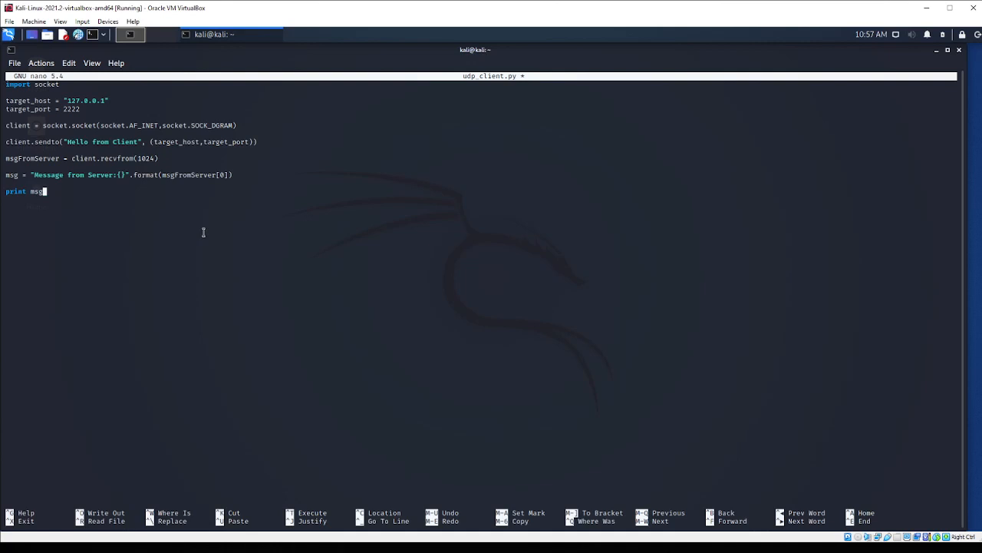
mouse_move(53, 86)
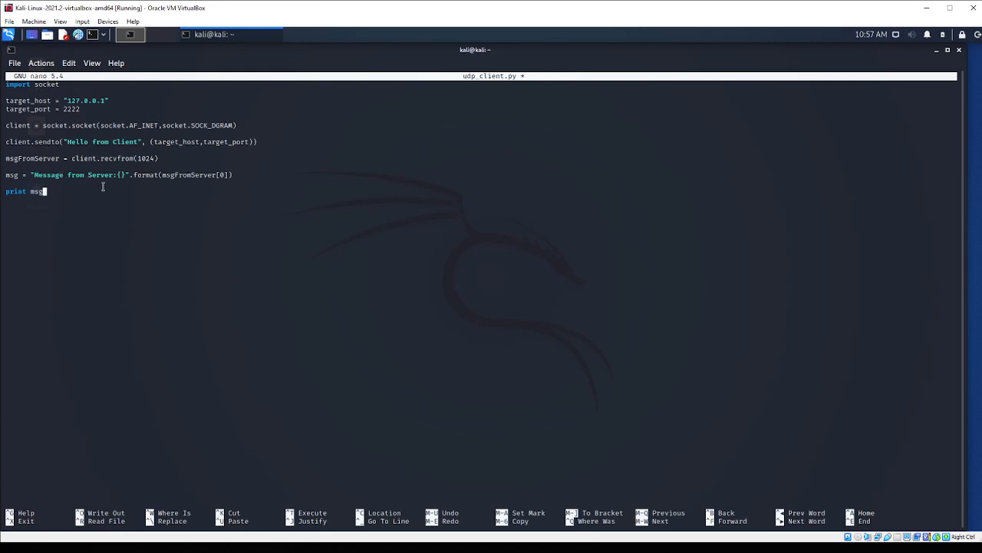
mouse_move(93, 190)
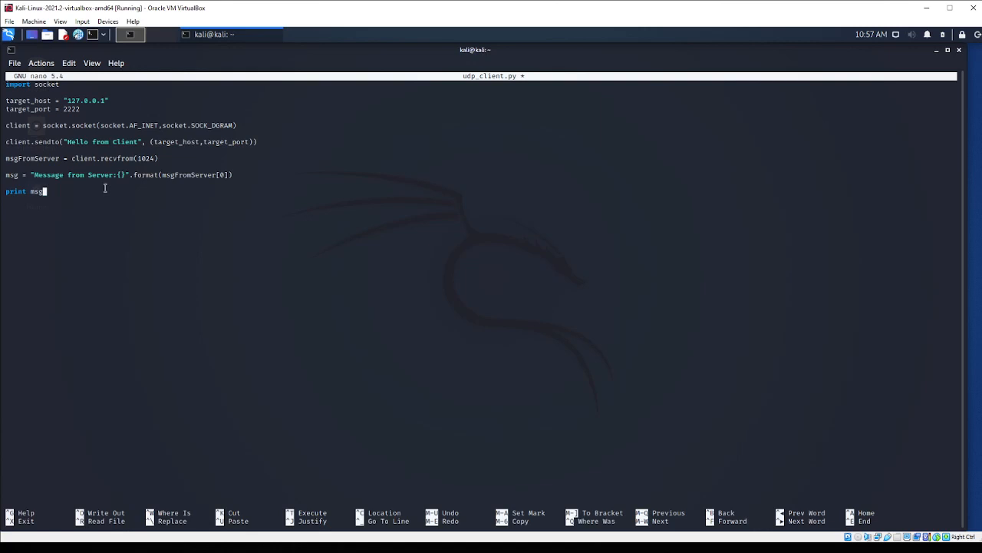
Save udp_client.py from nano and return to the shell prompt
key(ctrl+o)
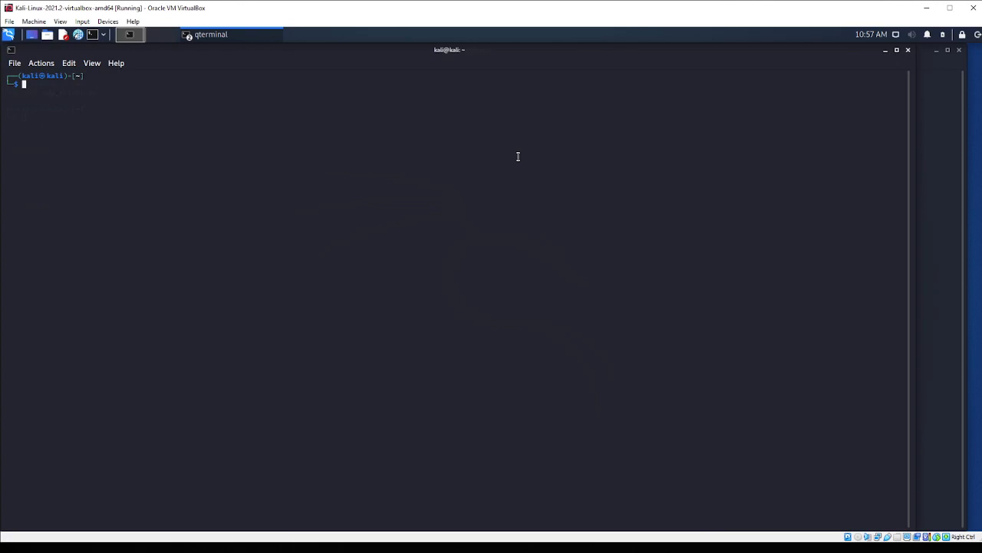
Launch nano on a new, empty udp_server.py file
text(nano udp_server.py)
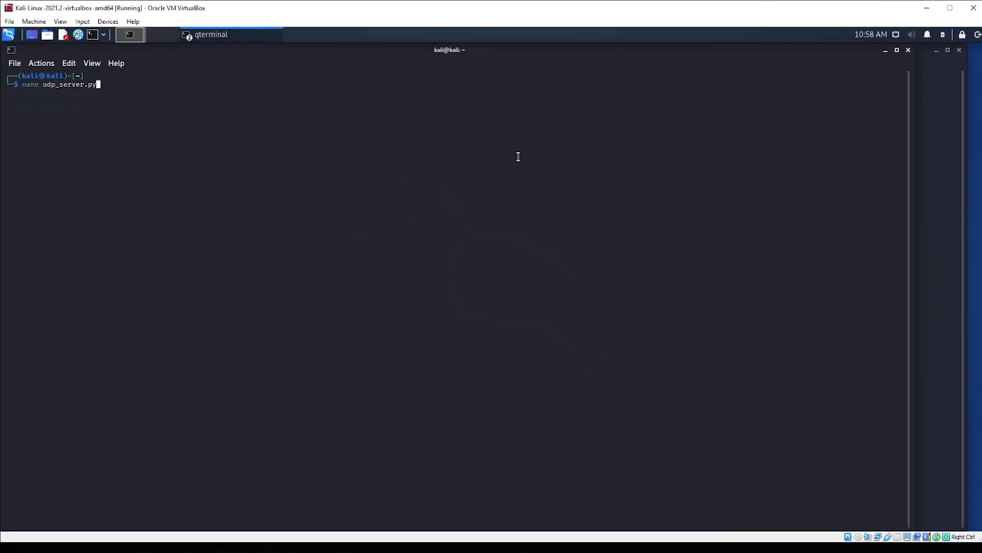
key(Return)
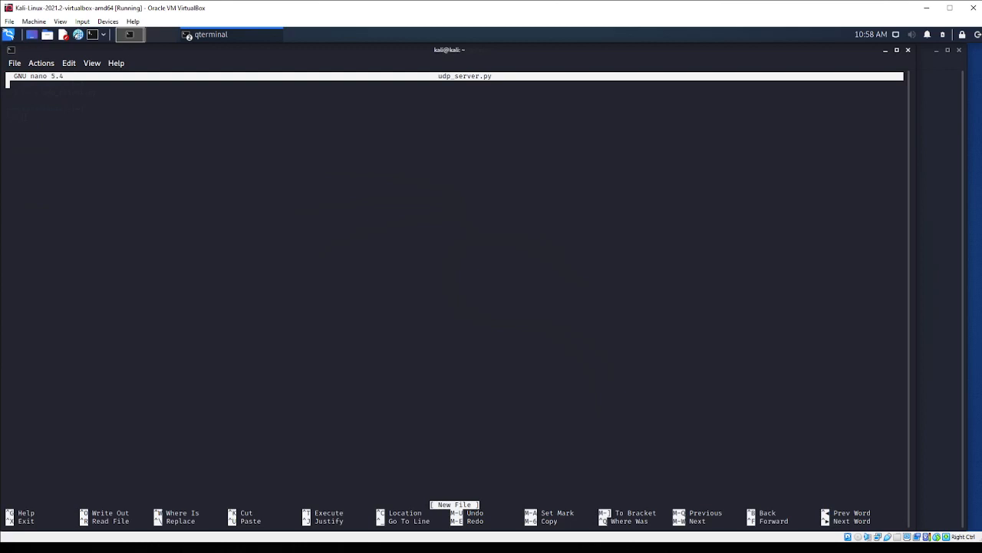
mouse_move(399, 186)
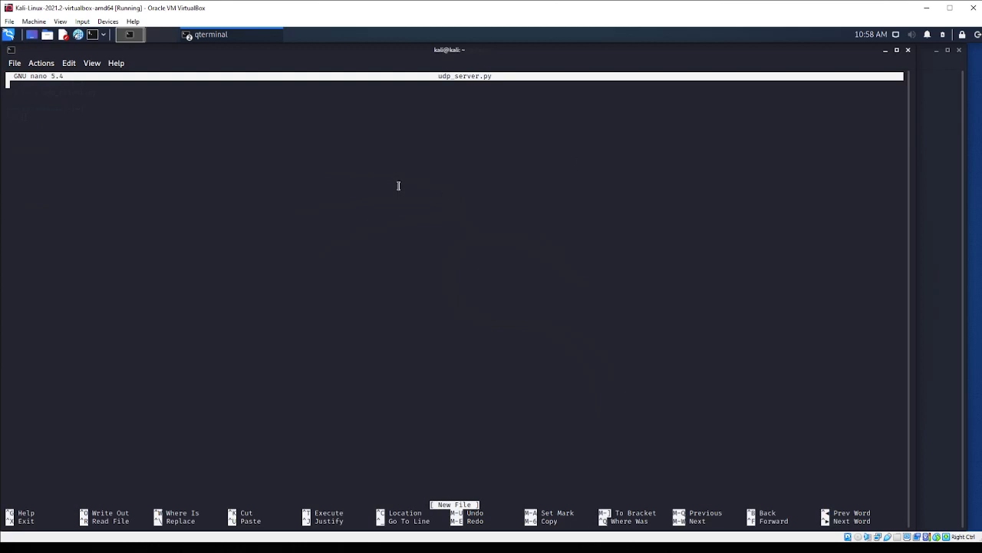
Write import socket and host_address = "127.0.0.1" at the top of the server script
text(import sock)
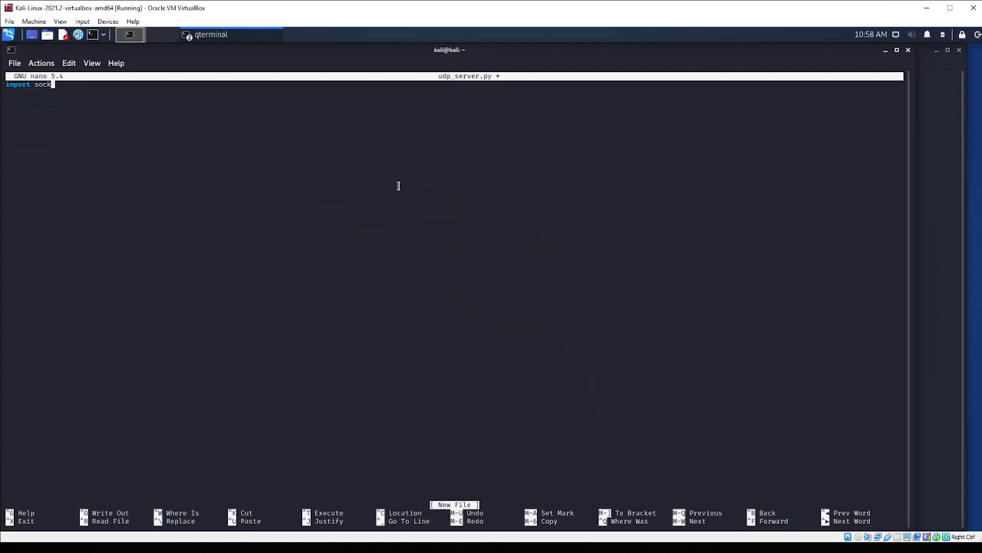
text(host)
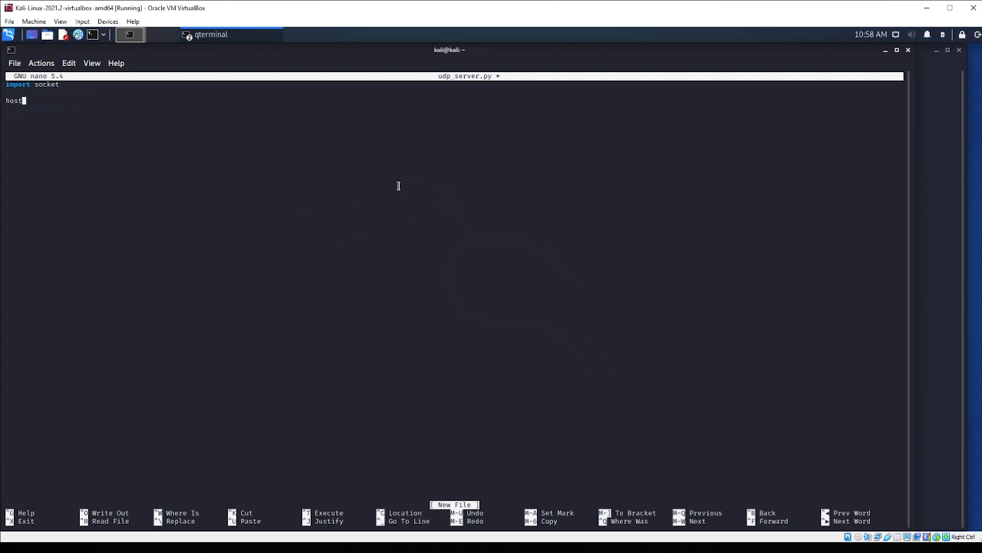
text(_address)
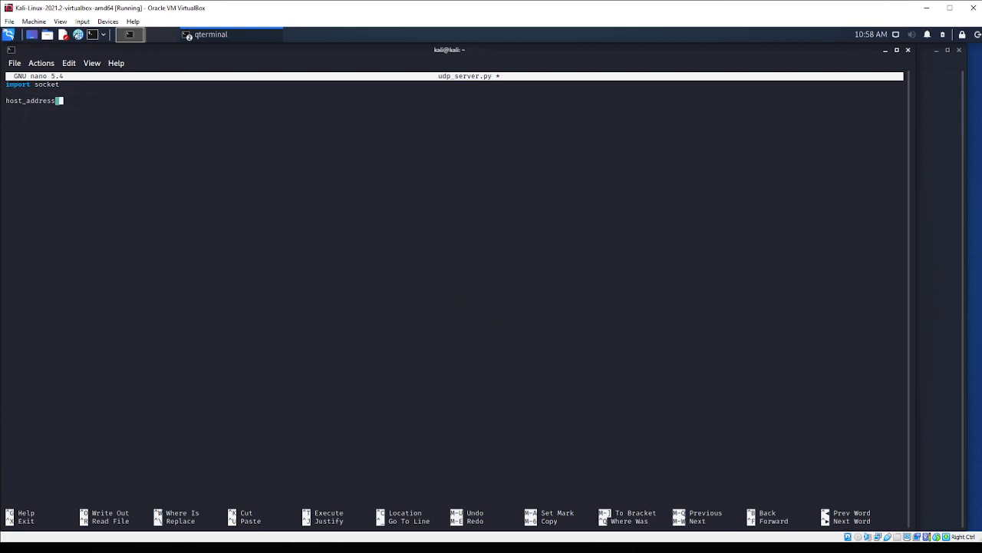
mouse_move(924, 250)
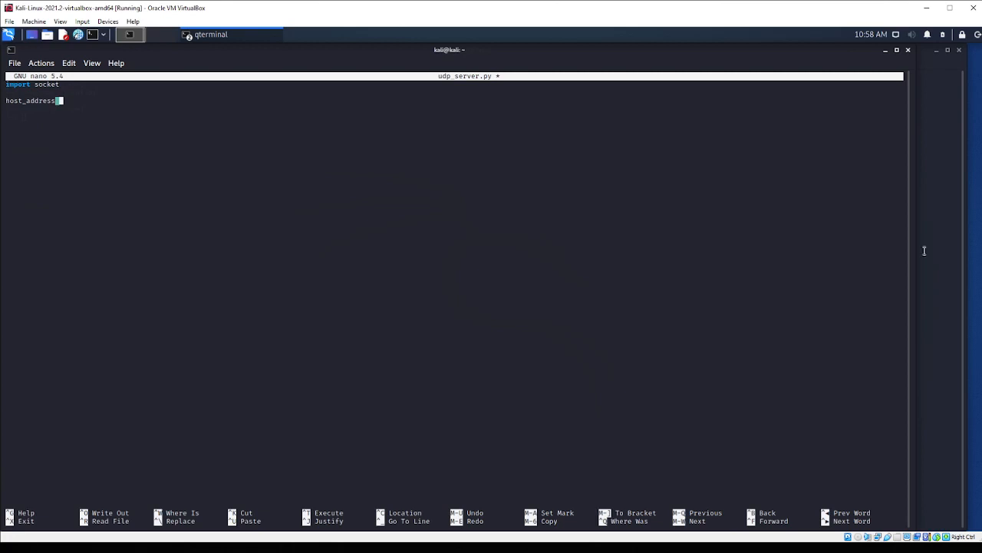
mouse_move(111, 104)
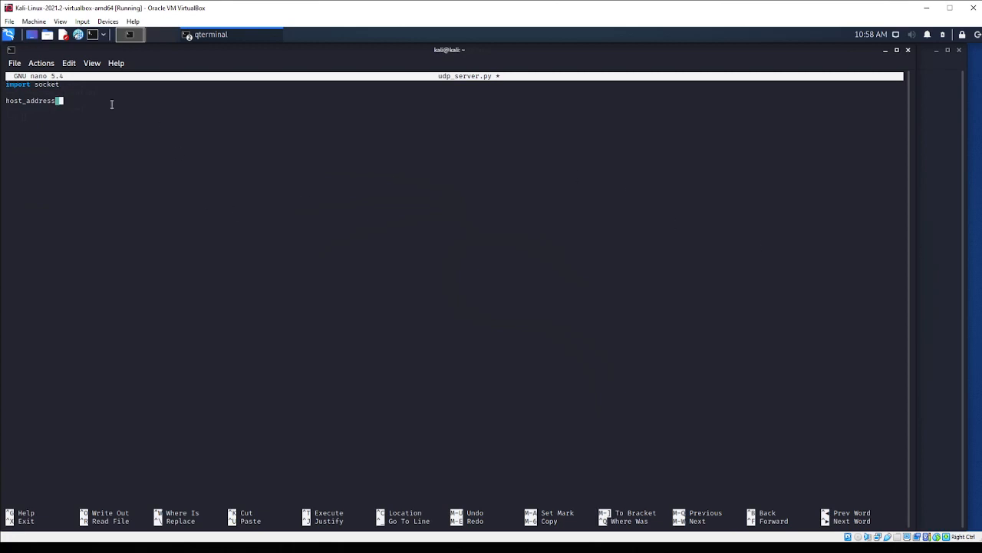
text(= ")
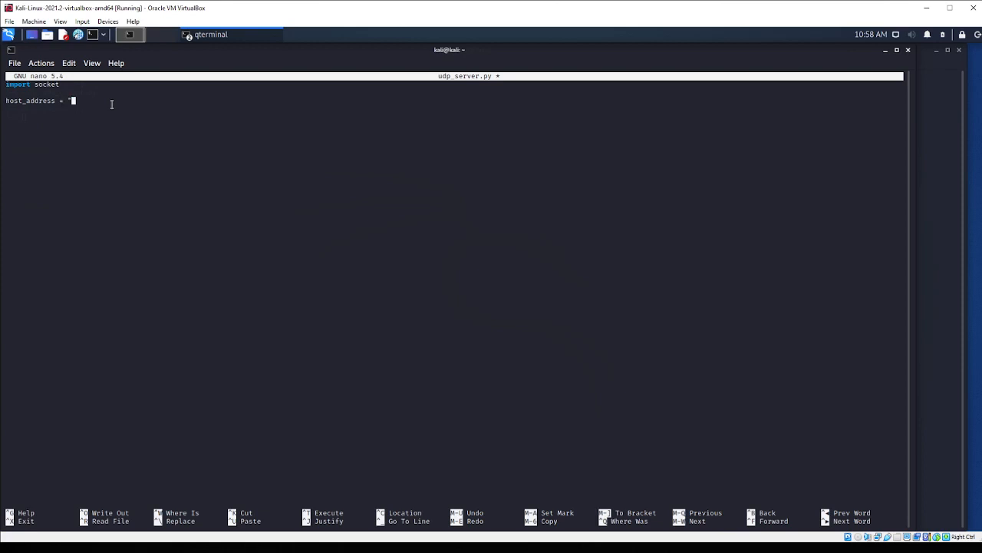
text(127.0.0)
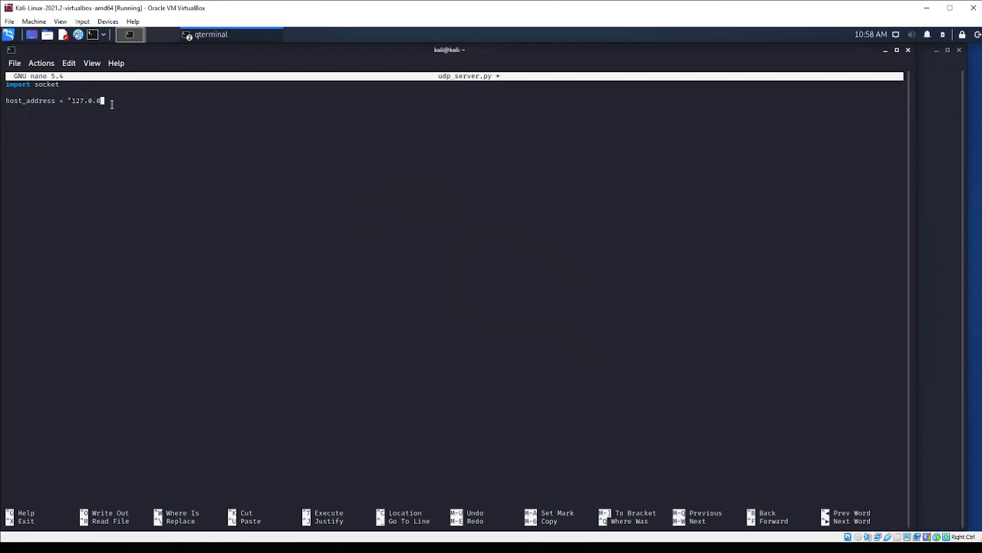
text(1")
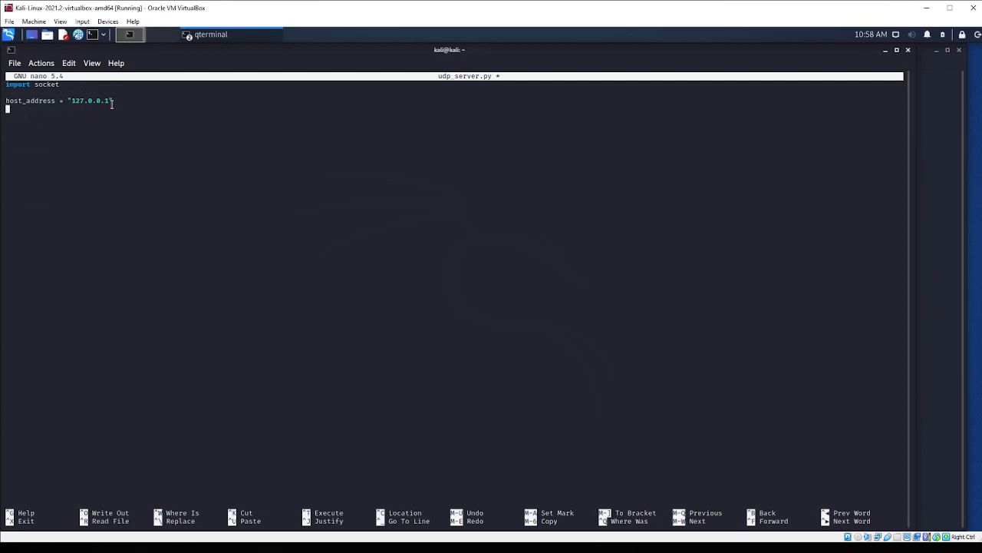
Define host_port = 2222 and msgToClient = "Hello Client!"
text(host)
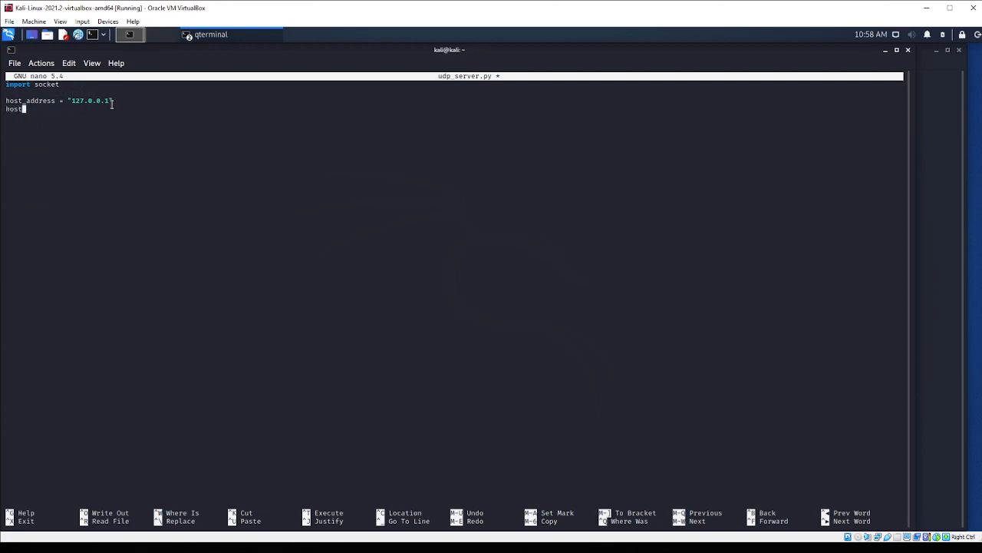
text(_port = 2222)
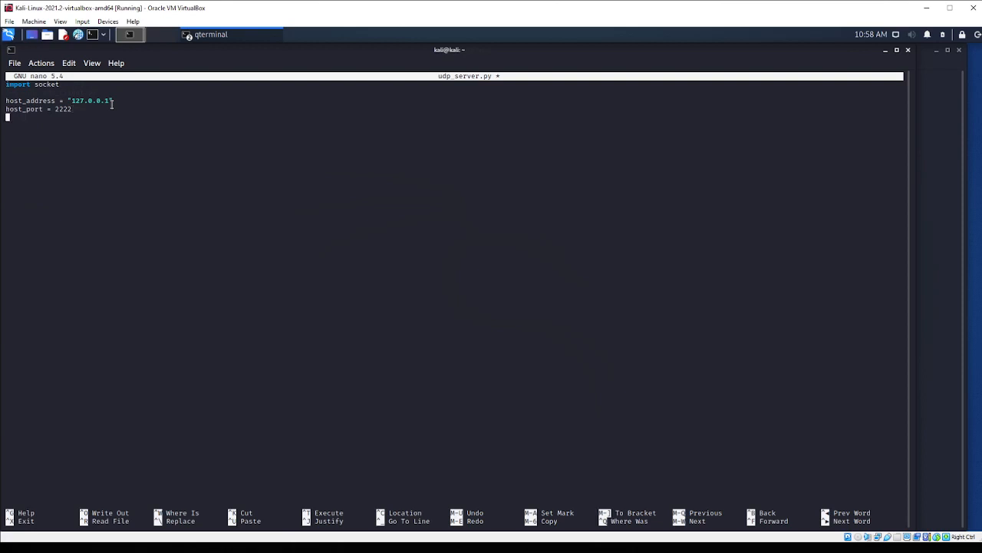
text(msgF)
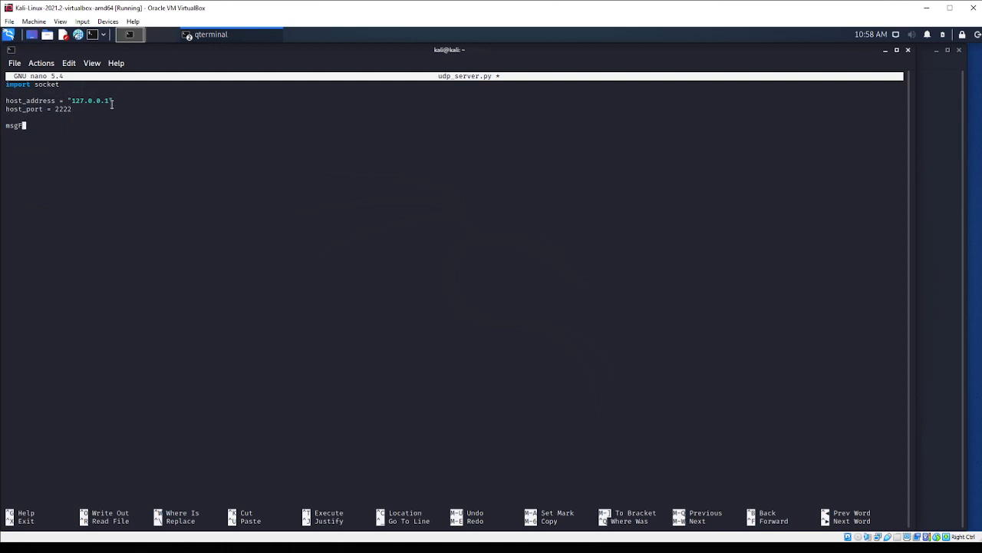
text(ToClient)
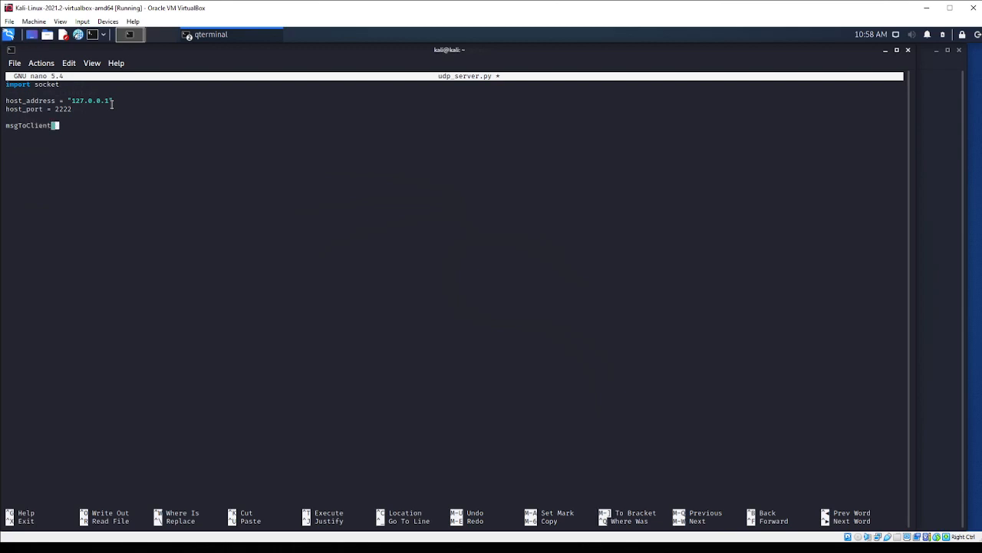
text(= ')
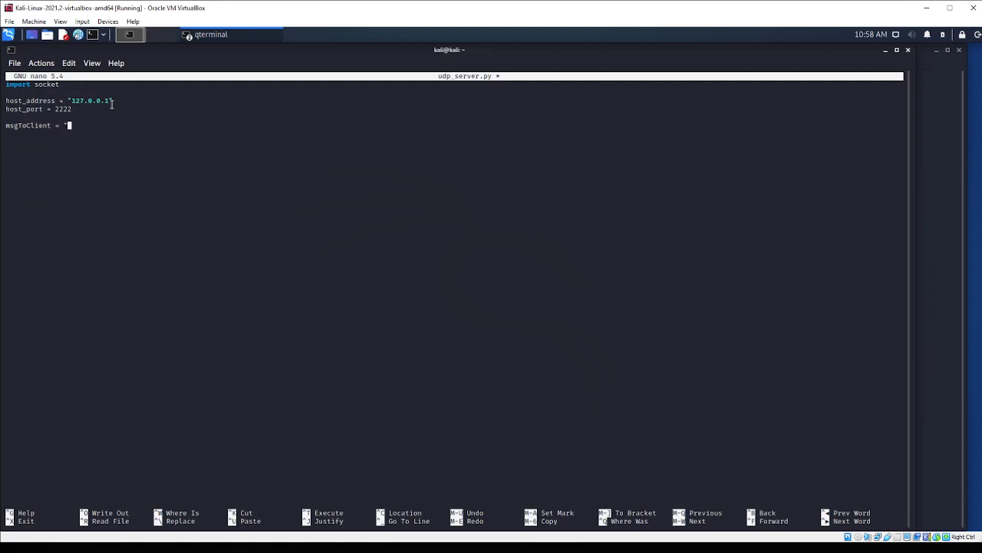
text(Hello C)
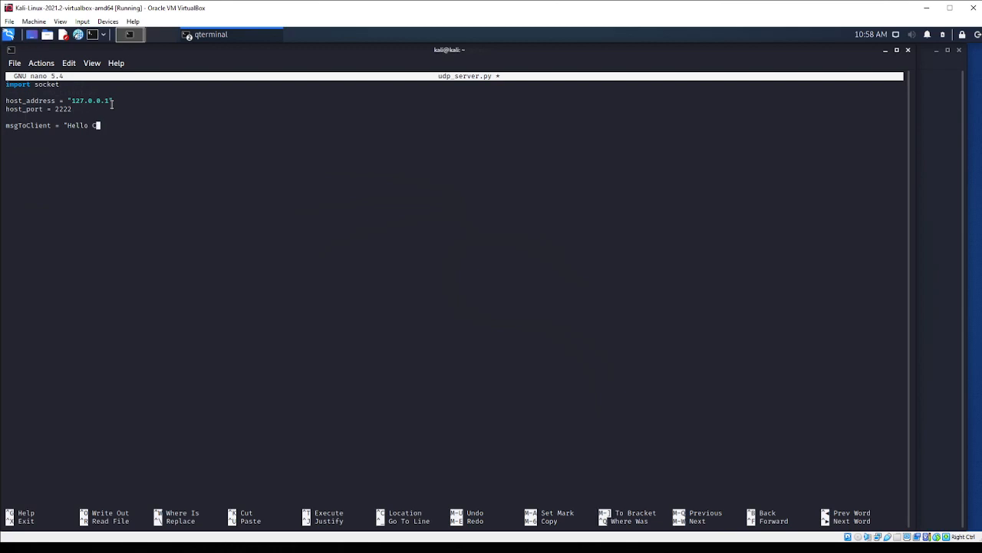
text(lient!")
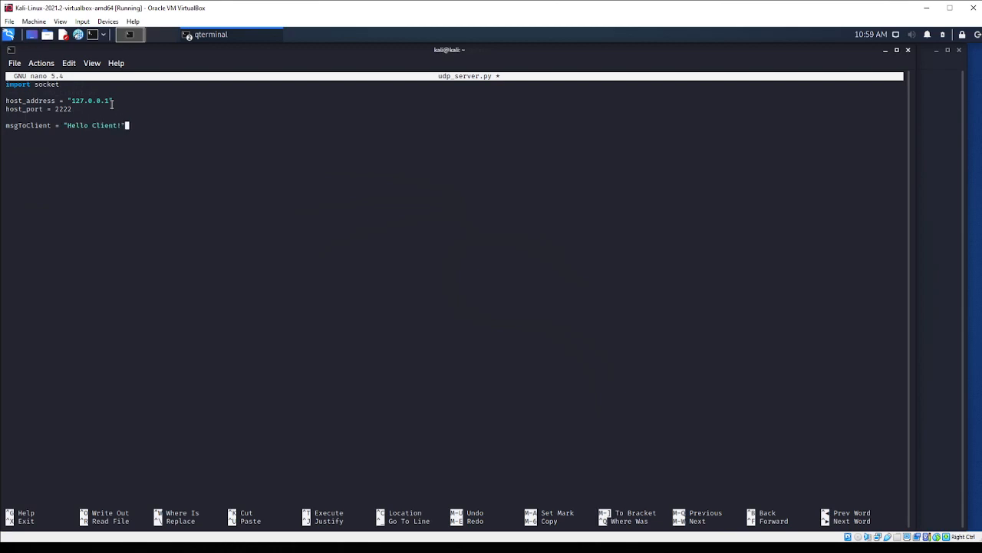
Create the server socket s = socket.socket(socket.AF_INET, socket.SOCK_DGRAM)
text(s = socket.s)
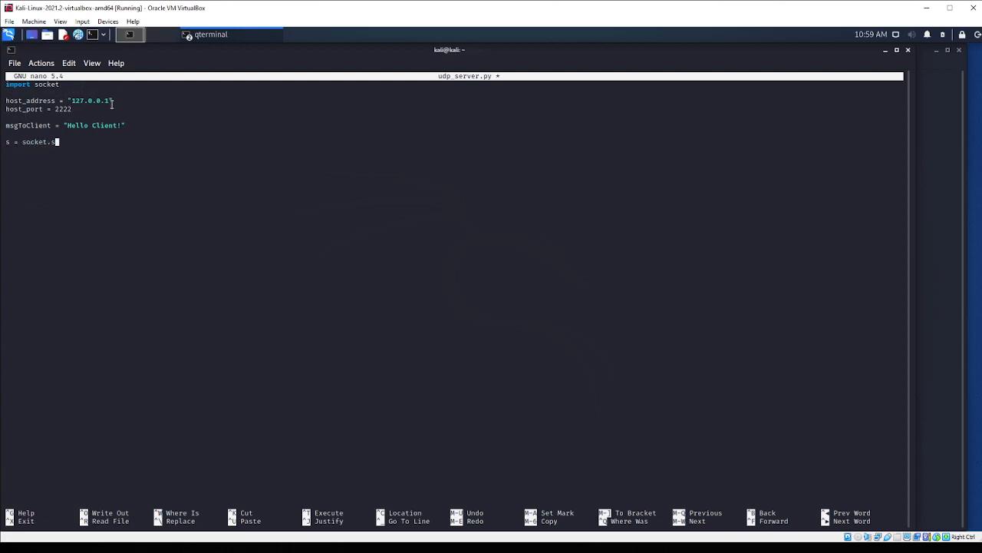
text(ocket()
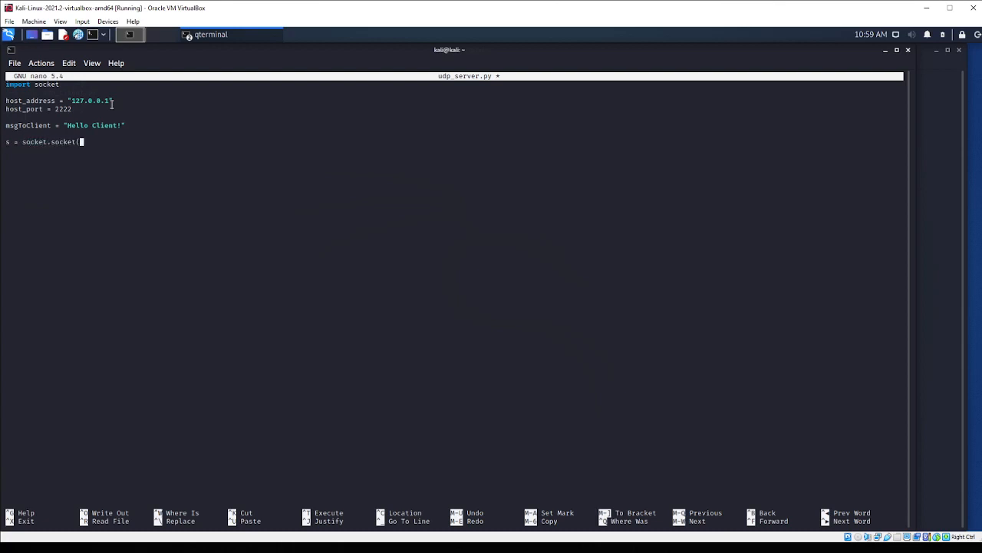
text(socket)
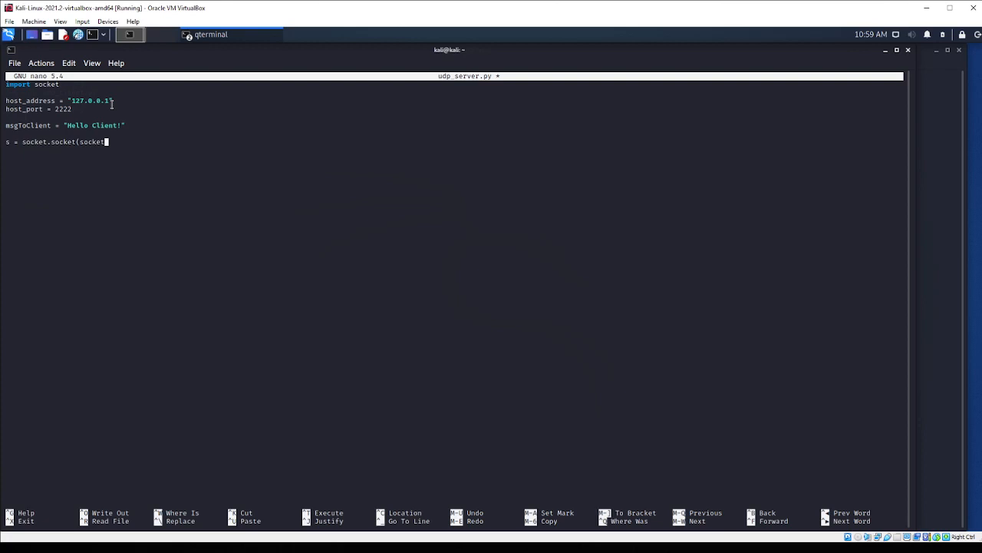
text(.AF_IN)
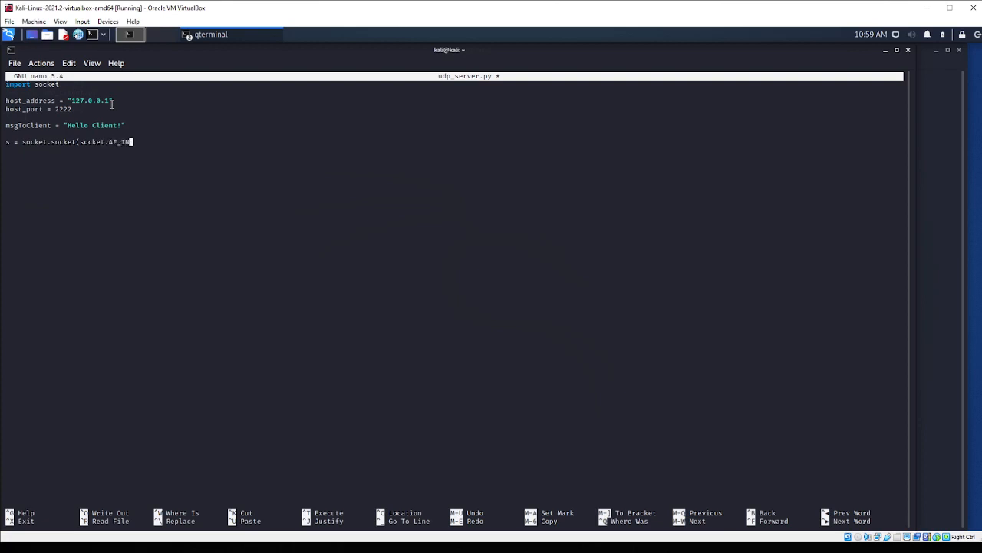
text(ET, s)
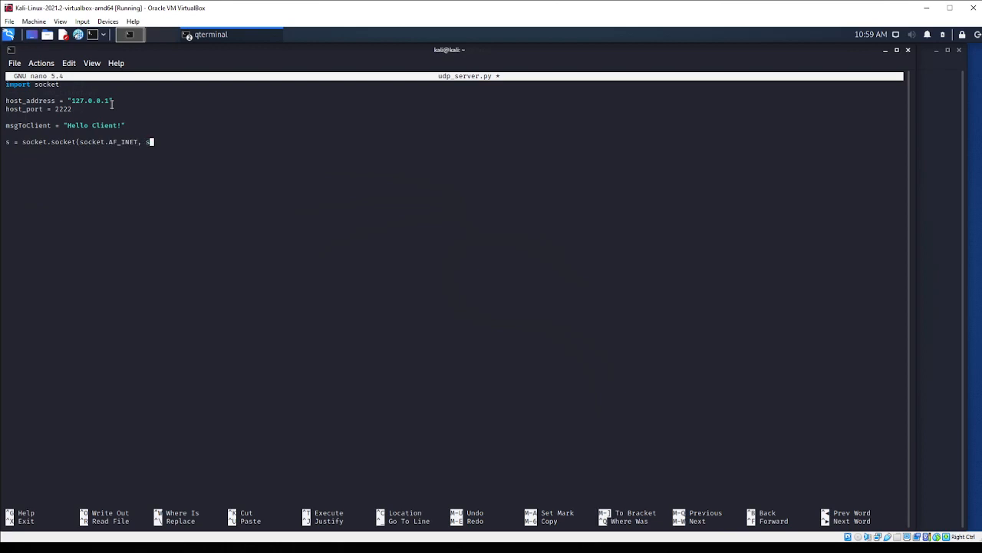
text(ocket)
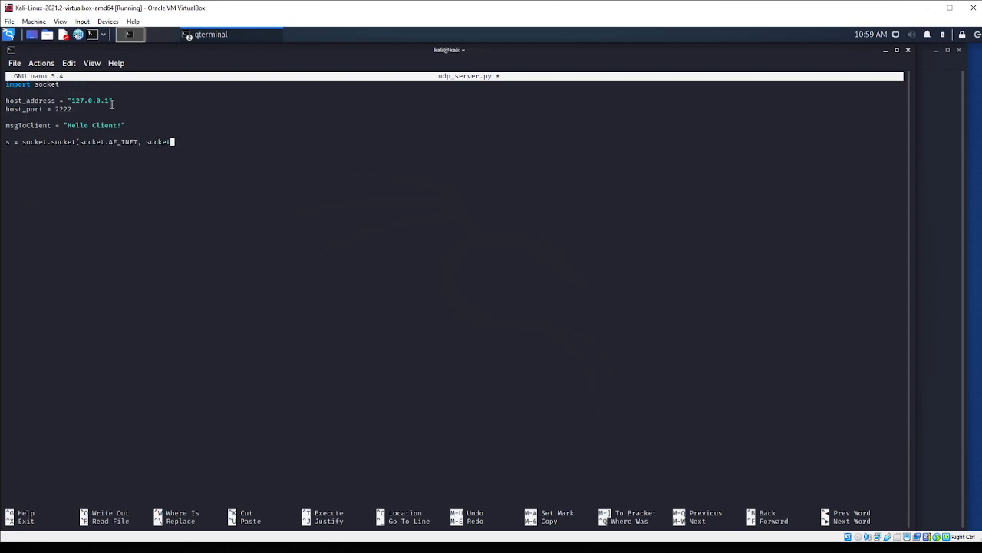
text(So)
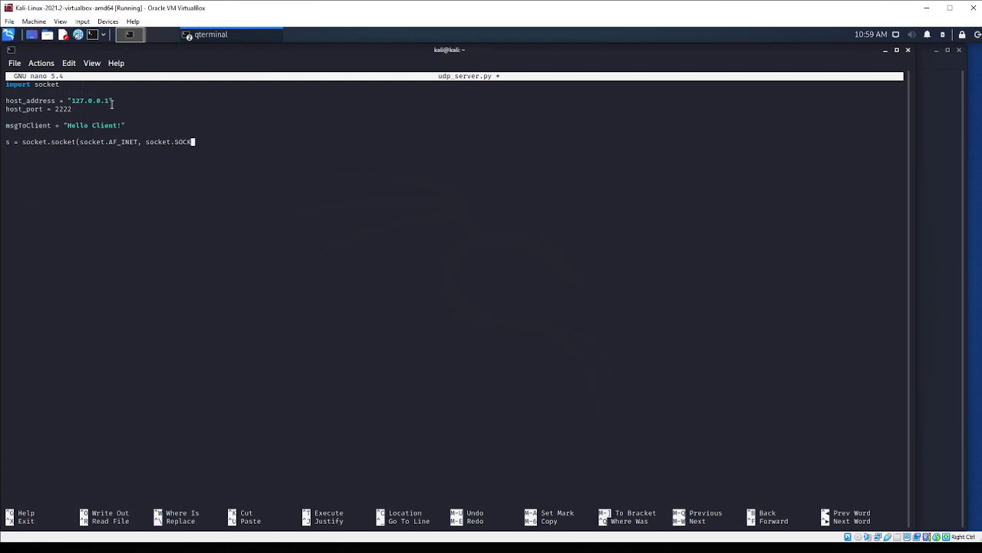
text(GRAM)
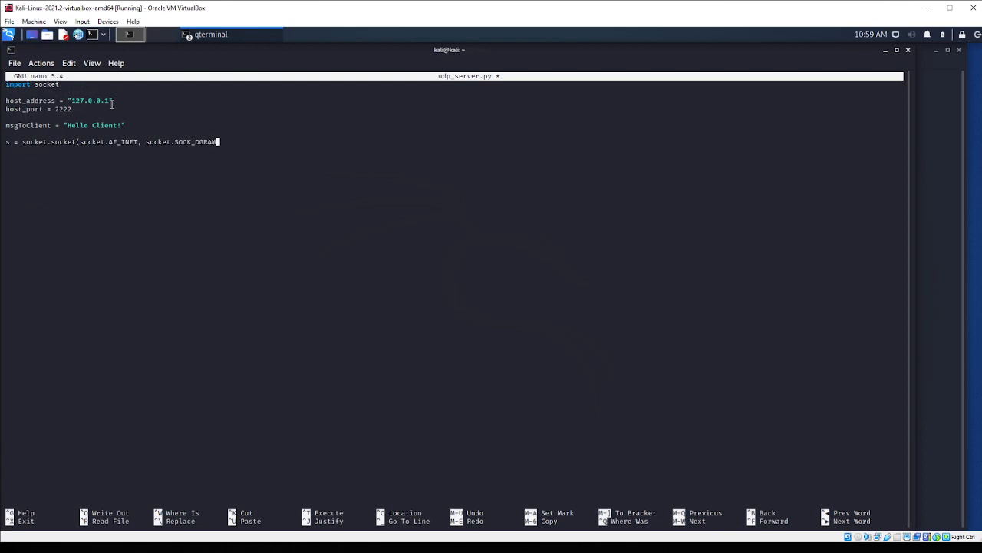
text())
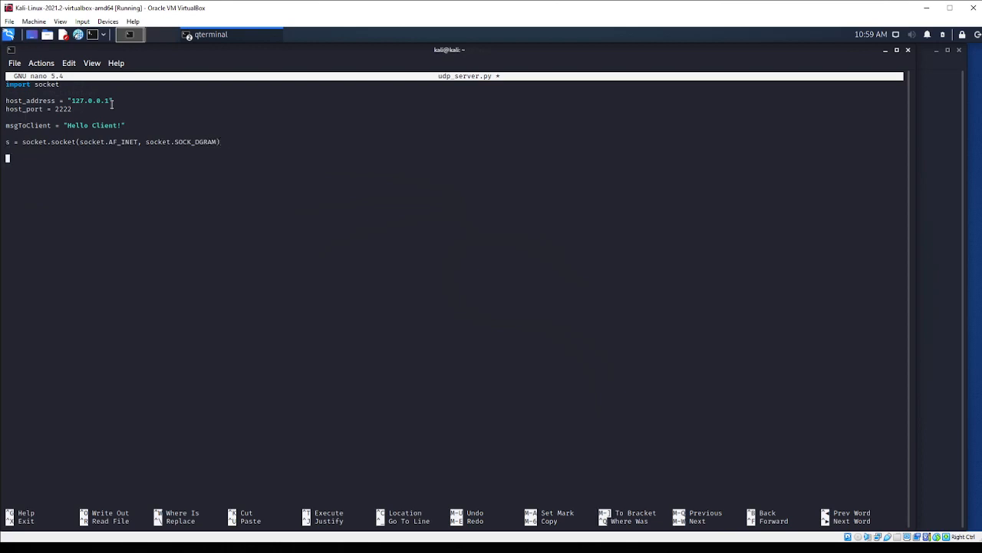
Bind the socket with s.bind((host_address,host_port)) and begin the server-running print line
text(s.)
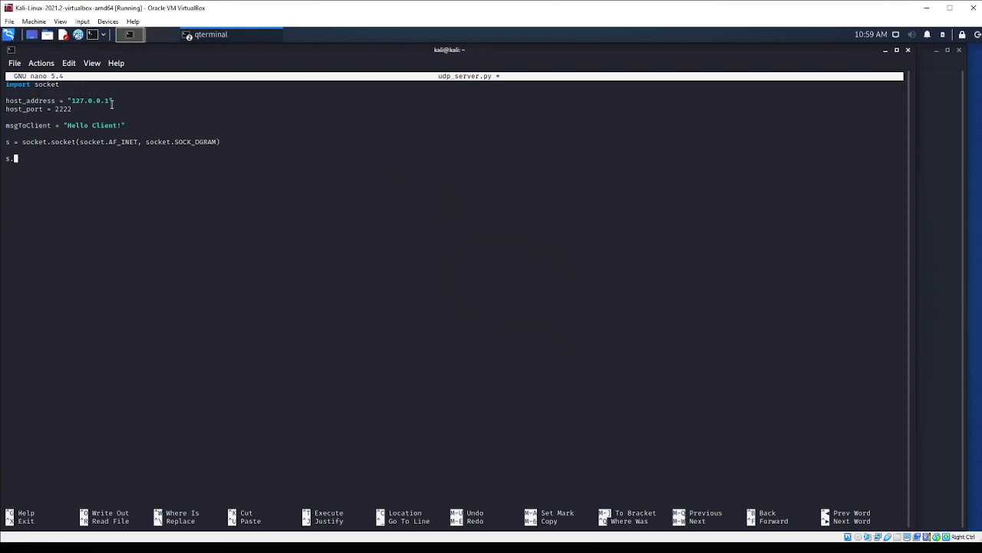
text(bind()
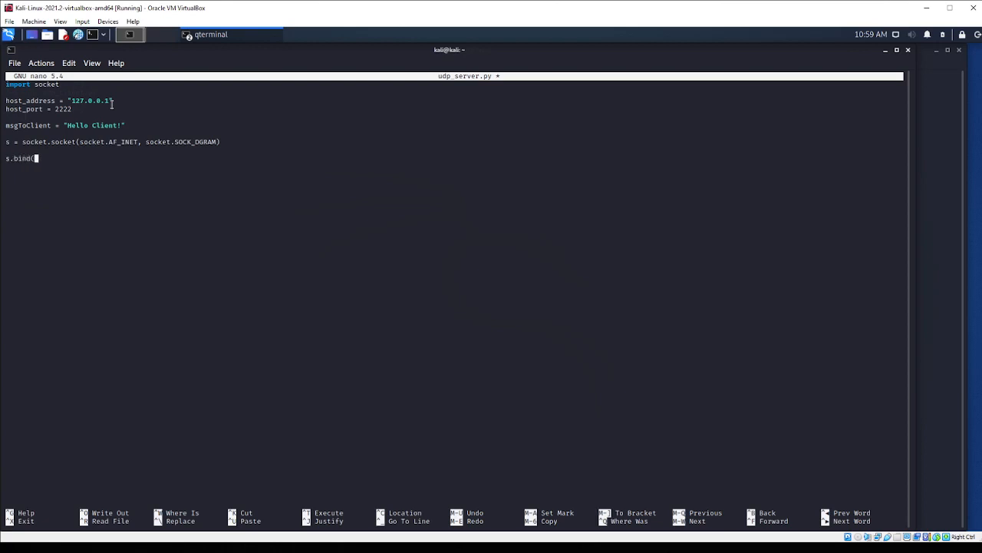
text((host_a)
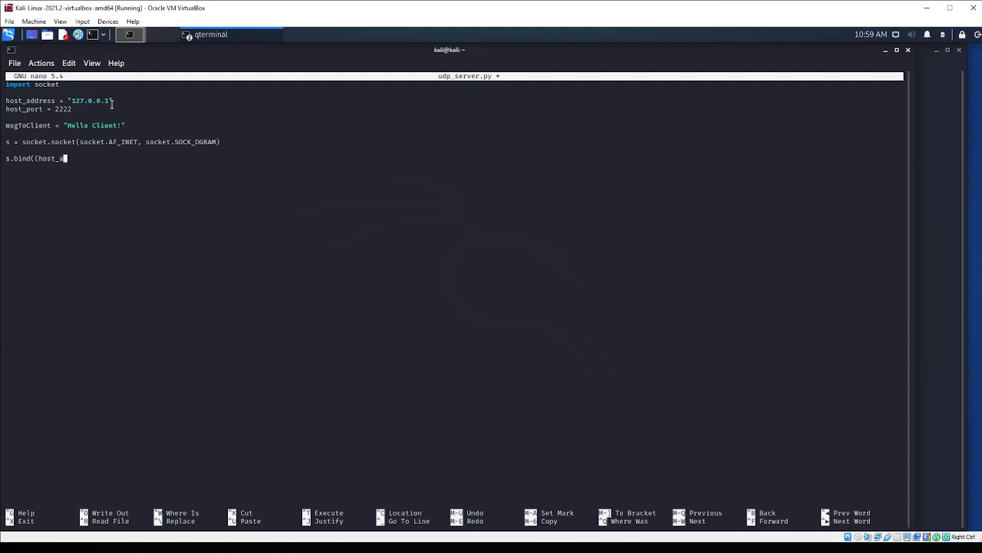
text(ddress)
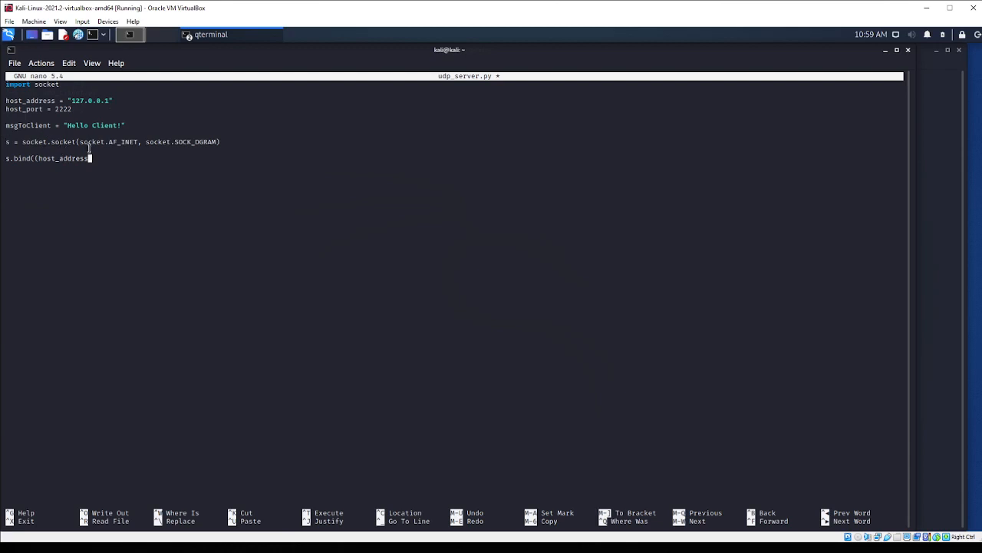
text(,)
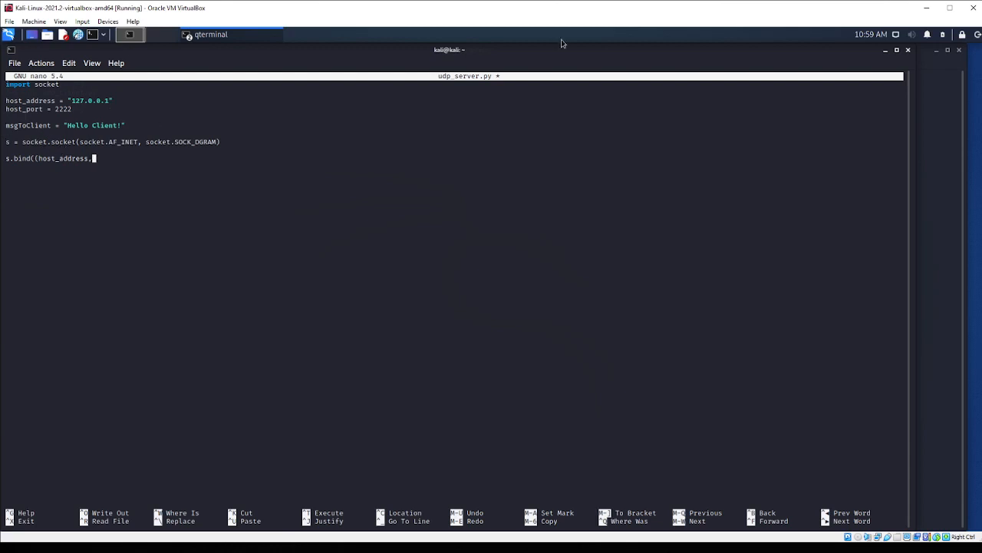
text(host_port))
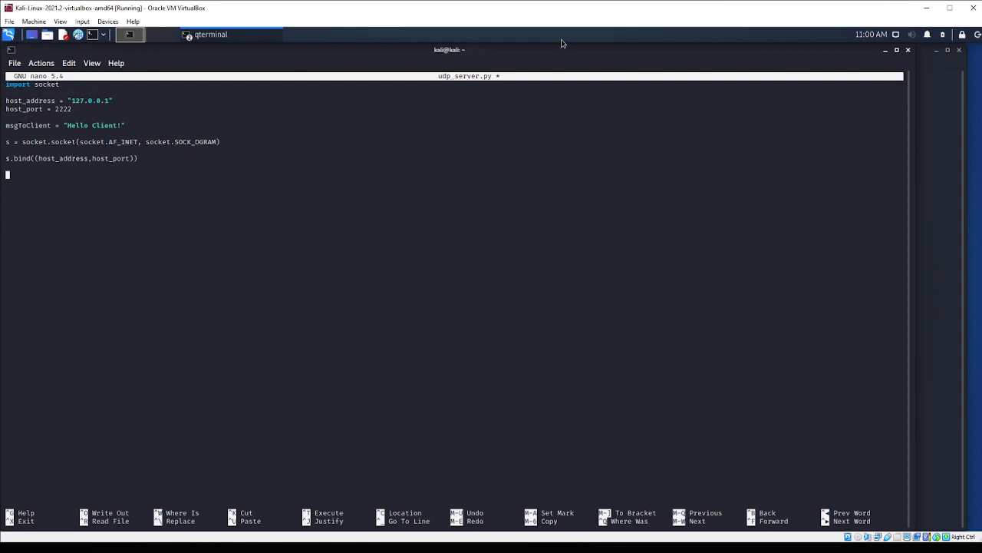
text(p:)
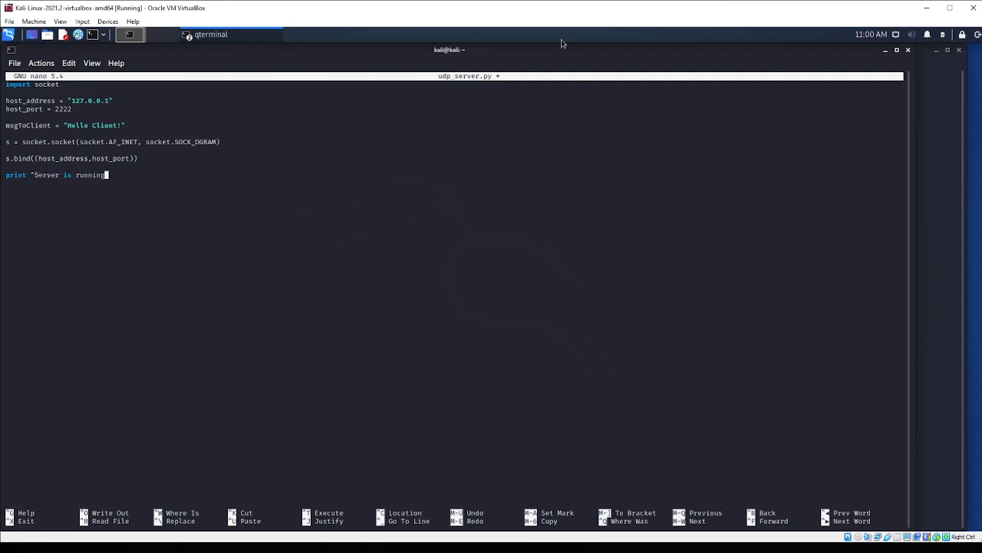
Finish print "Server is running!", open while(True): and start the receivedMsg assignment
text(!")
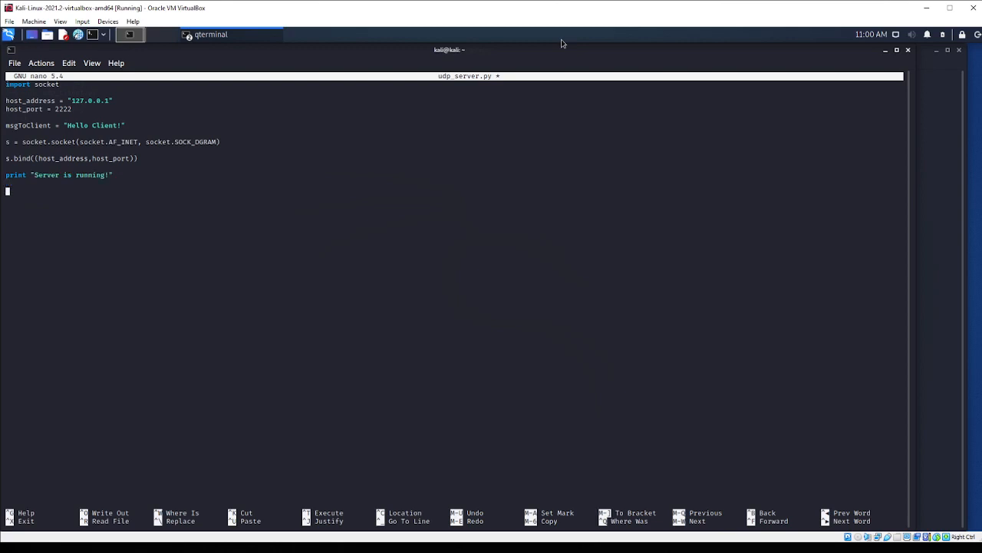
text(while)
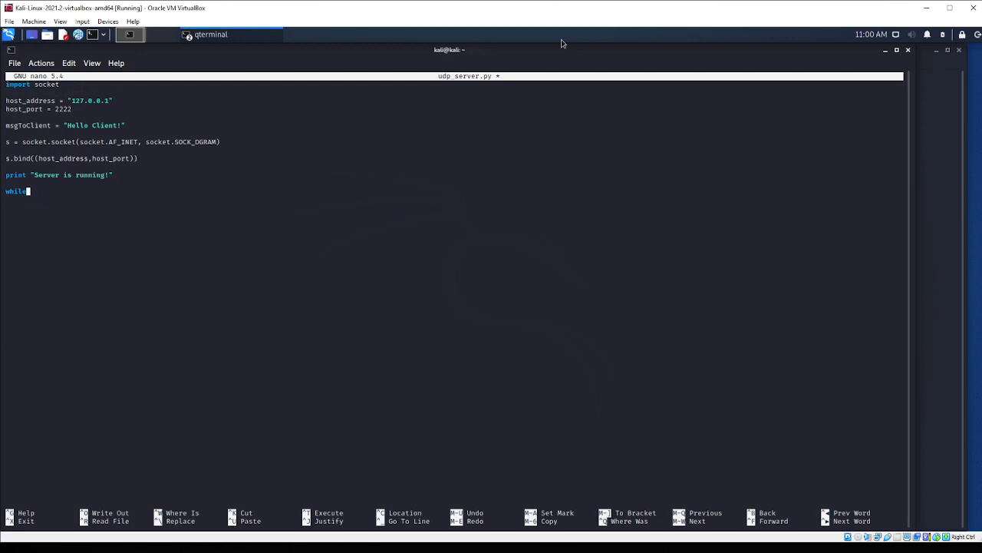
text((True):)
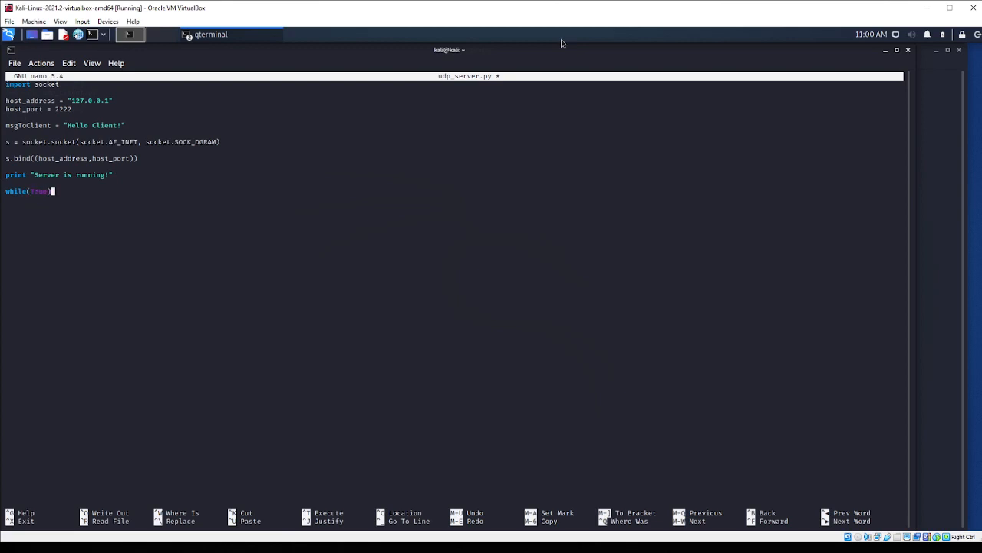
text(:)
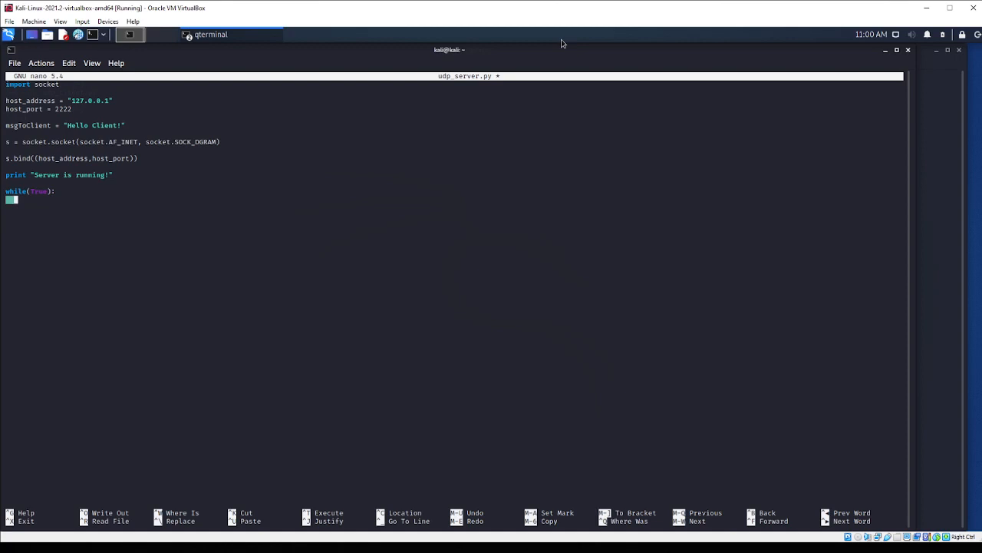
text(rece)
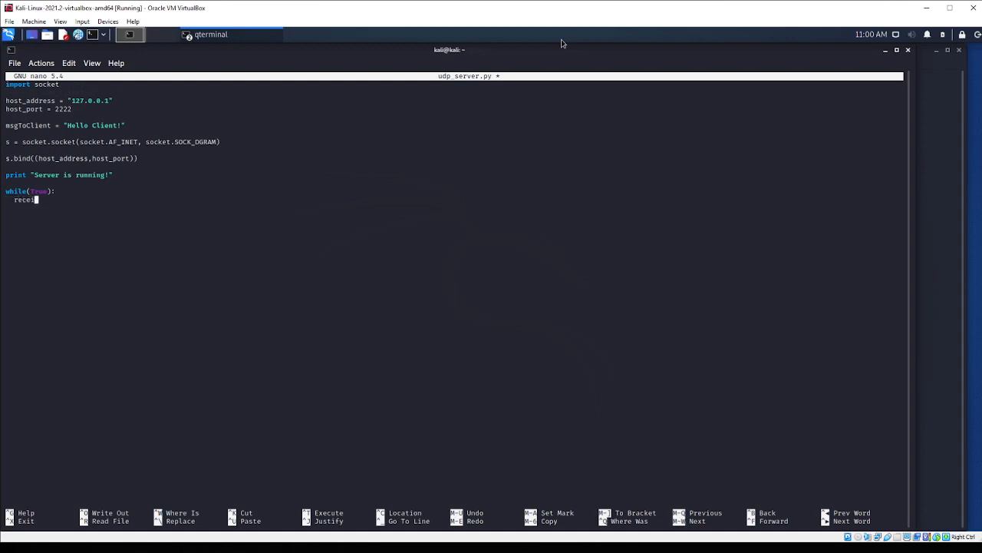
text(ived)
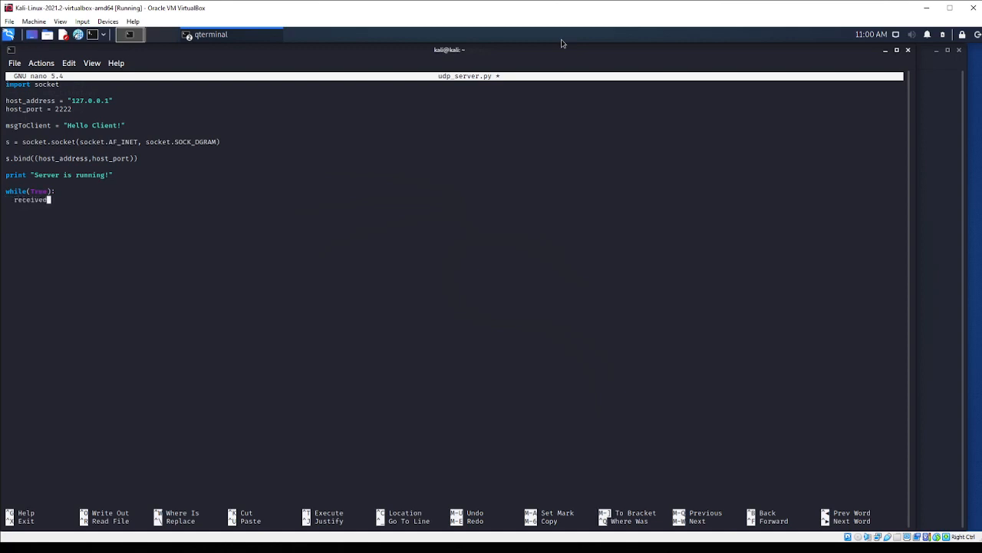
text(Msg = s.)
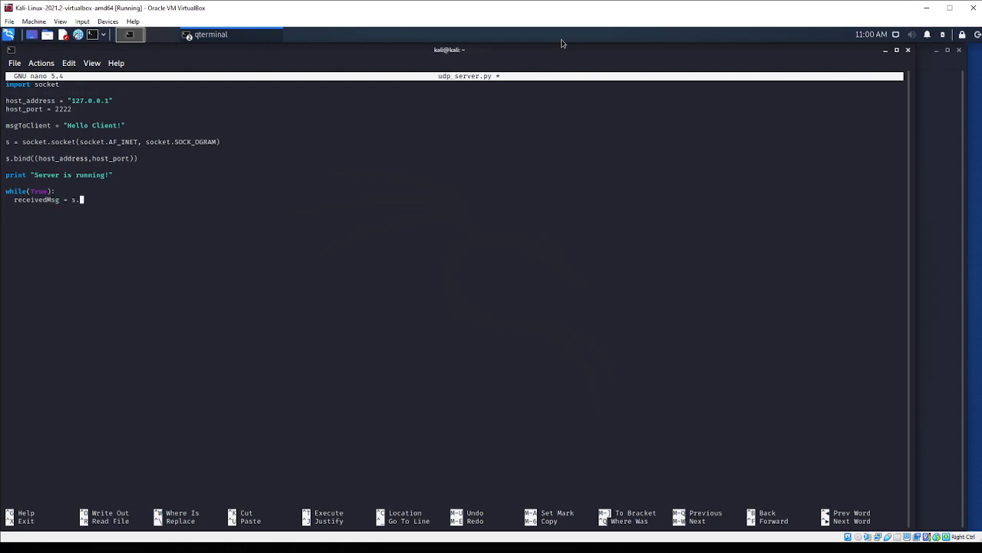
Complete receivedMsg = s.recvfrom(1024) and set message = receivedMsg[0] inside the loop
text(recv)
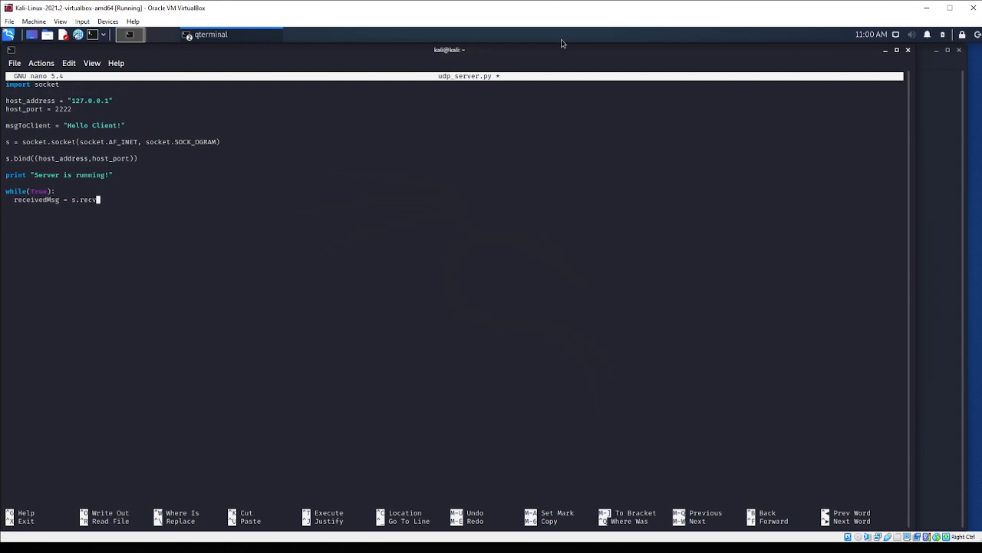
text(from(1024))
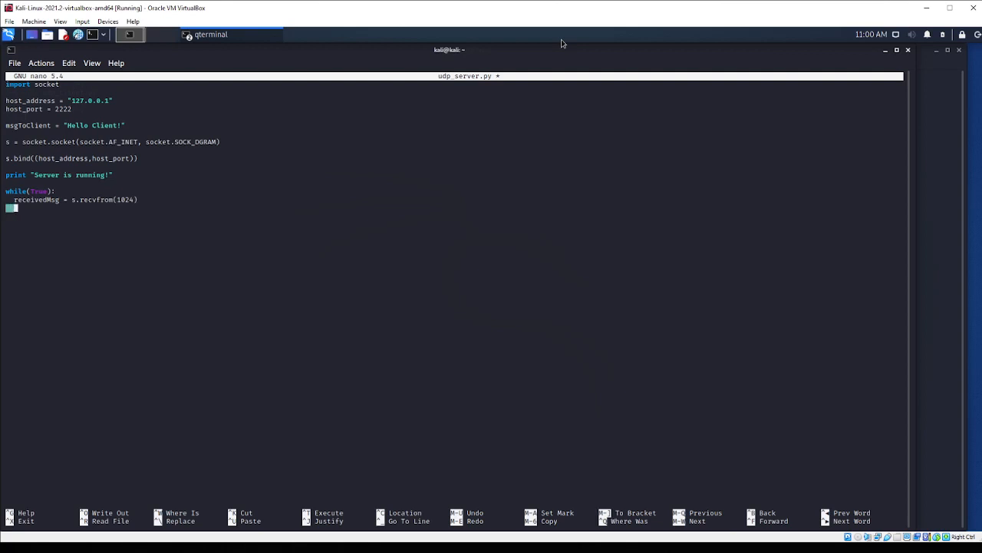
text(message =)
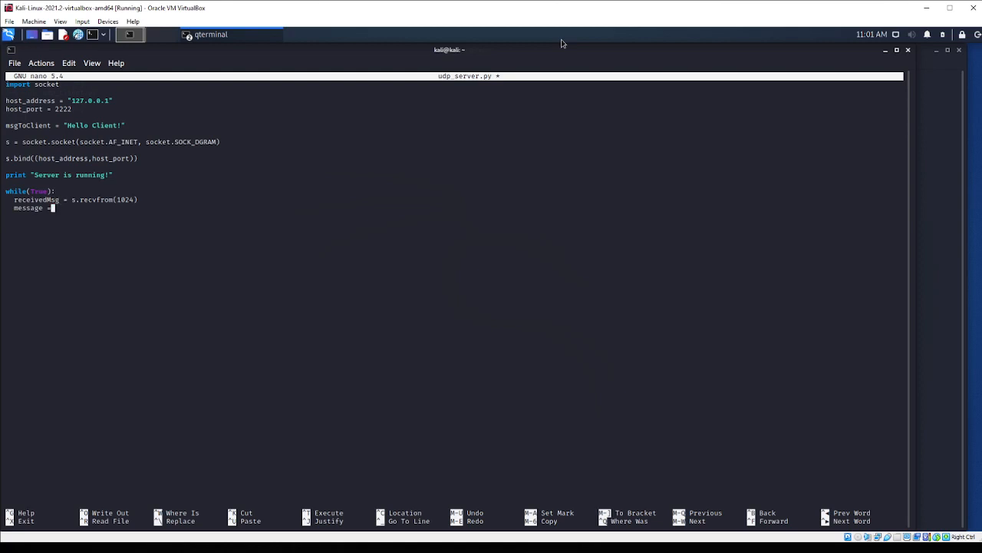
text(rece)
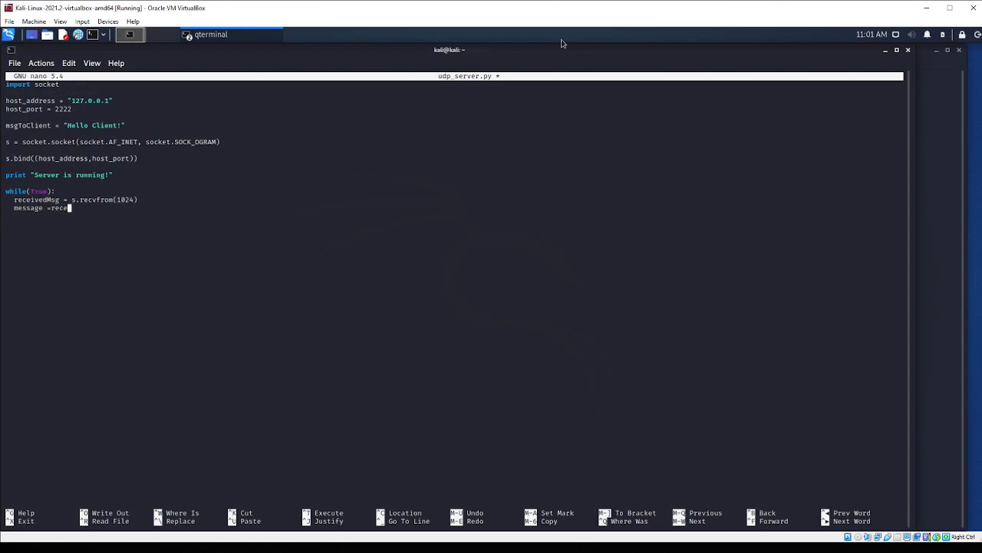
text(ive)
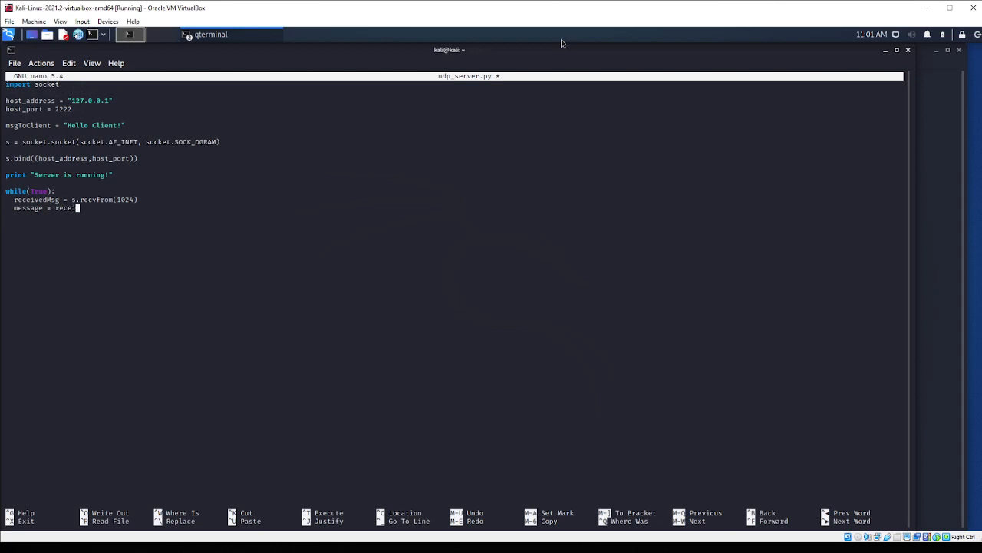
text(edMsg)
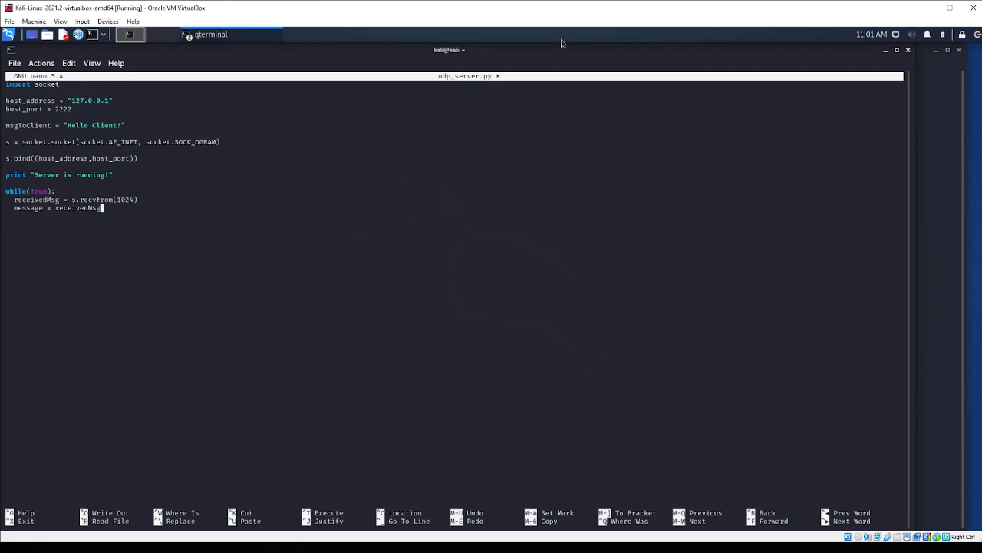
text([0])
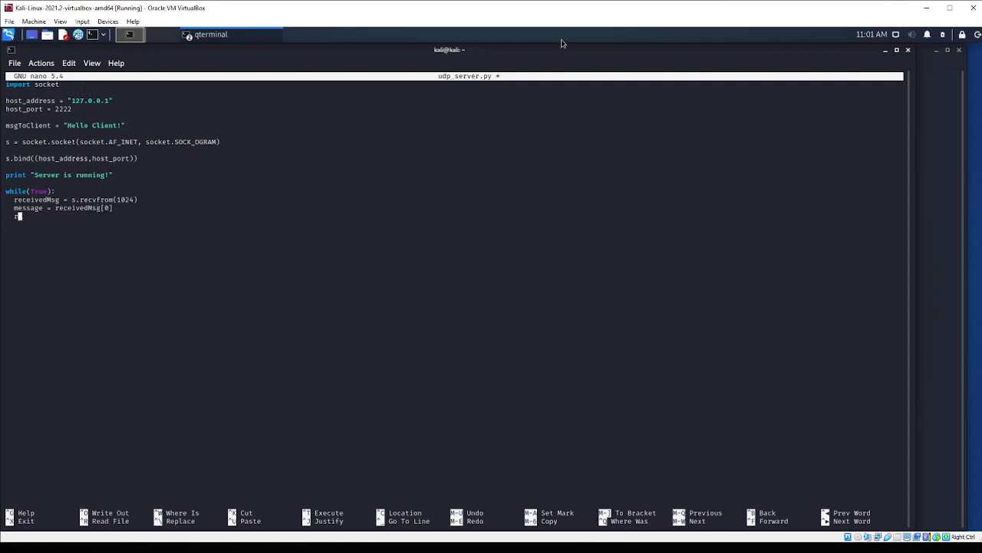
Store the sender with address = receivedMsg[1]
text(address = r)
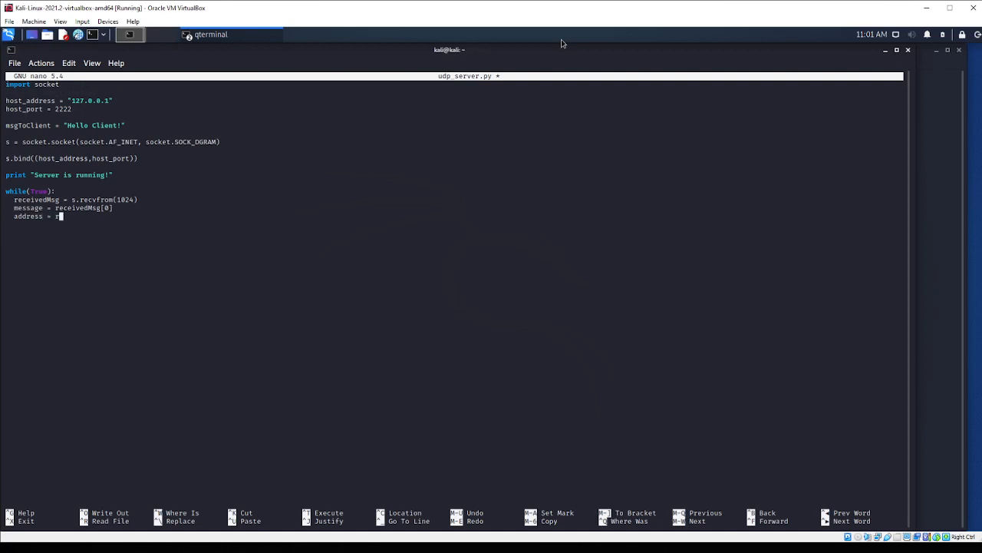
text(eceivedms)
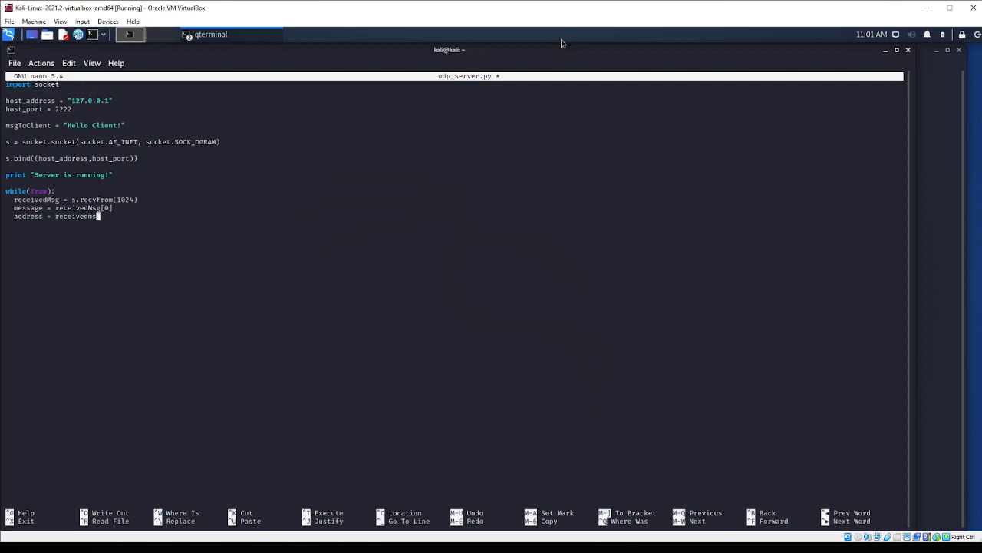
text([1])
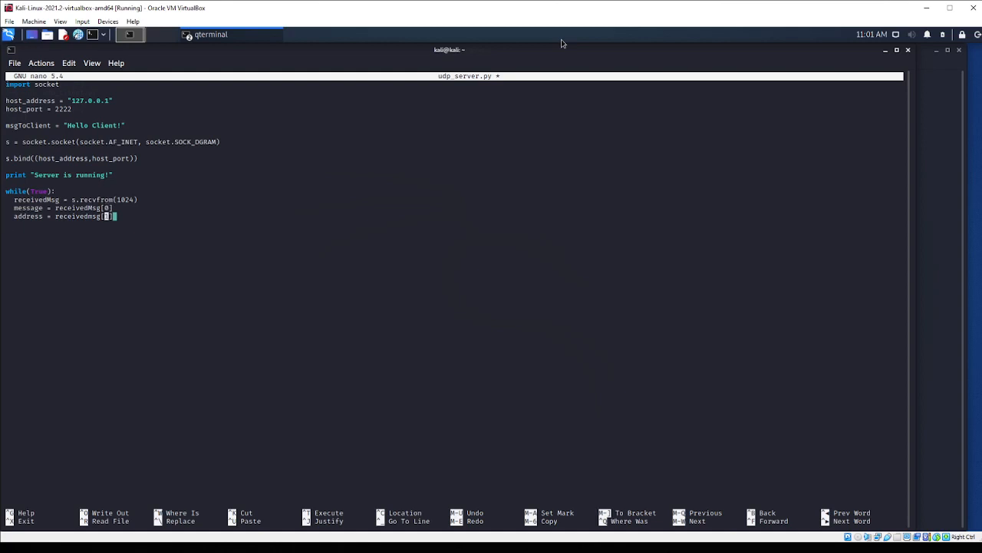
text(1)
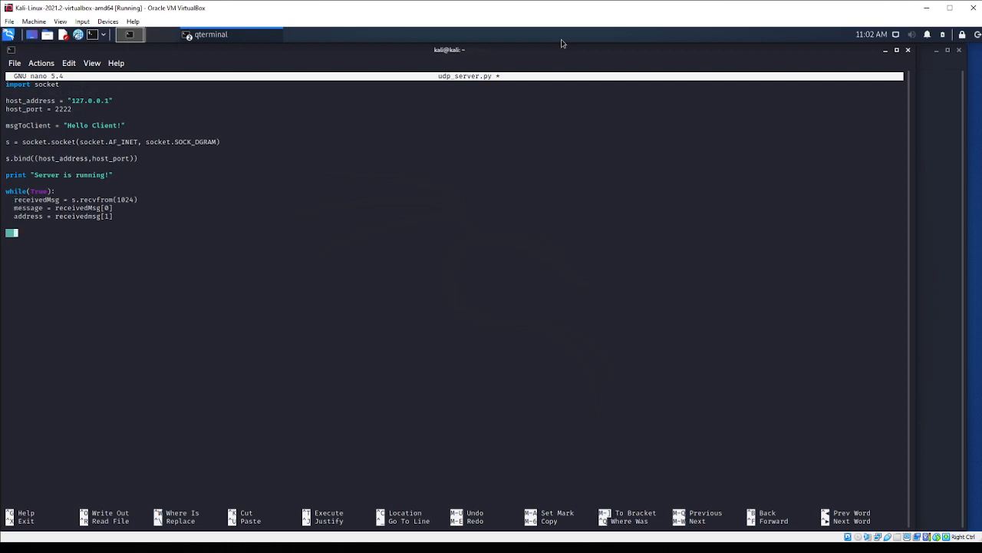
Write clientMsg = "Client Message: {}".format(message) in the server loop
text(c)
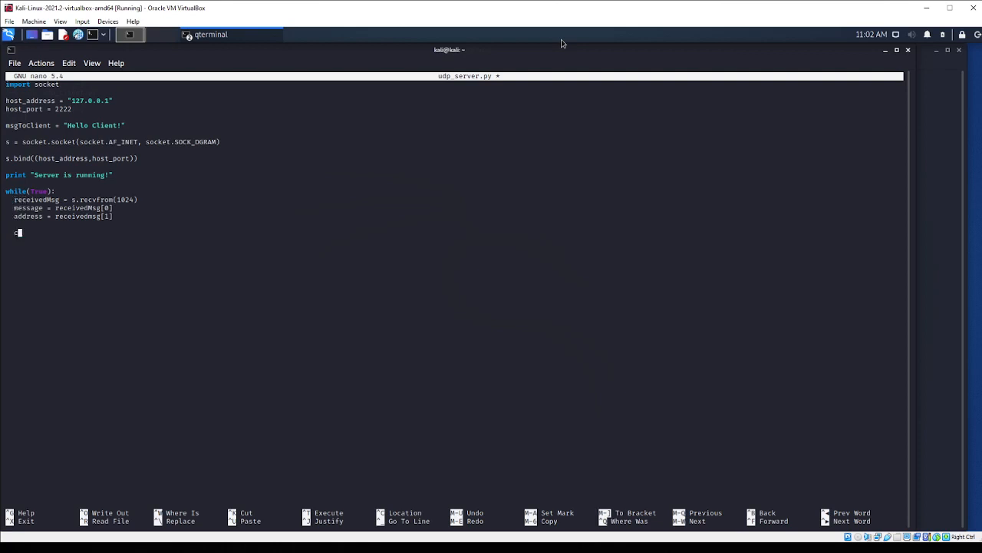
text(lientM)
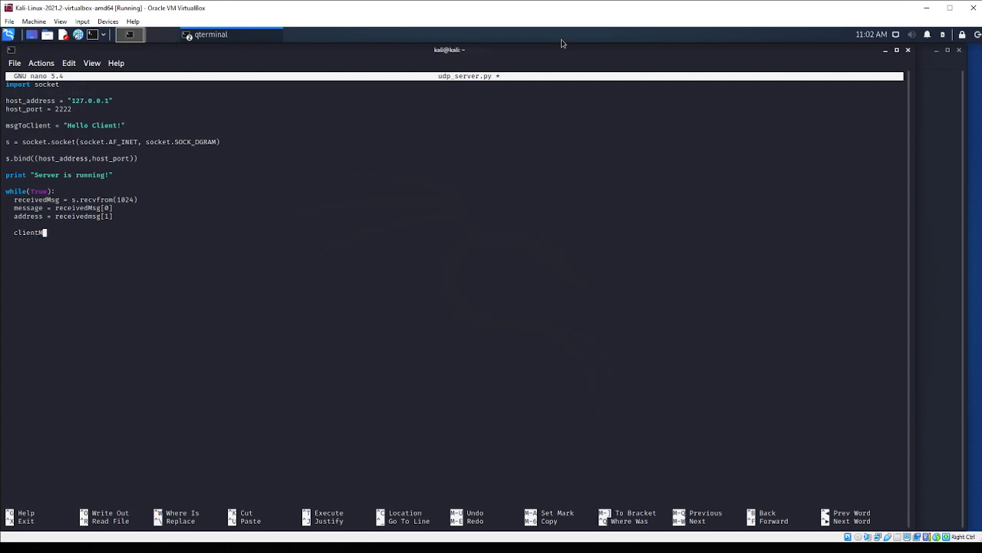
text(sg)
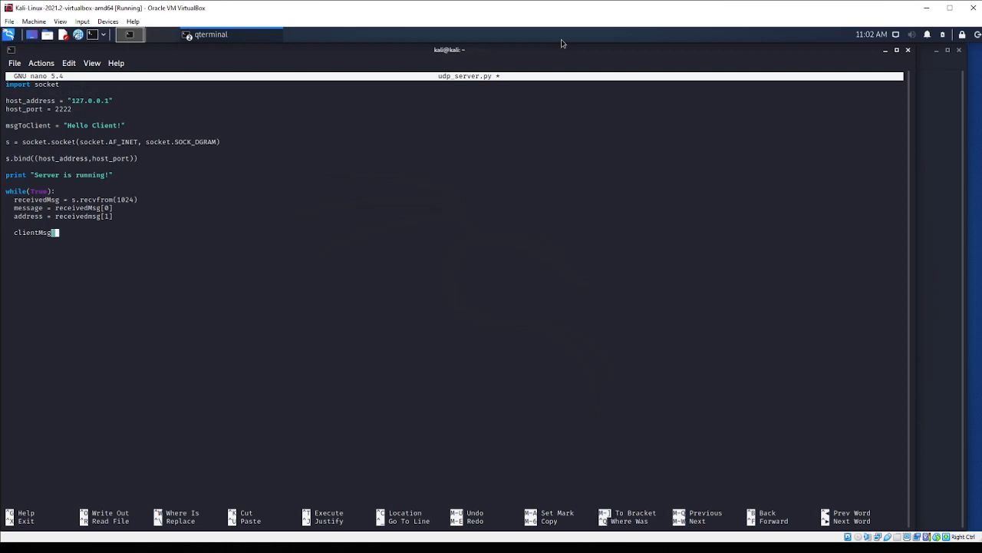
text(= ')
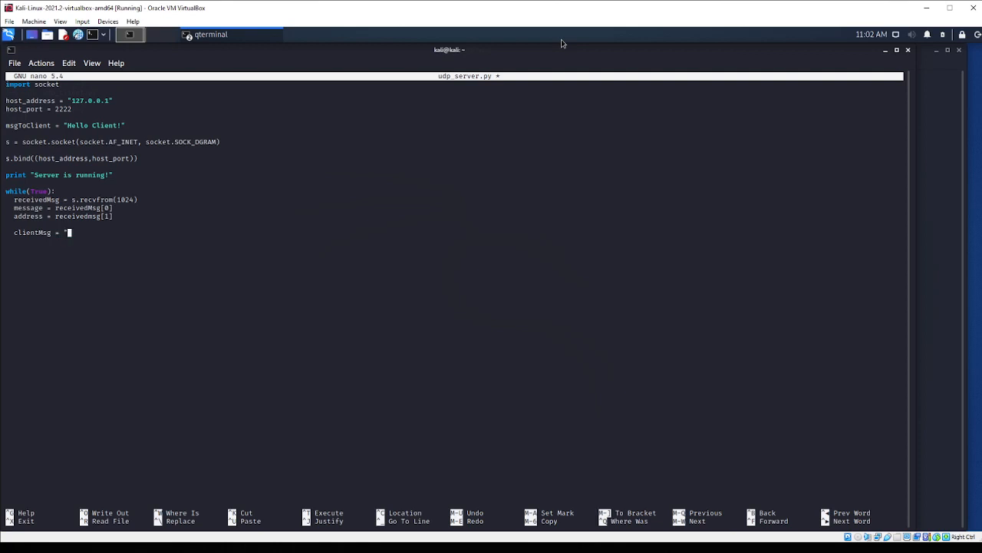
text(Client M)
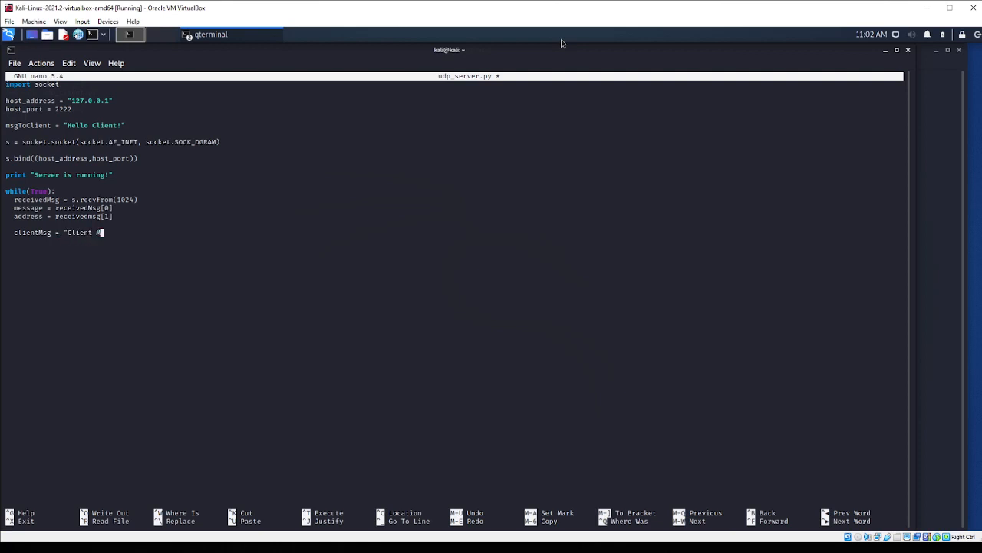
text(essage: {)
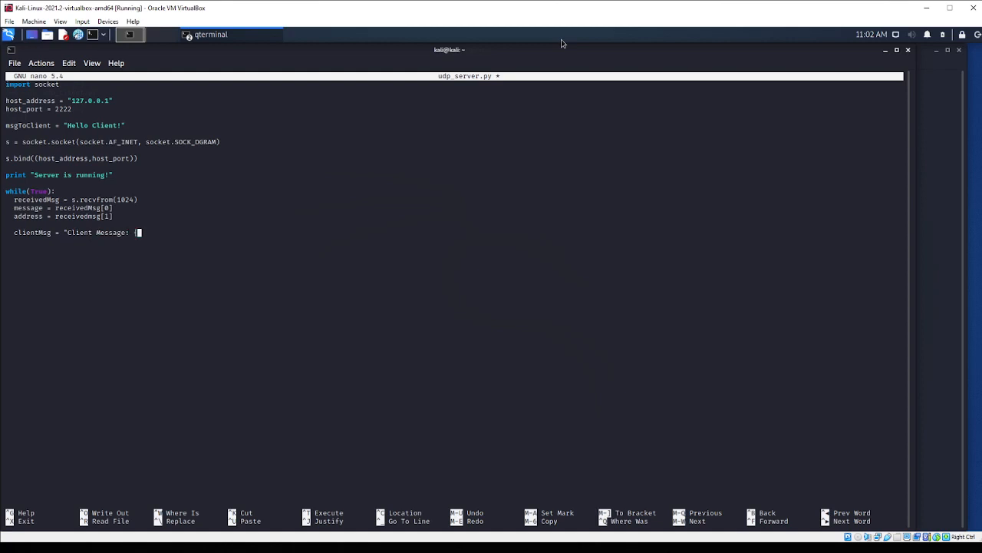
text(})
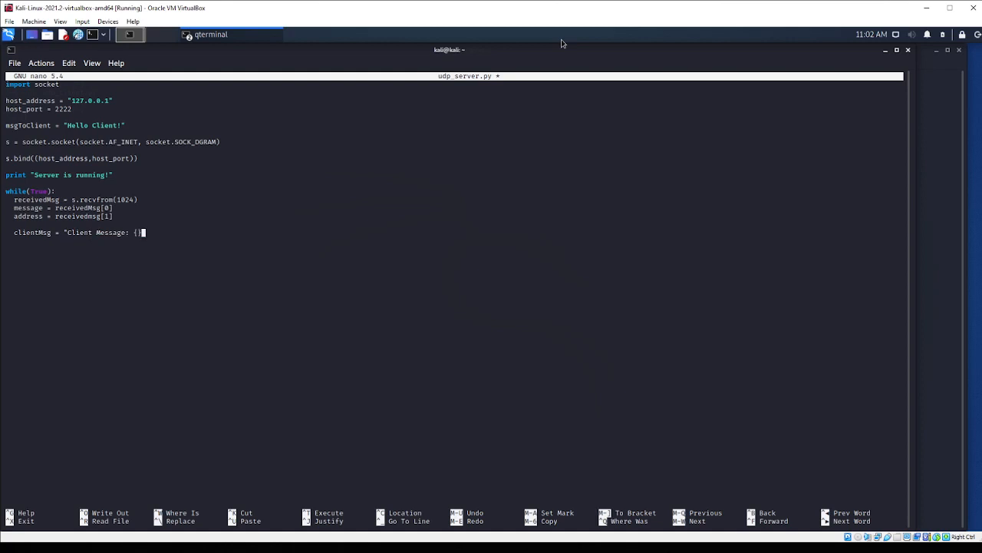
text(.for)
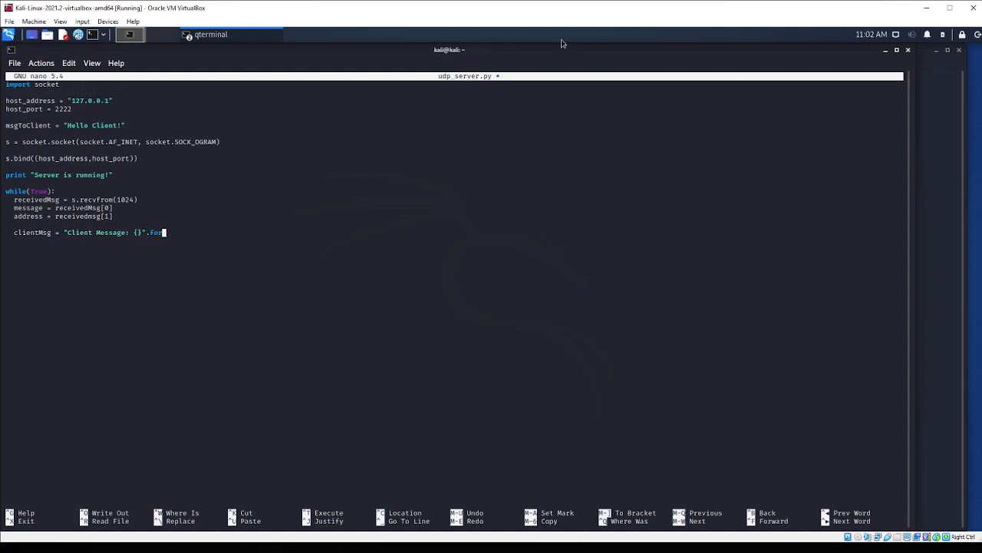
text(mat(m)
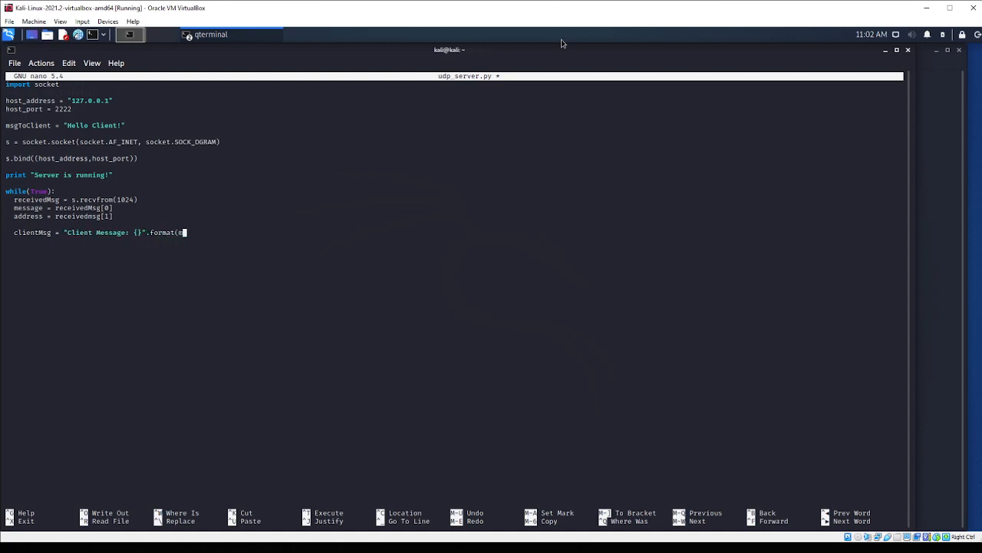
text(essage))
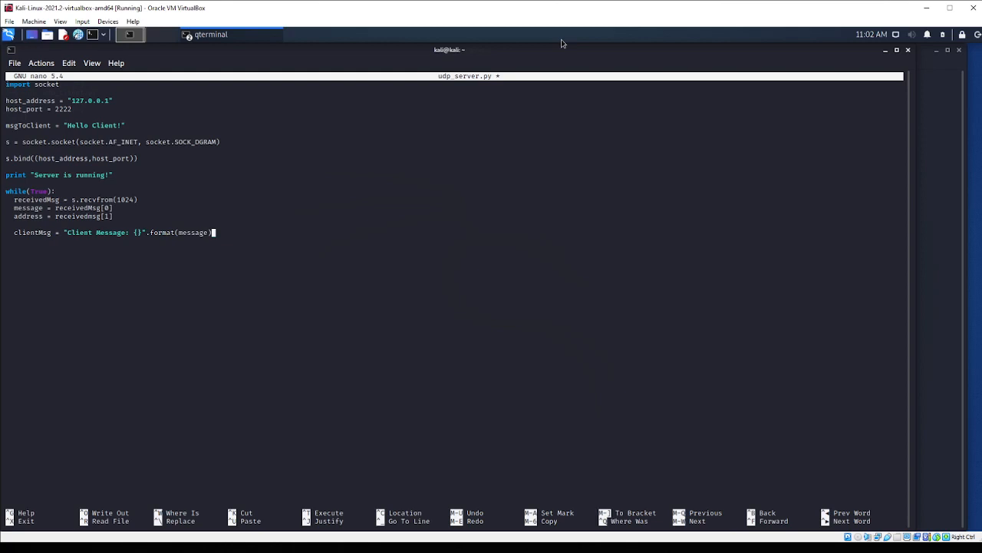
Write clientIP = "Client IP Address: {}".format(address) on the next line
text(client)
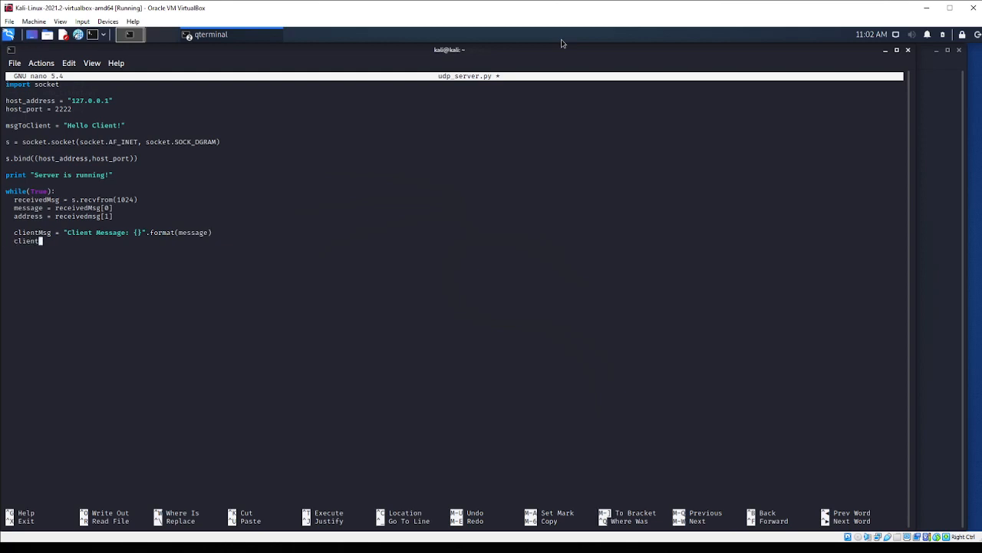
text(clientIP = "C)
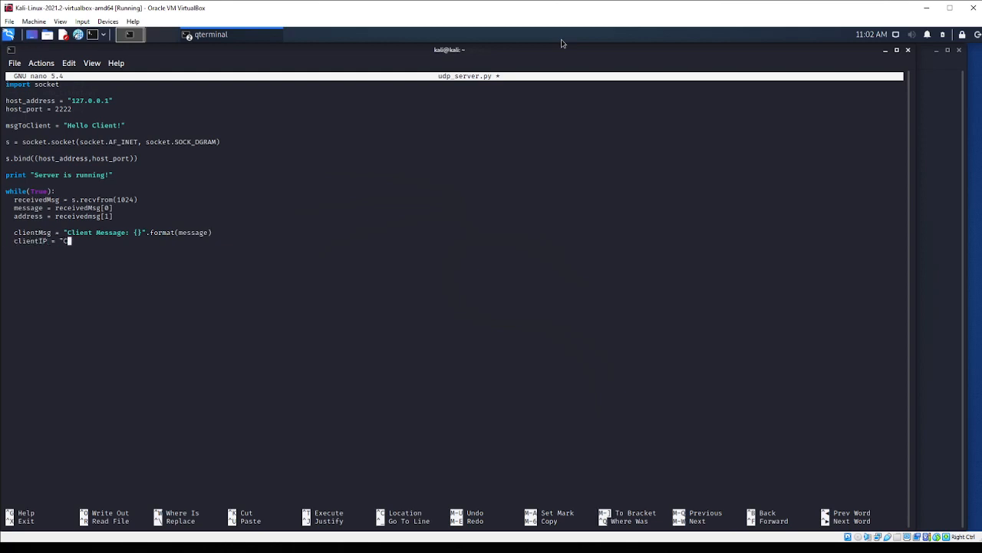
text(Client)
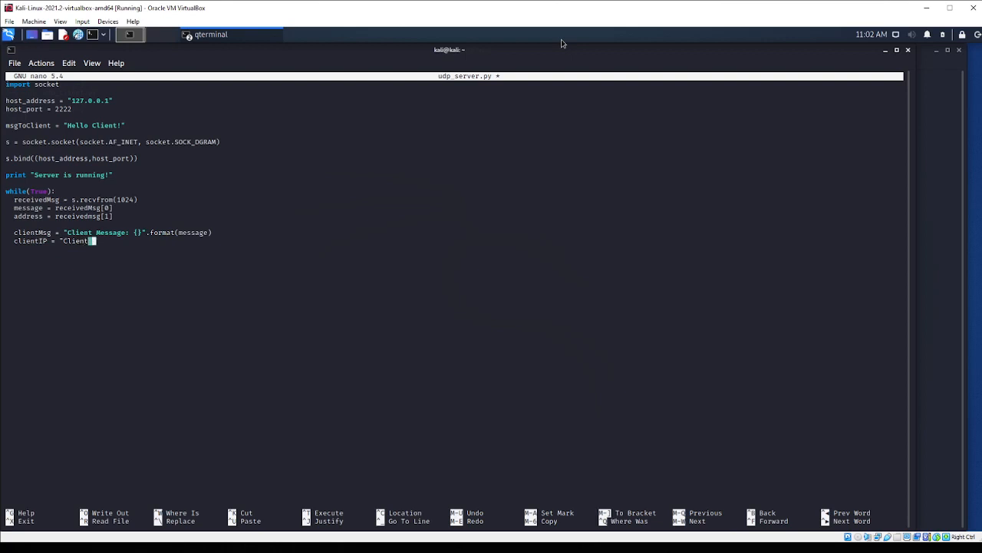
text(IP Address: {)
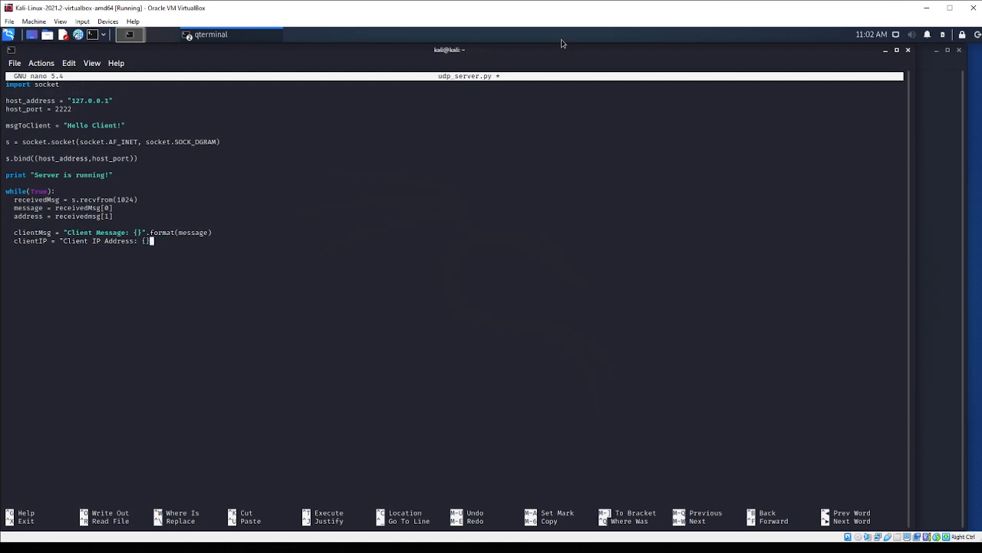
text(")
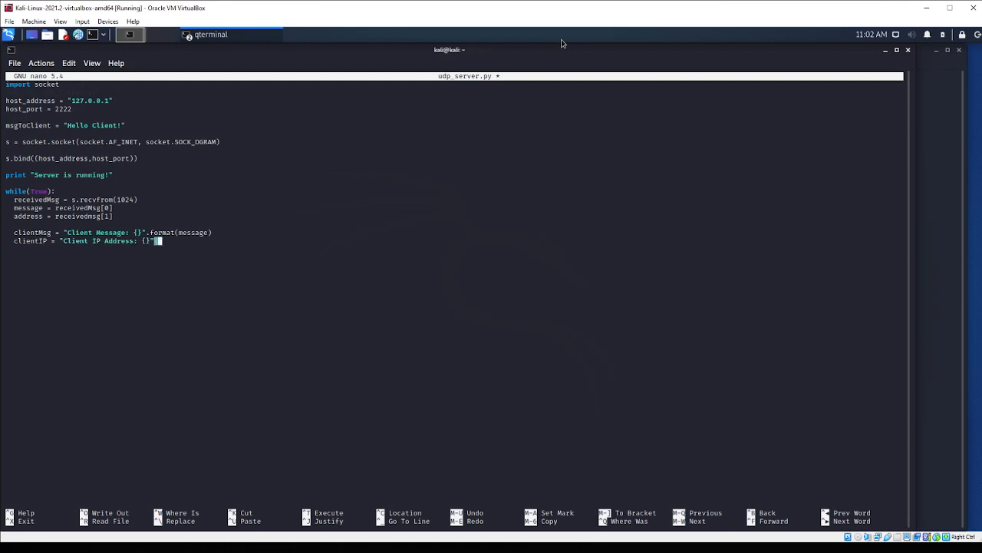
text(.forma)
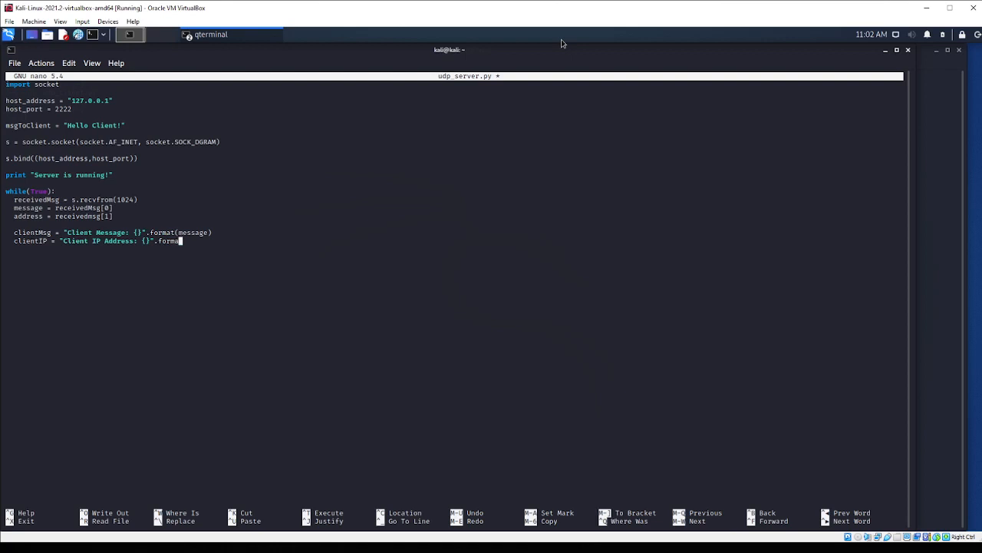
text((address)
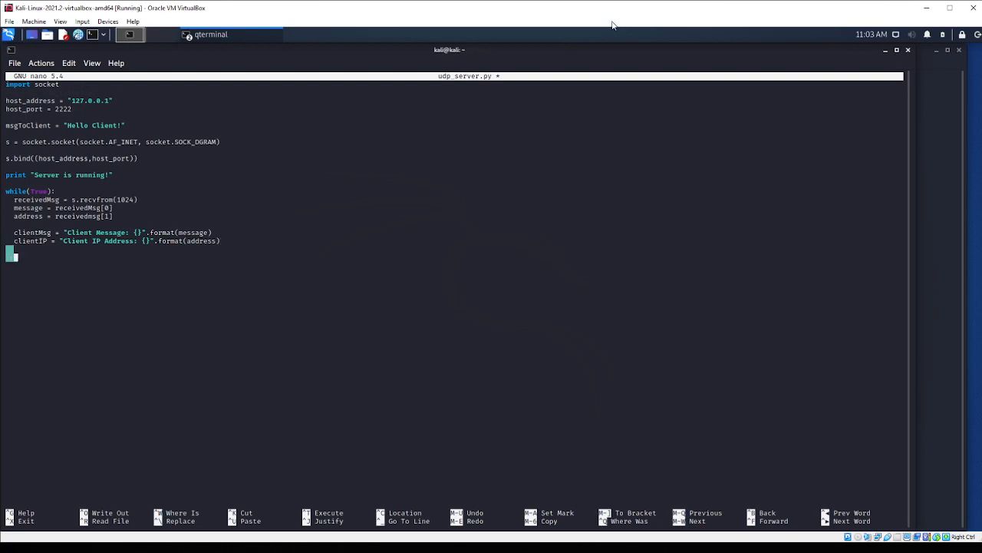
Print clientMsg and clientIP inside the server loop
text(print)
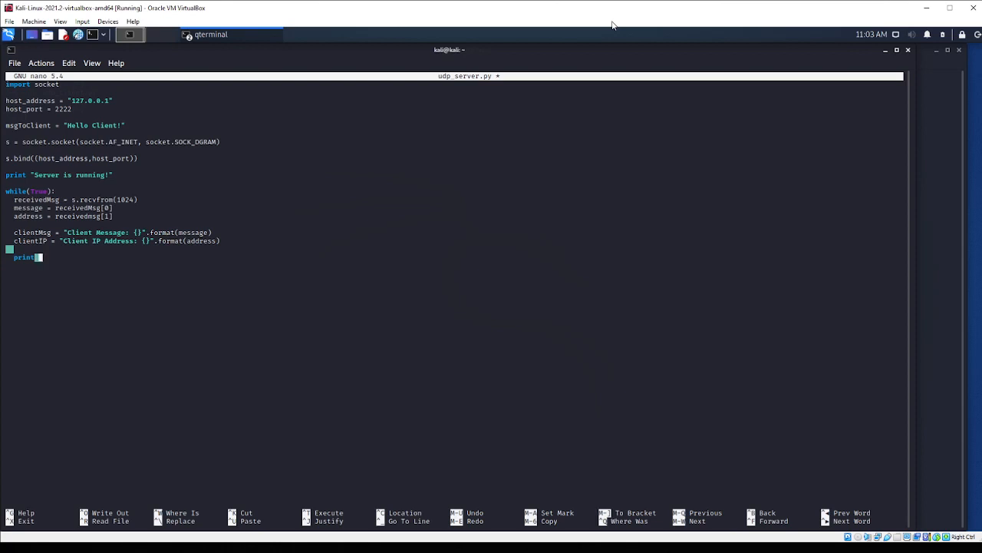
text(clientMsg)
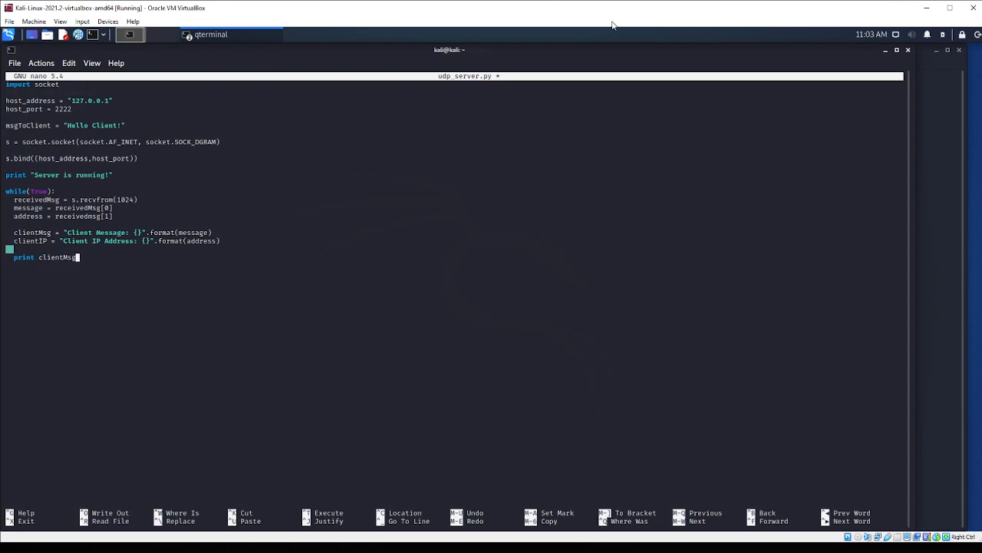
text(print)
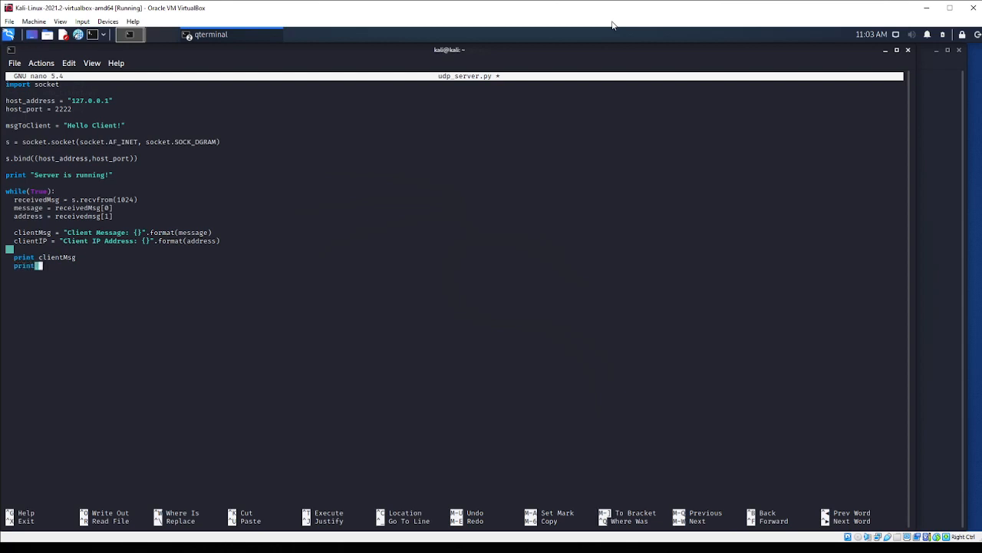
text(clientIP)
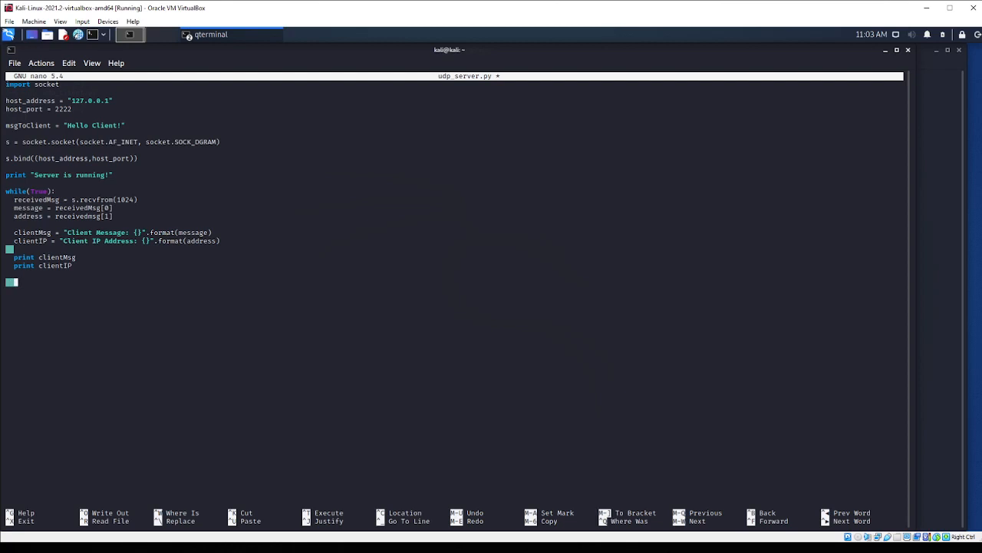
Send the reply with s.sendto(msgToClient, address), correcting a msgFrom typo
text(s.s)
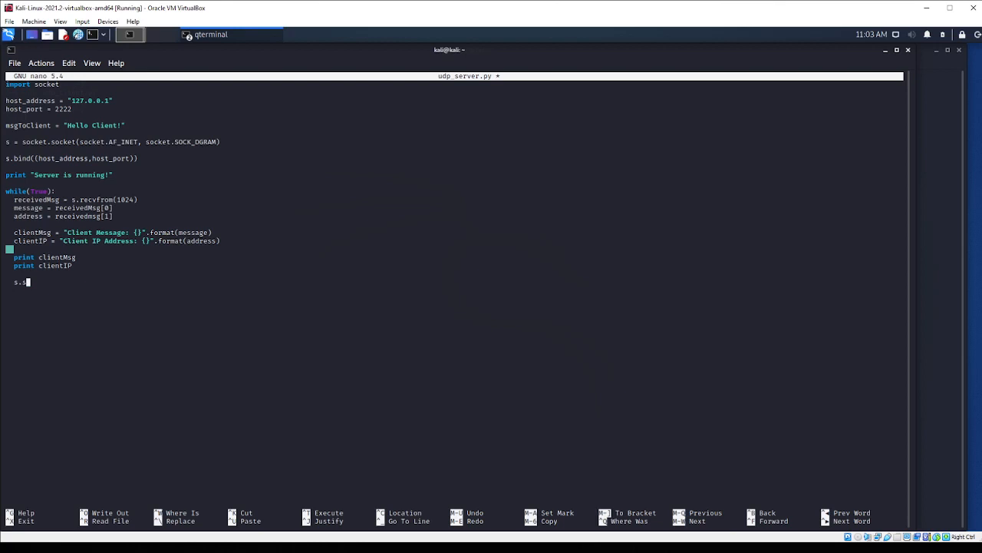
text(endto)
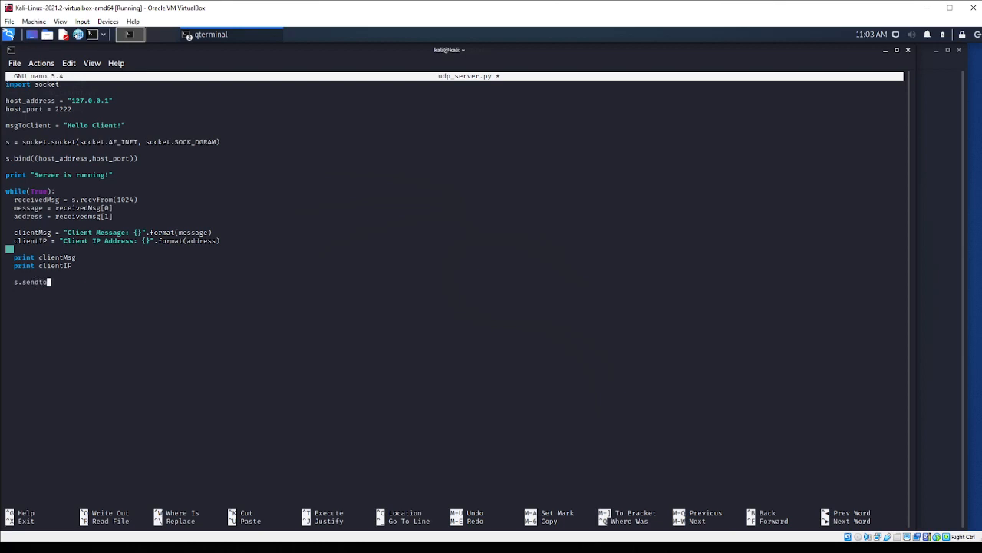
text((msgFron)
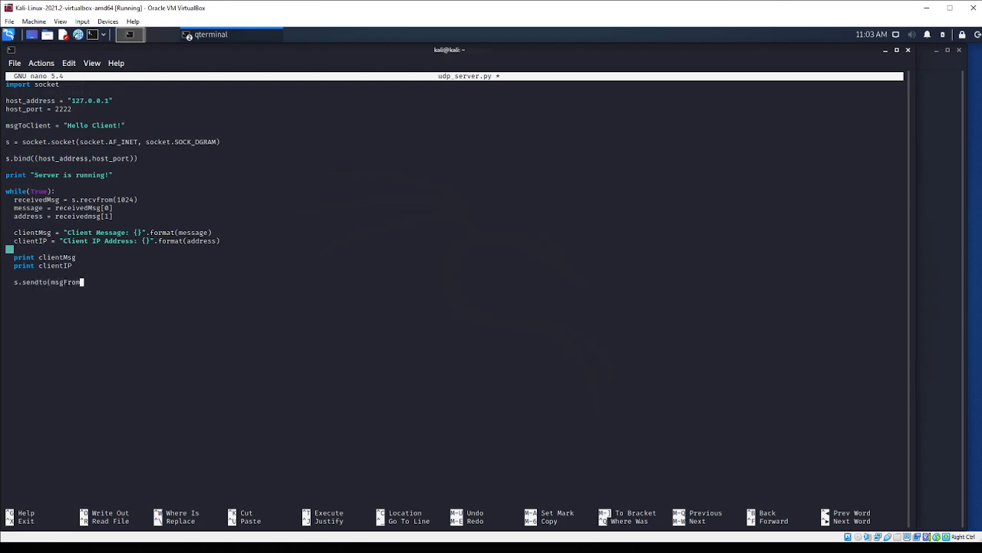
key(BackSpace)
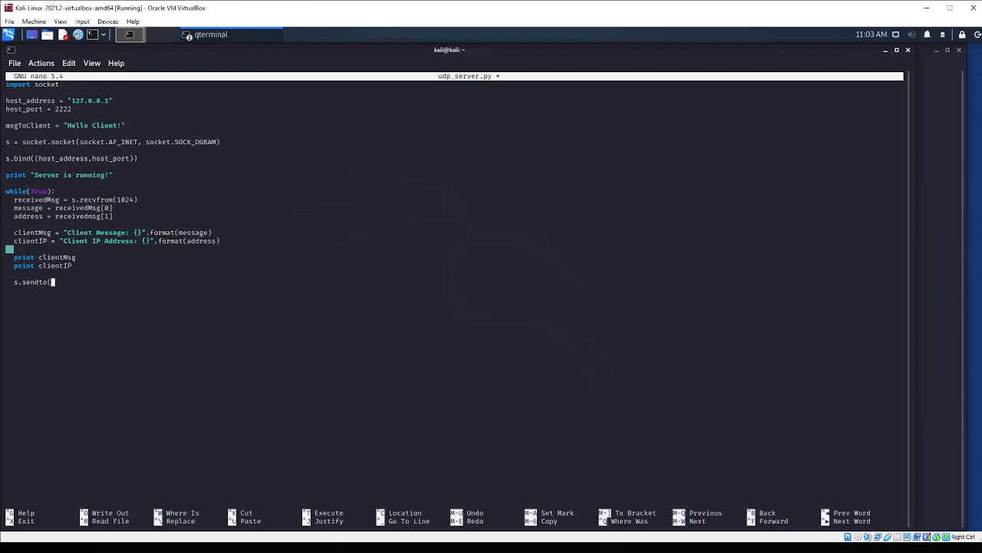
text(msgToC)
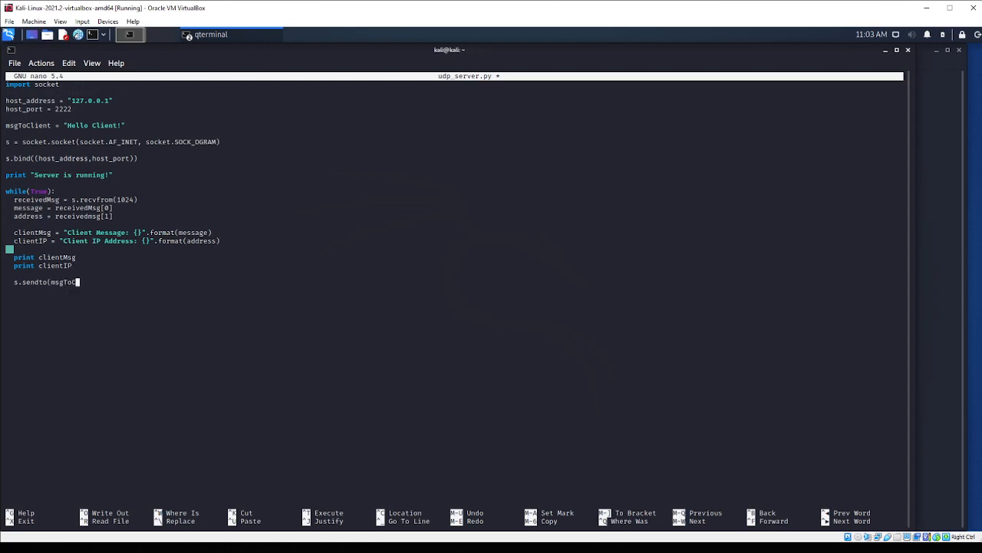
text(, addr)
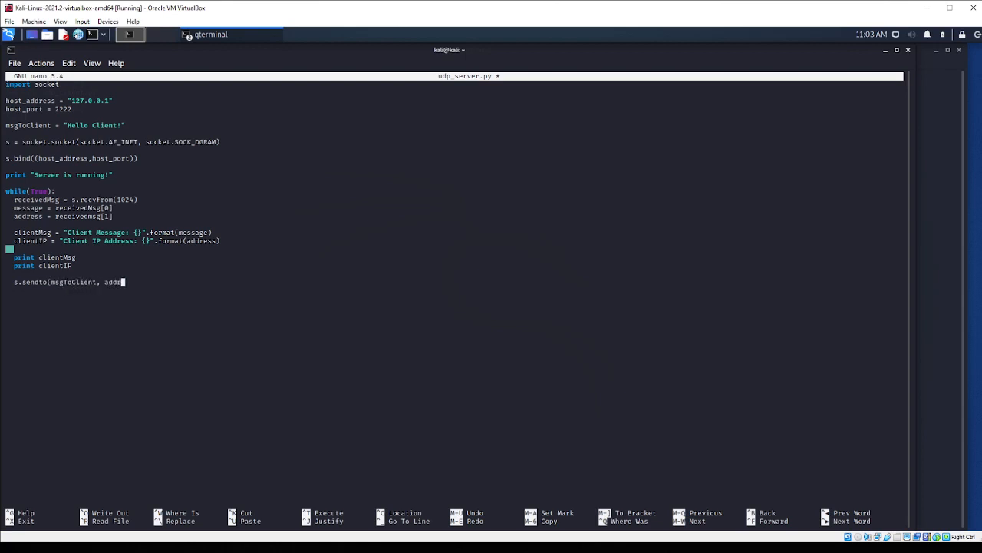
text(ress))
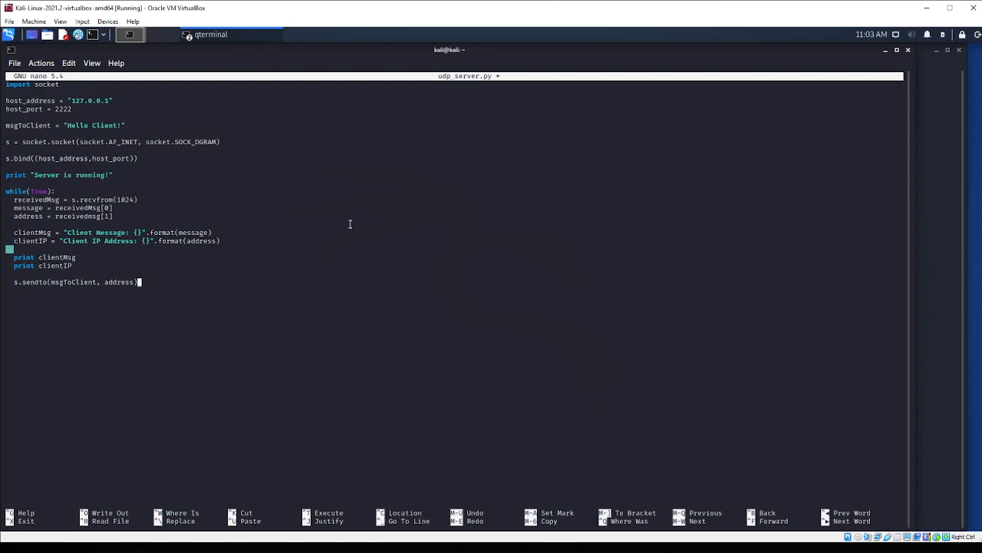
mouse_move(316, 186)
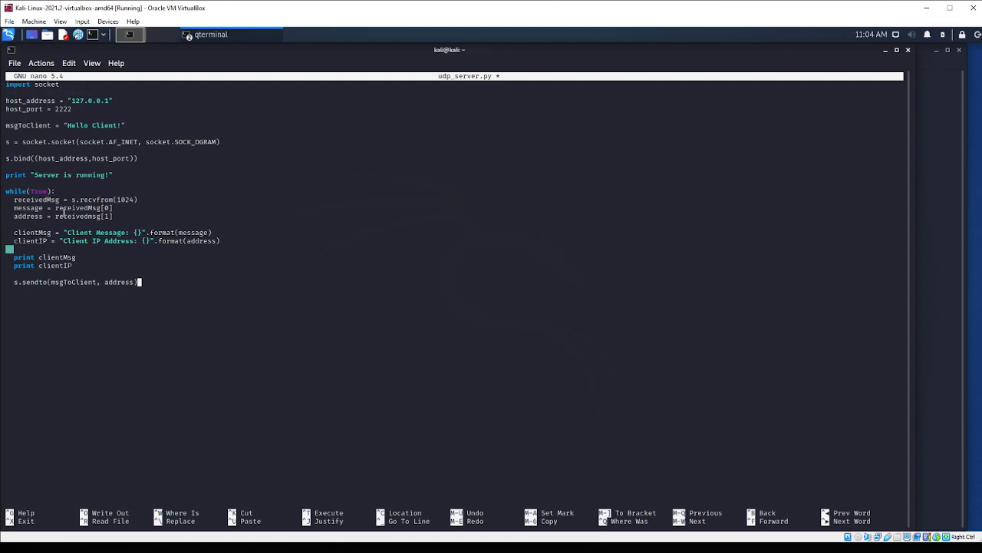
mouse_move(145, 223)
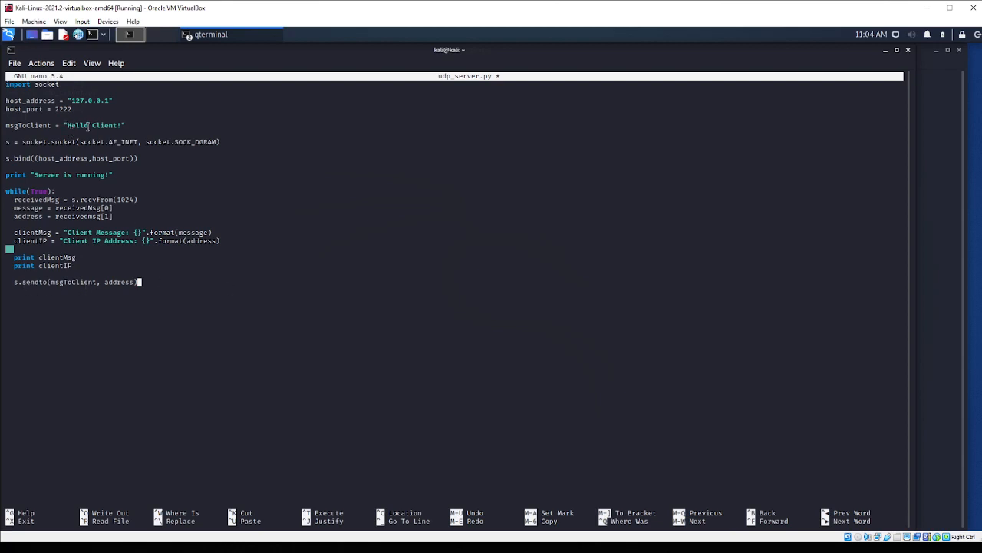
mouse_move(167, 273)
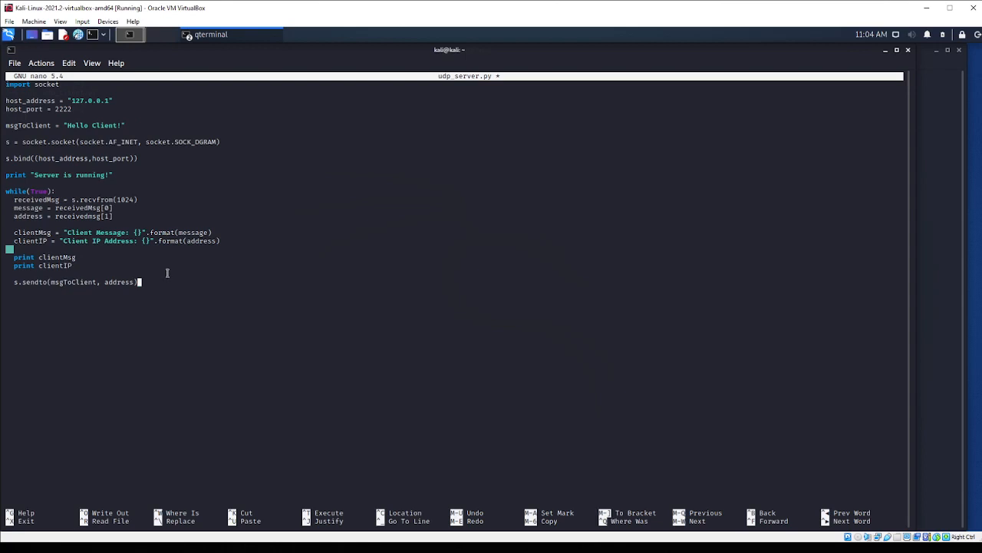
Save udp_server.py from nano and run it with python, printing "Server is running!"
key(ctrl+x)
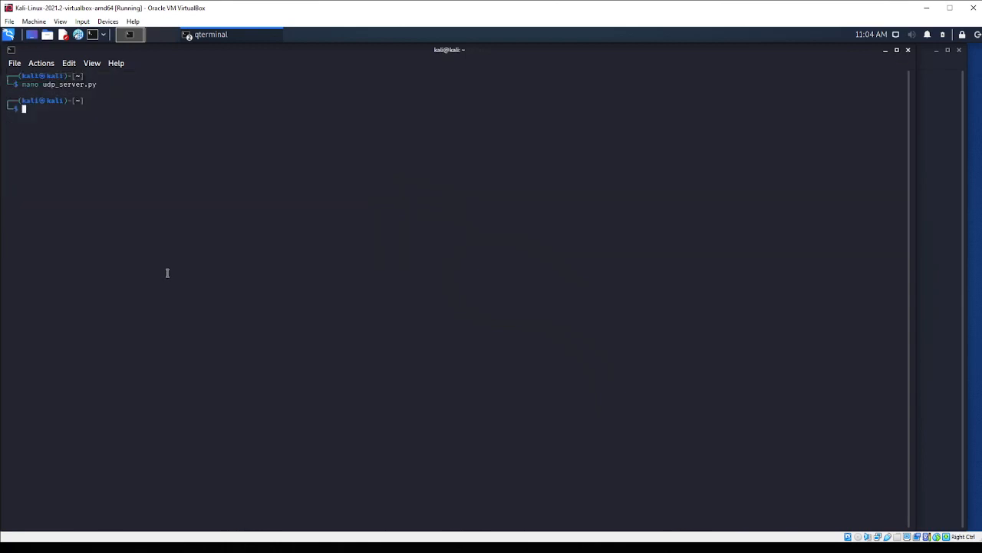
text(python udp_server.py)
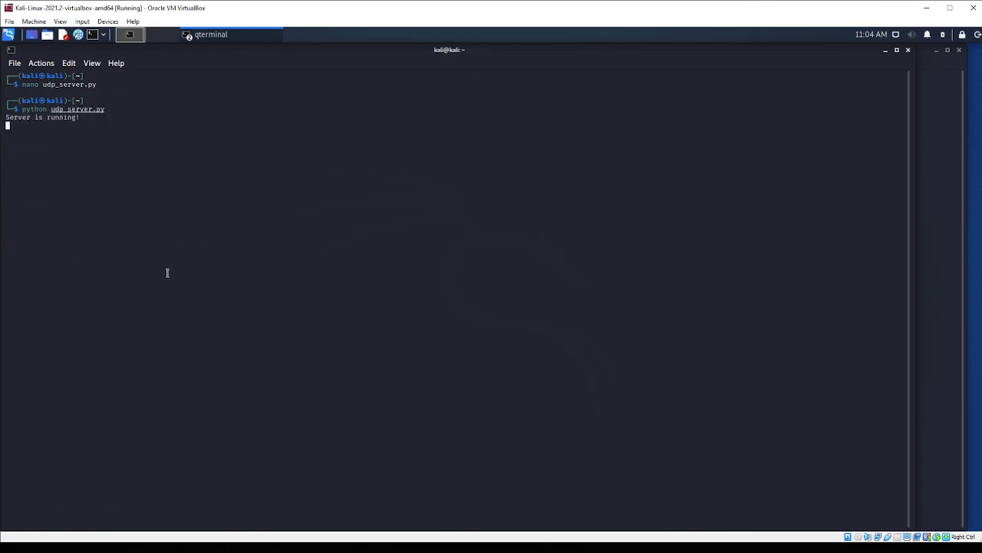
mouse_move(936, 205)
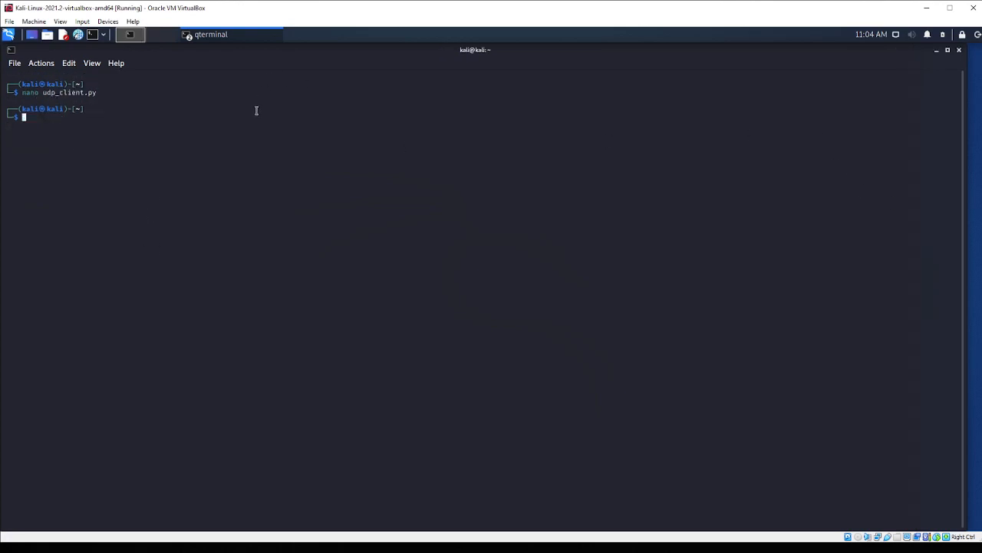
text(udp)
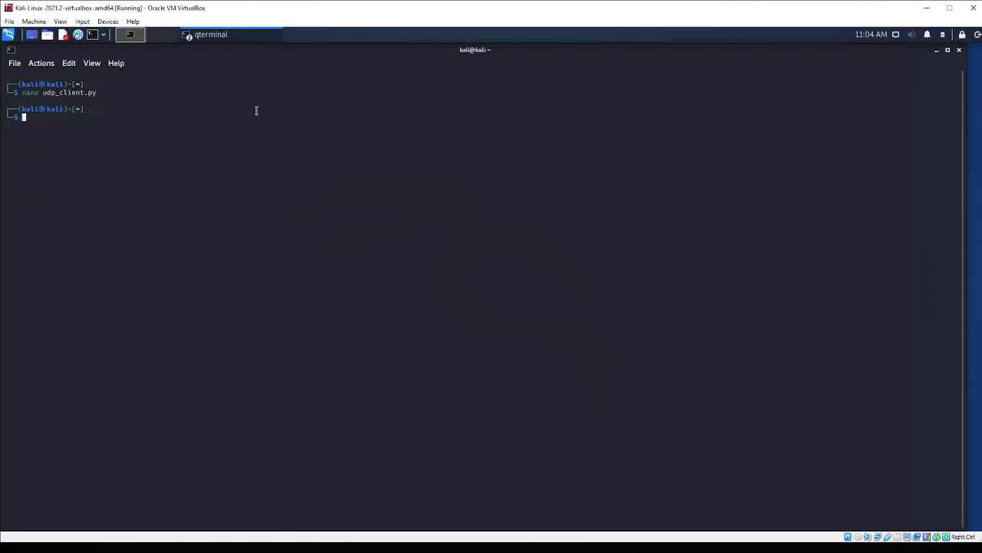
text(python udp_server.py)
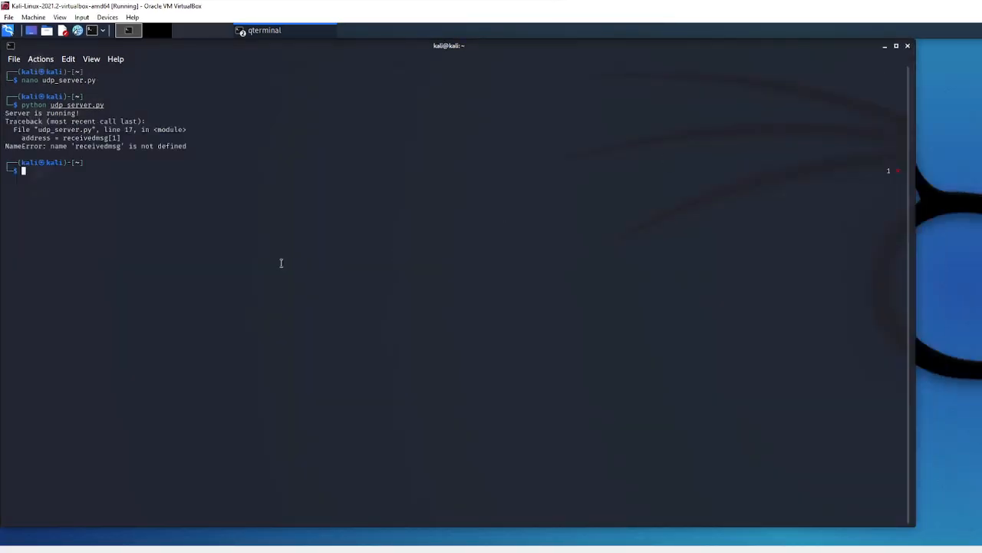
mouse_move(86, 183)
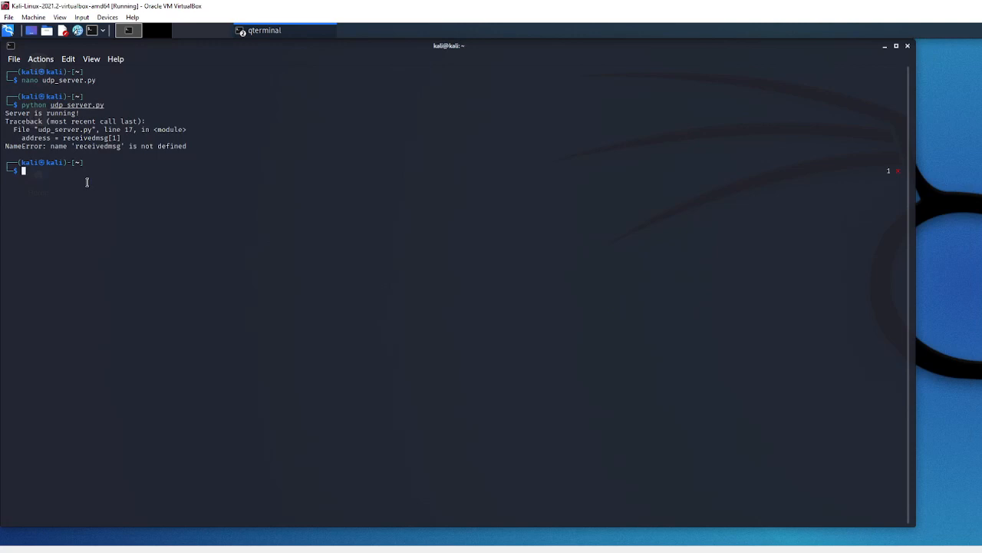
Reopen udp_server.py in nano, fix receivedmsg to receivedMsg, and save it
text(nano udp_server.py)
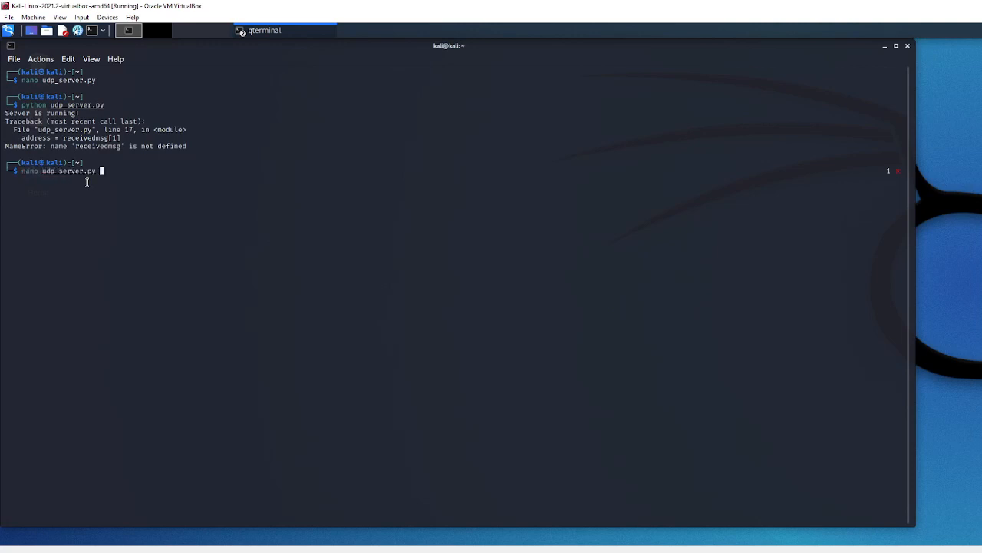
key(Return)
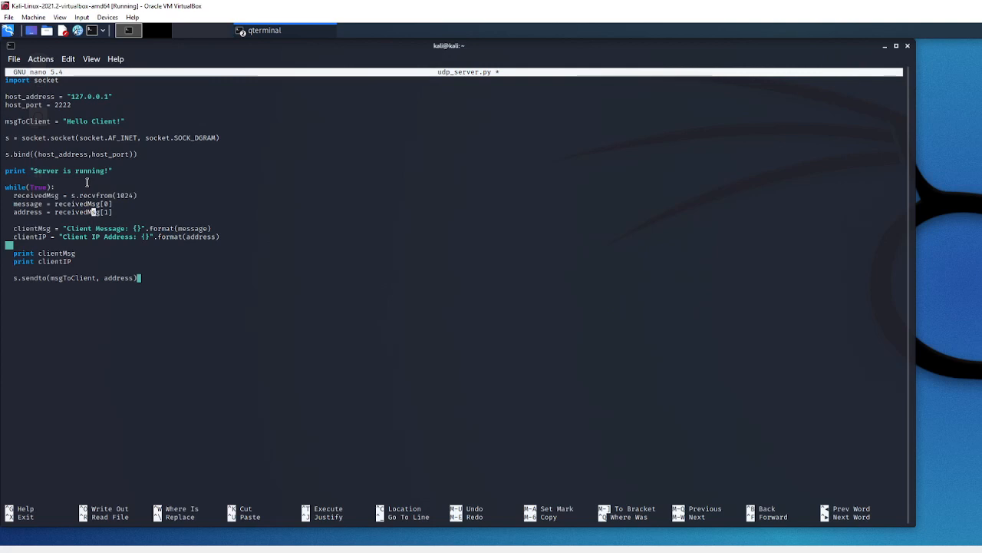
key(ctrl+x)
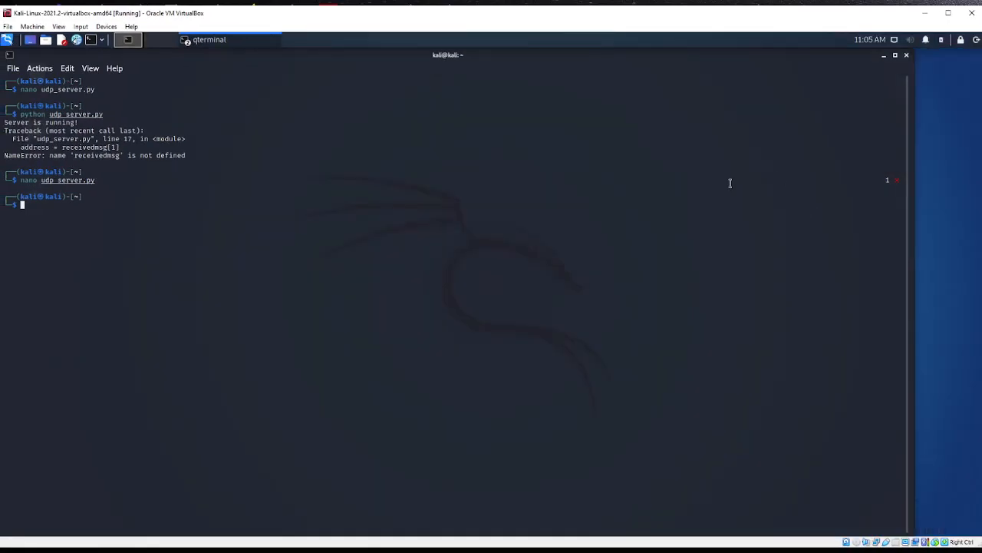
mouse_move(516, 264)
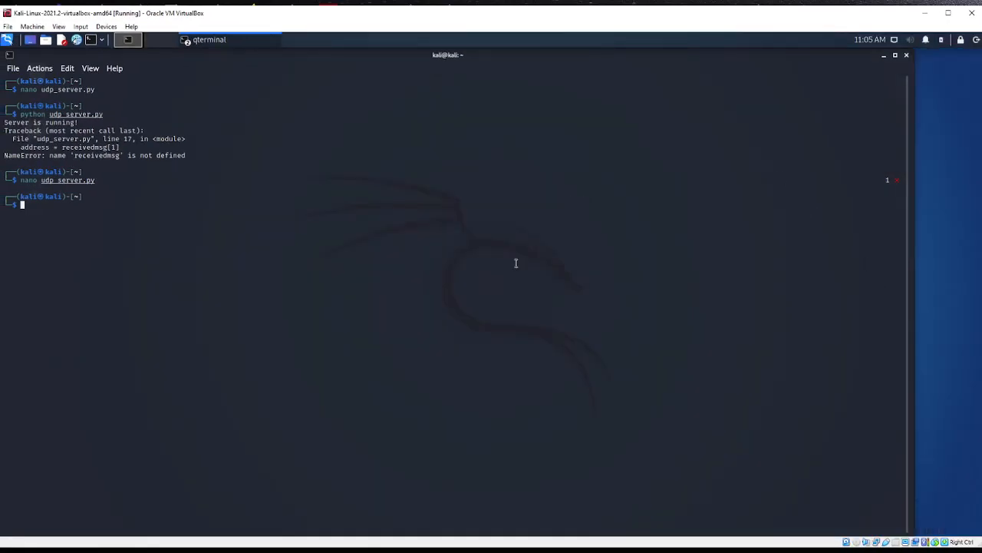
Run udp_server.py, then run udp_client.py in the other terminal to get "Hello Client!"
text(python udp_server.py)
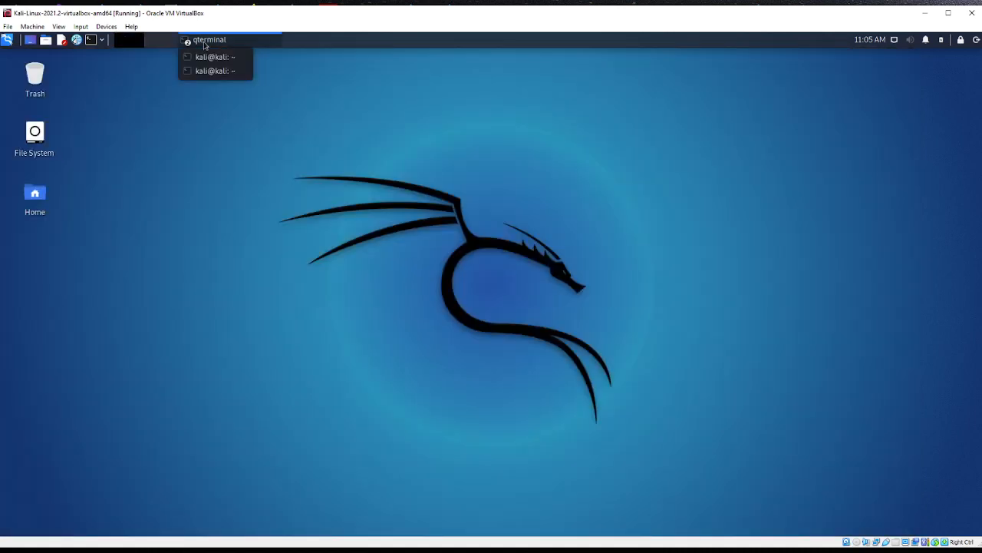
click(209, 40)
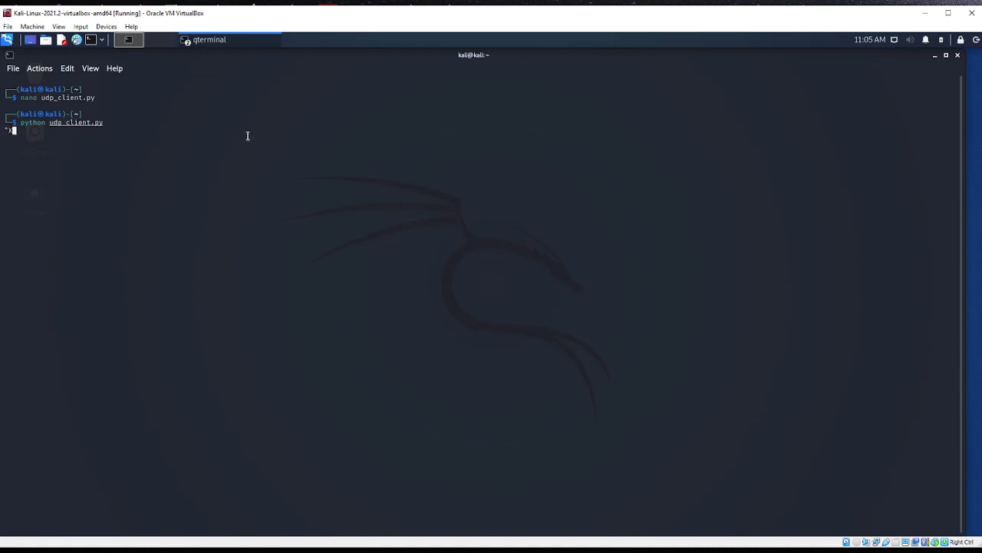
key(ctrl+z)
text(python udp_client.py)
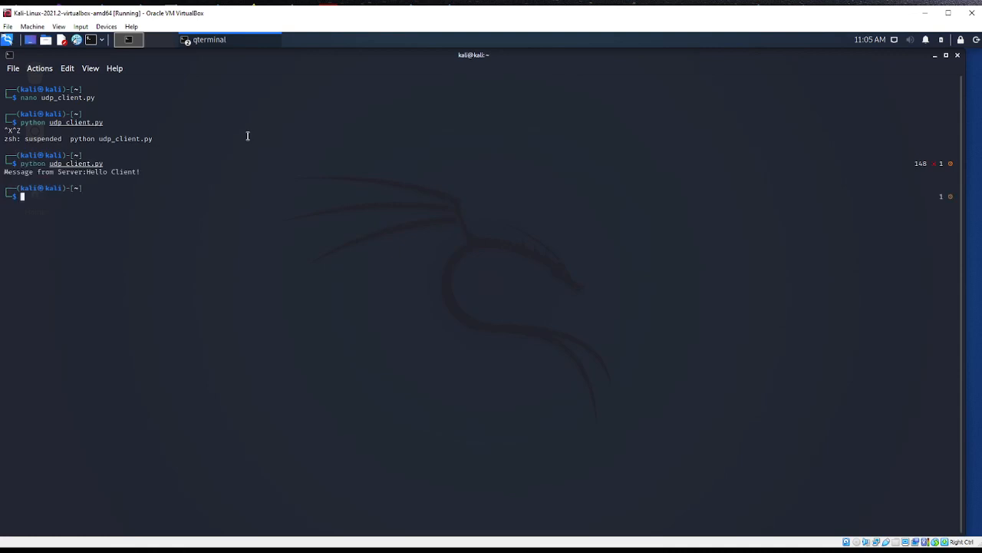
mouse_move(34, 175)
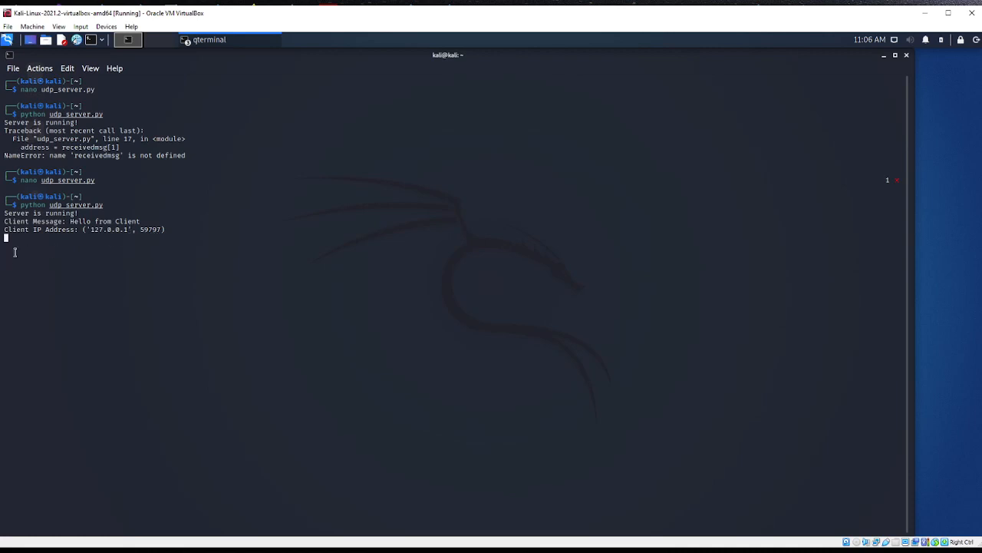
mouse_move(187, 207)
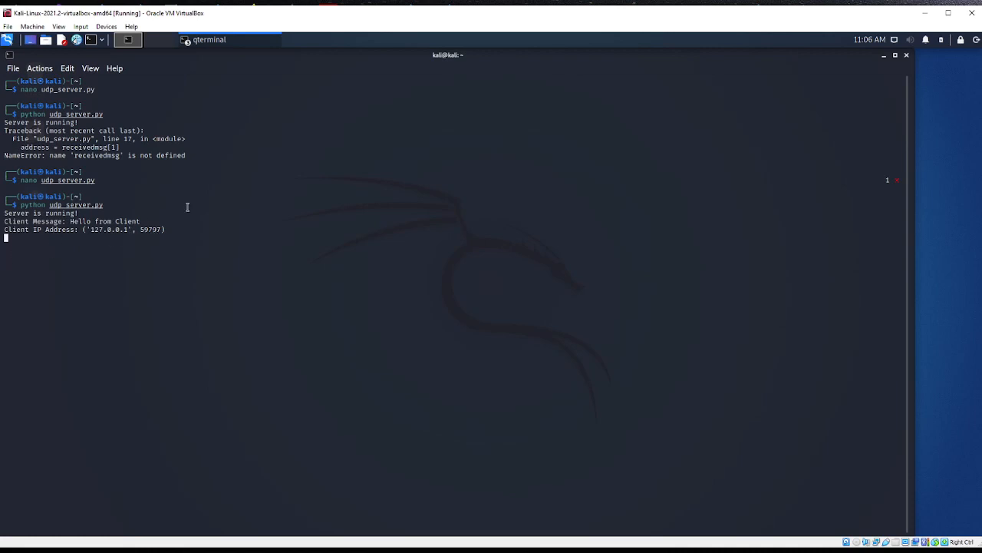
mouse_move(168, 46)
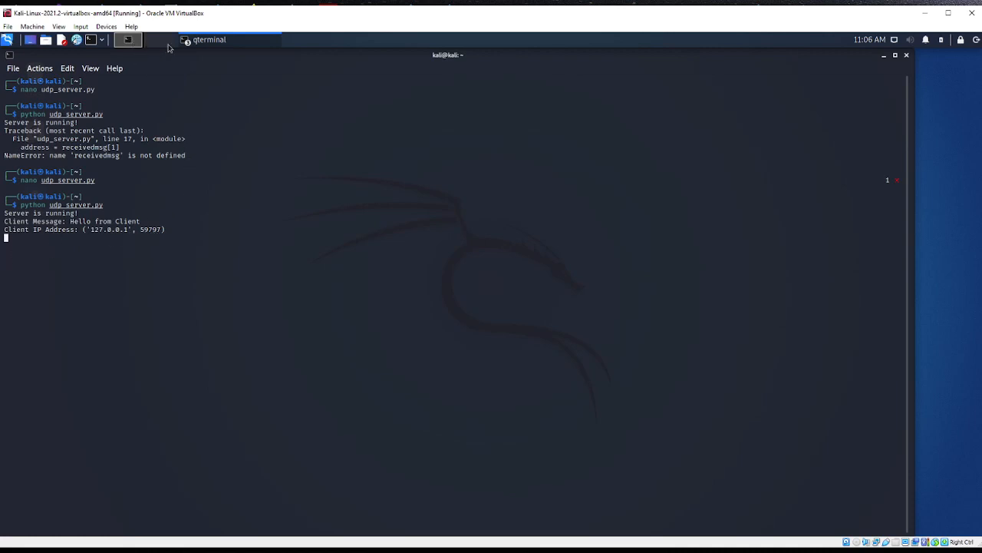